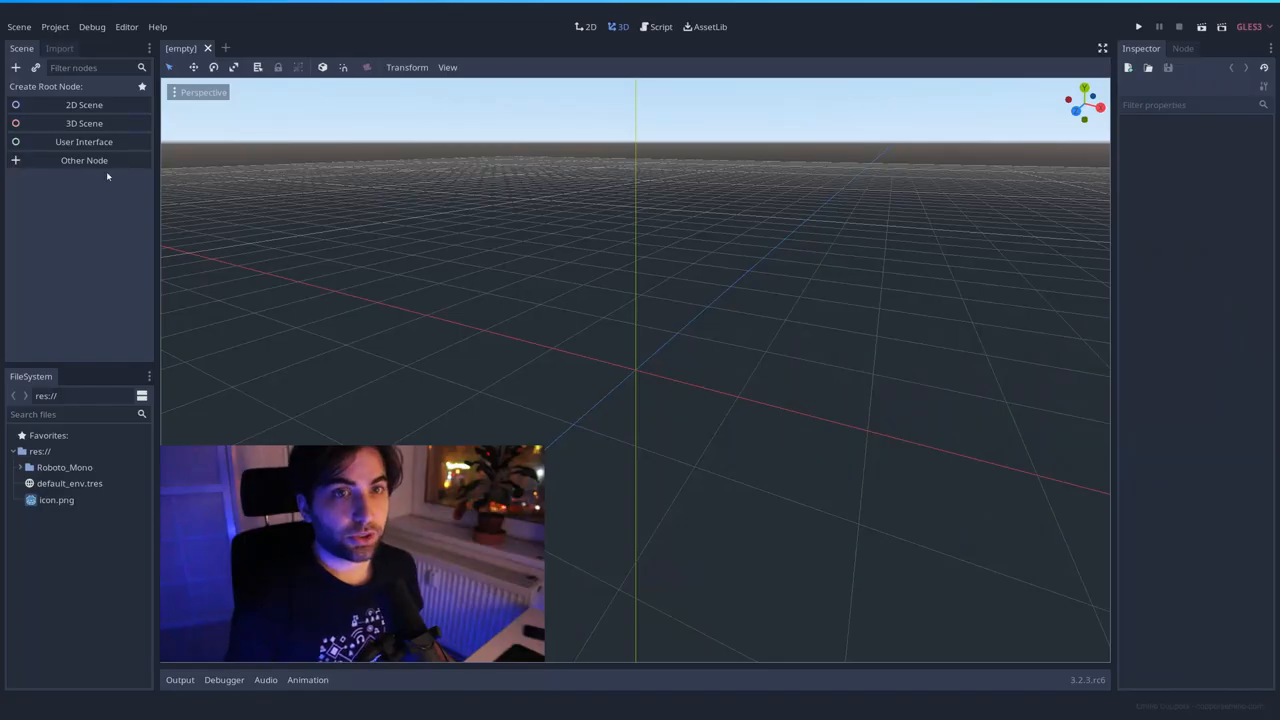
# Create a Control root with a TextEdit child laid out as Full Rect
pyautogui.click(84, 141)
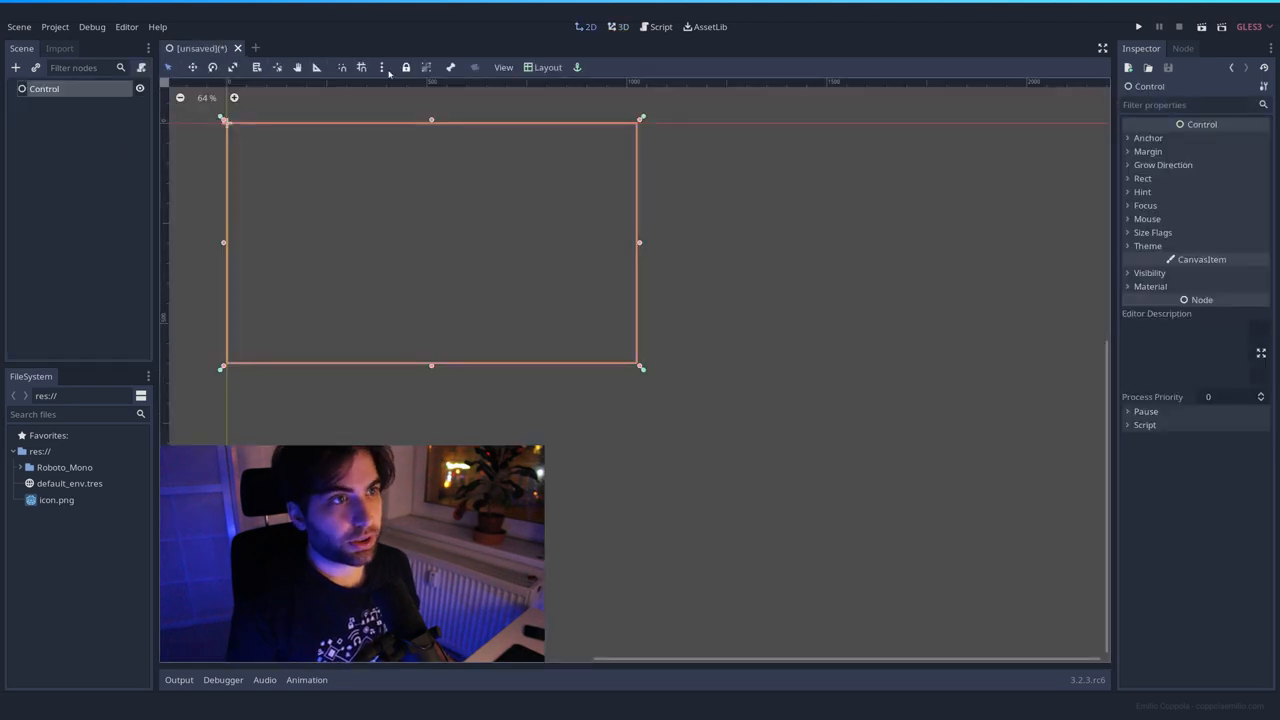
pyautogui.click(15, 67)
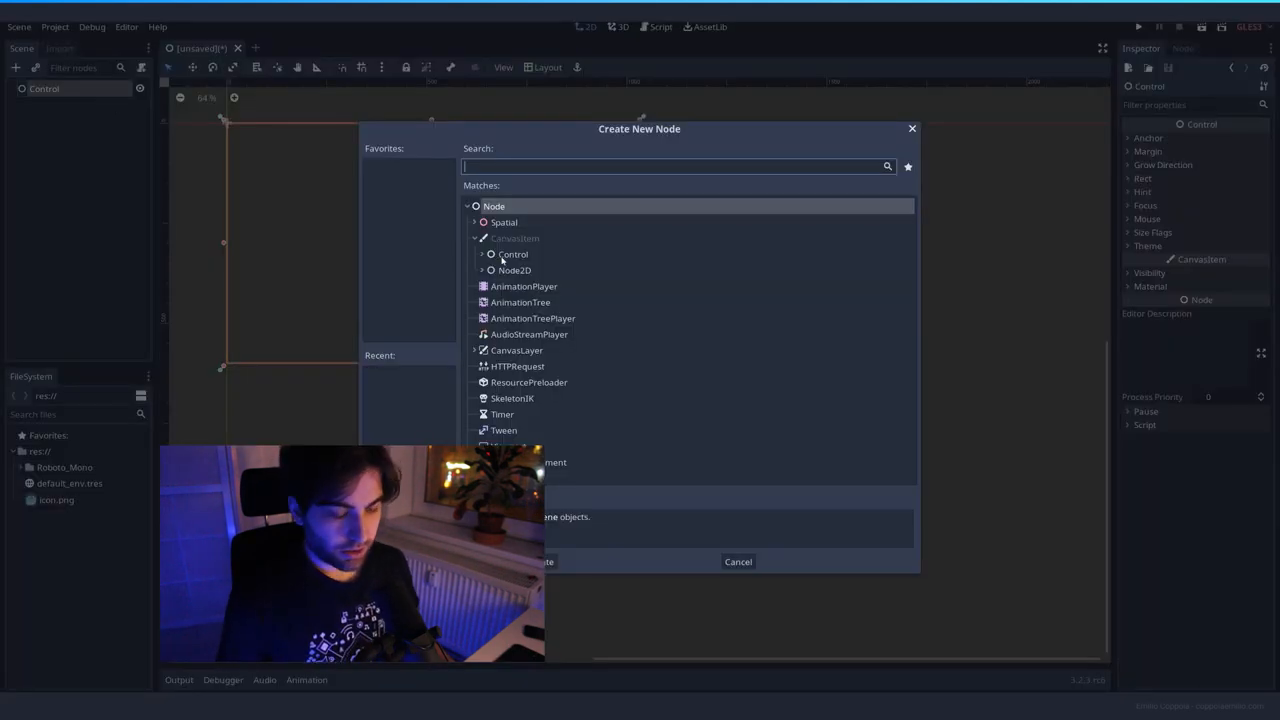
pyautogui.write('tex')
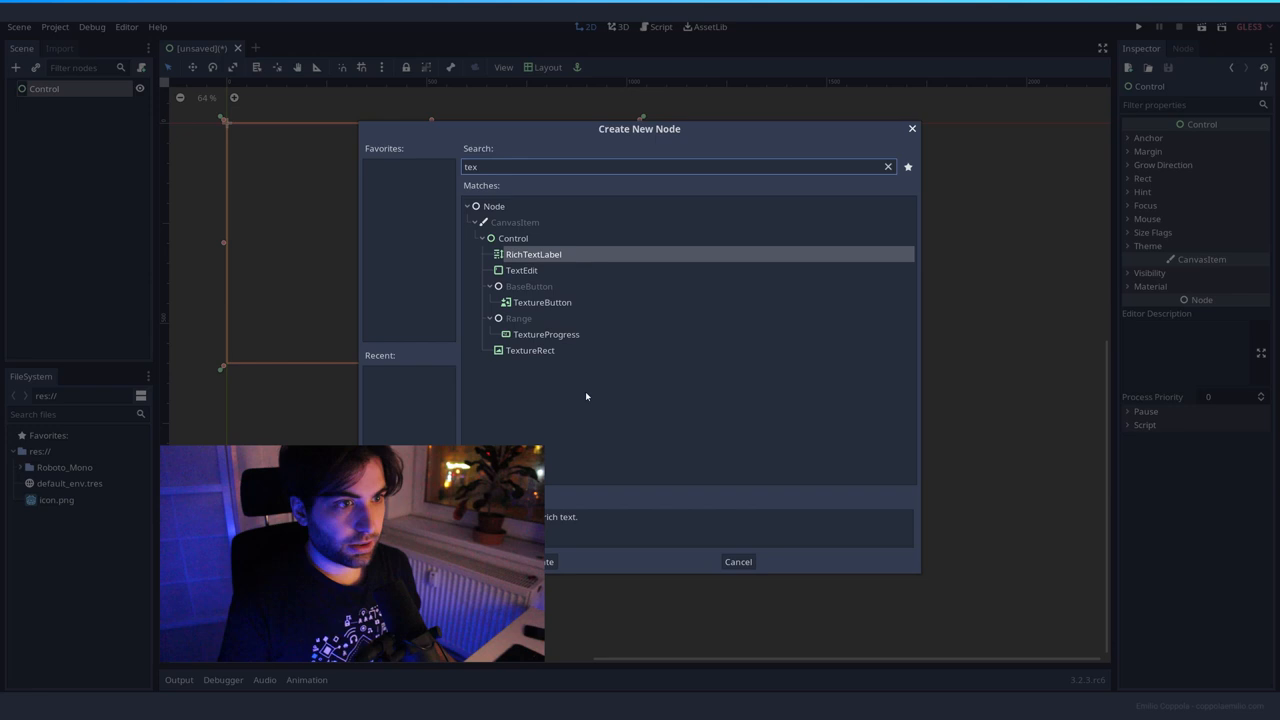
pyautogui.click(542, 561)
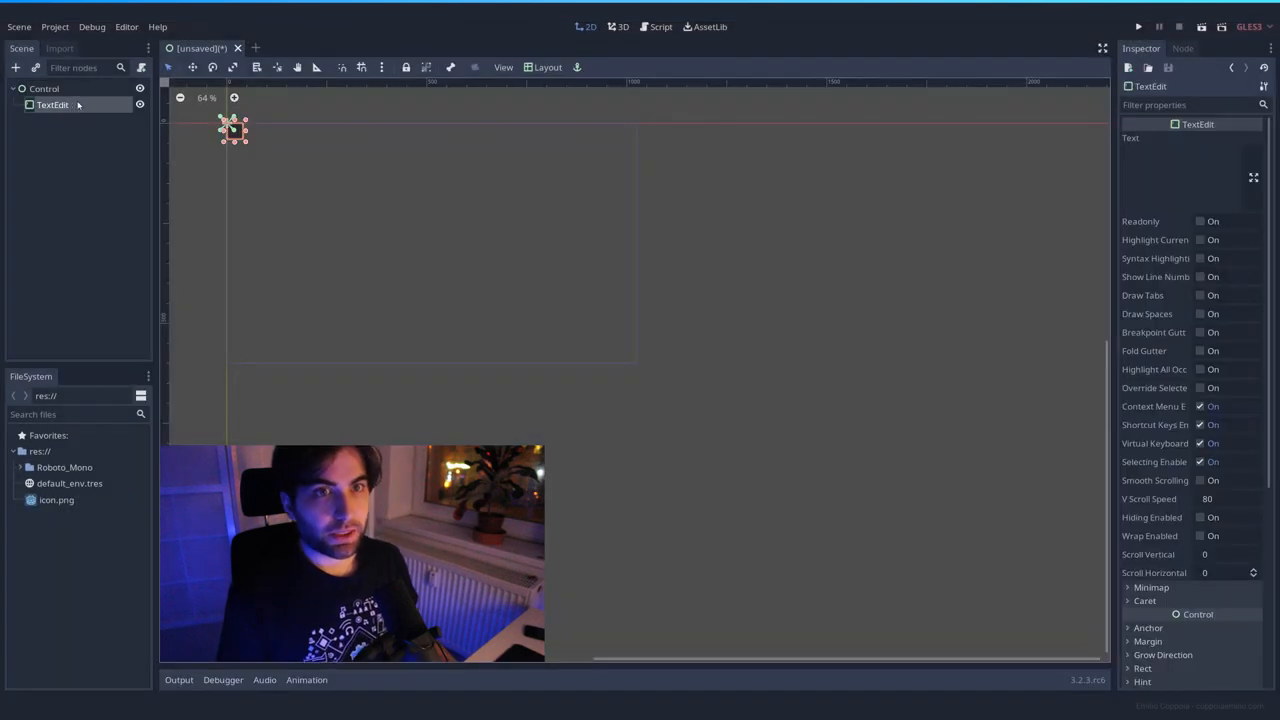
pyautogui.click(547, 67)
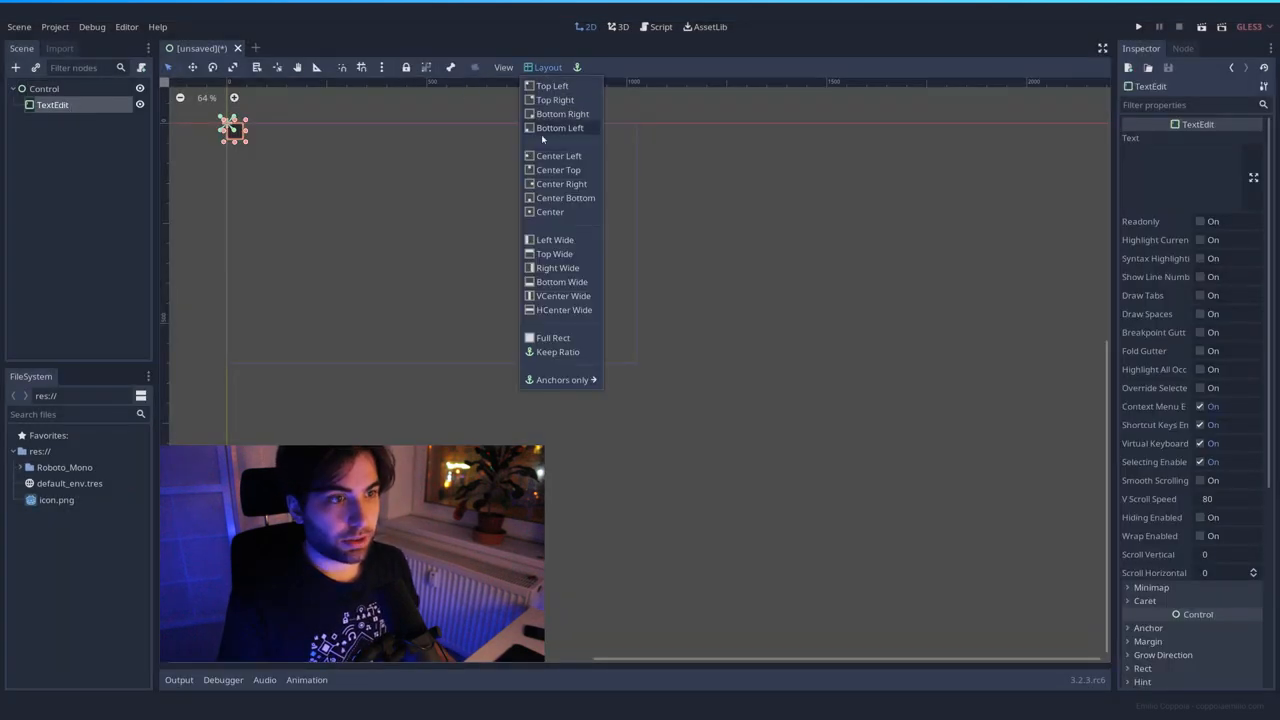
pyautogui.click(552, 337)
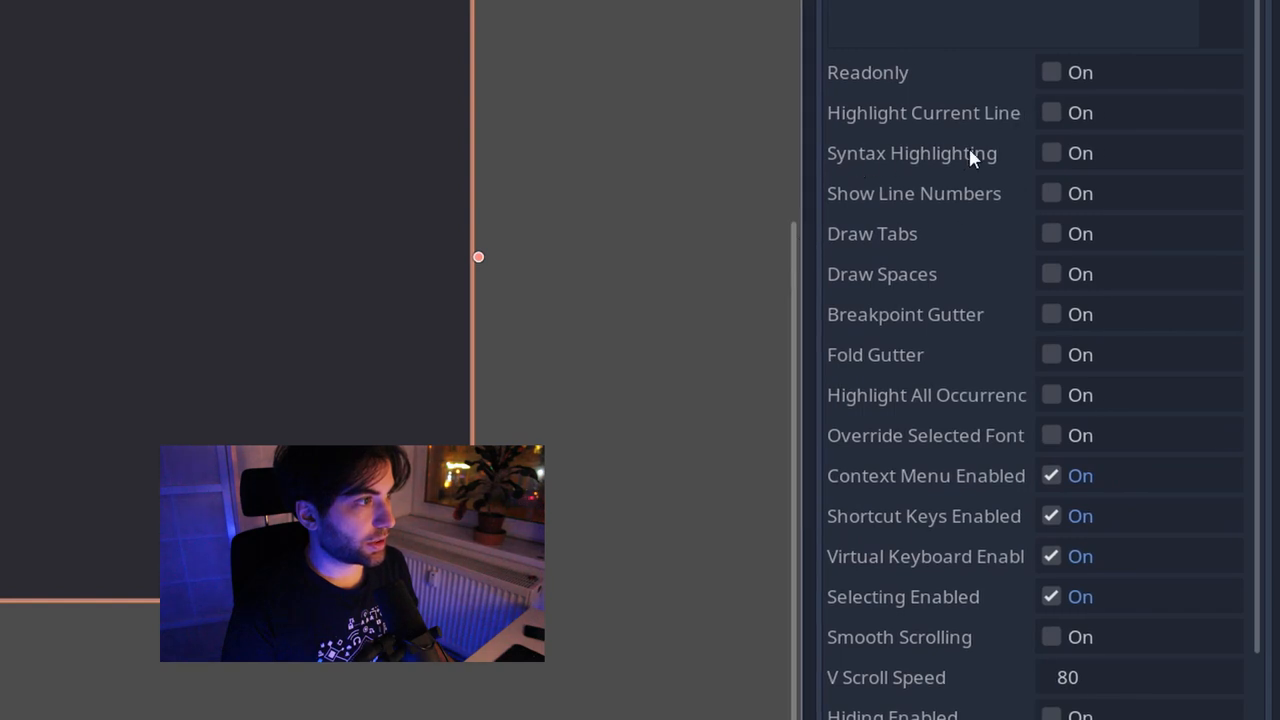
# Enable Syntax Highlighting and Show Line Numbers on the TextEdit, and expand Custom Fonts
pyautogui.click(1050, 153)
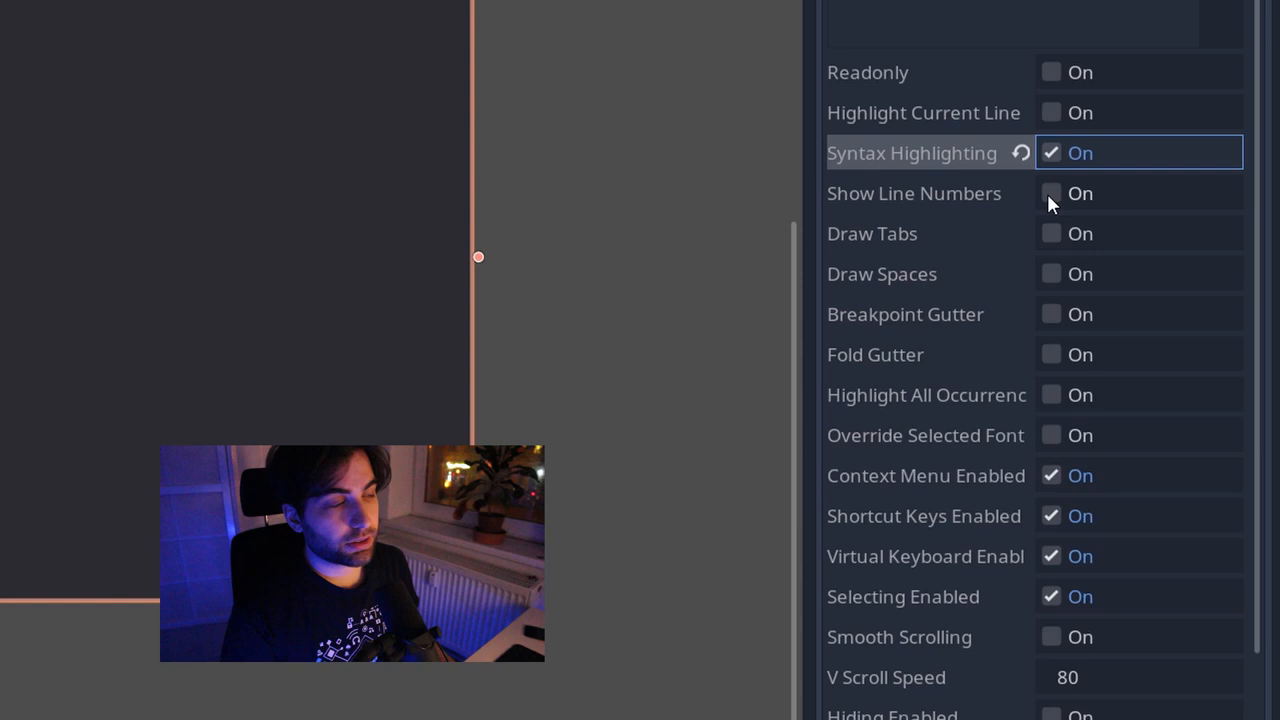
pyautogui.click(1050, 193)
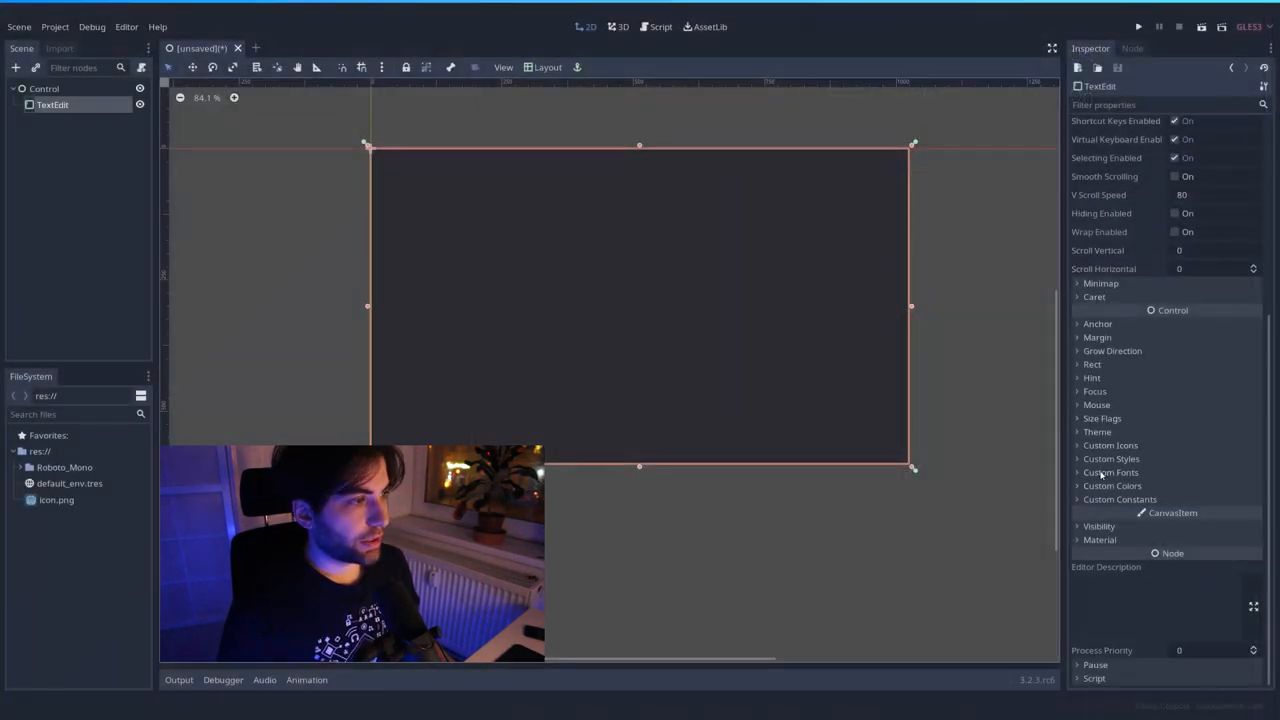
pyautogui.click(1111, 472)
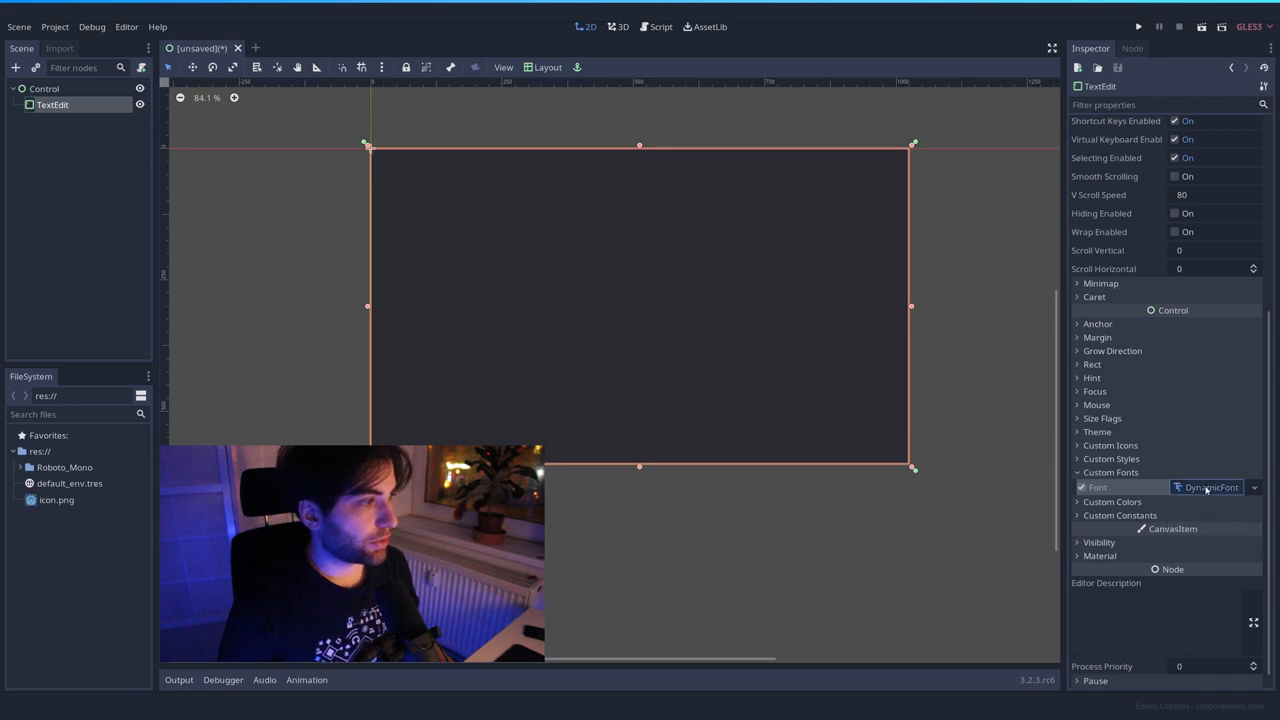
# Expand the DynamicFont and browse into the Roboto_Mono folder to load its Font Data
pyautogui.click(1098, 487)
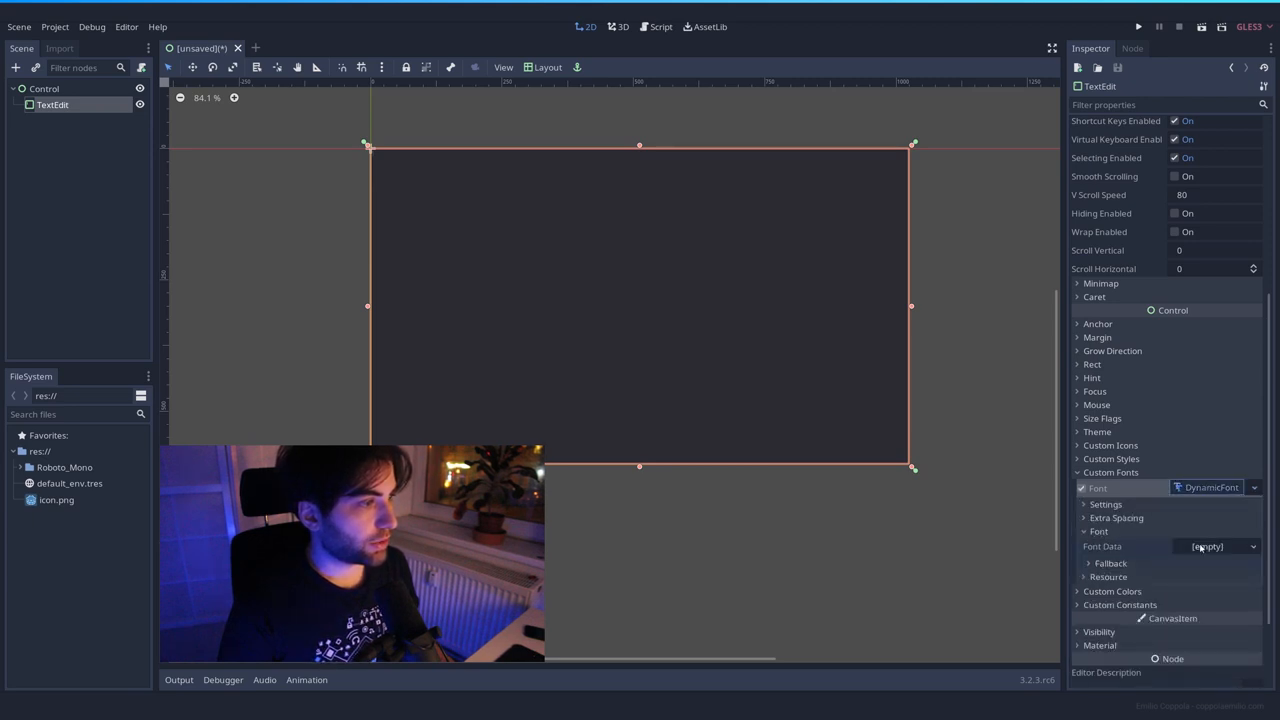
pyautogui.click(1207, 546)
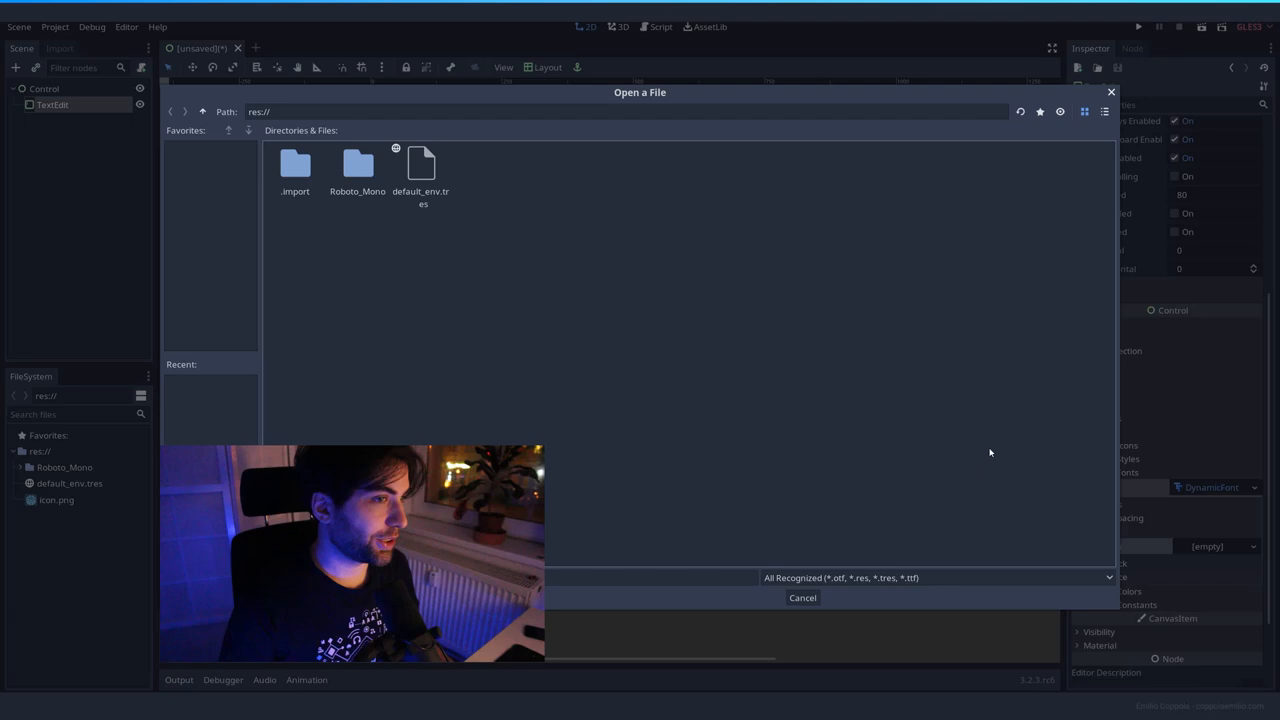
pyautogui.doubleClick(357, 163)
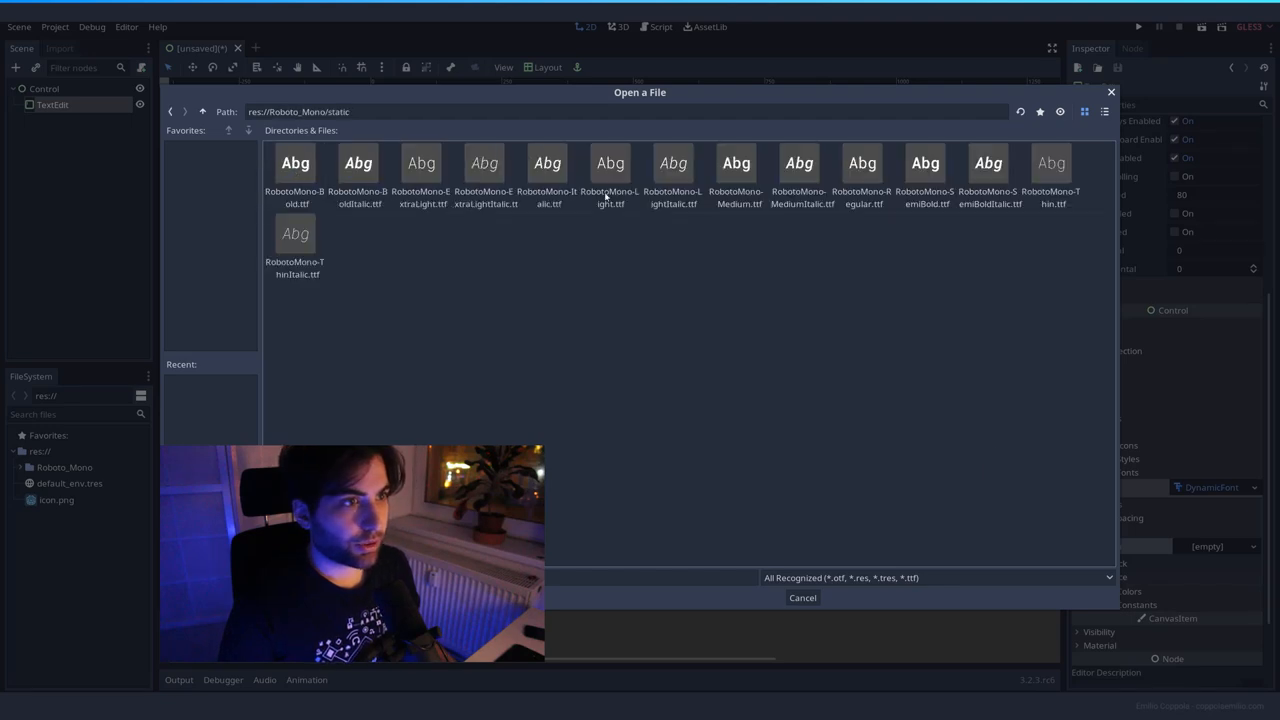
pyautogui.moveTo(862, 167)
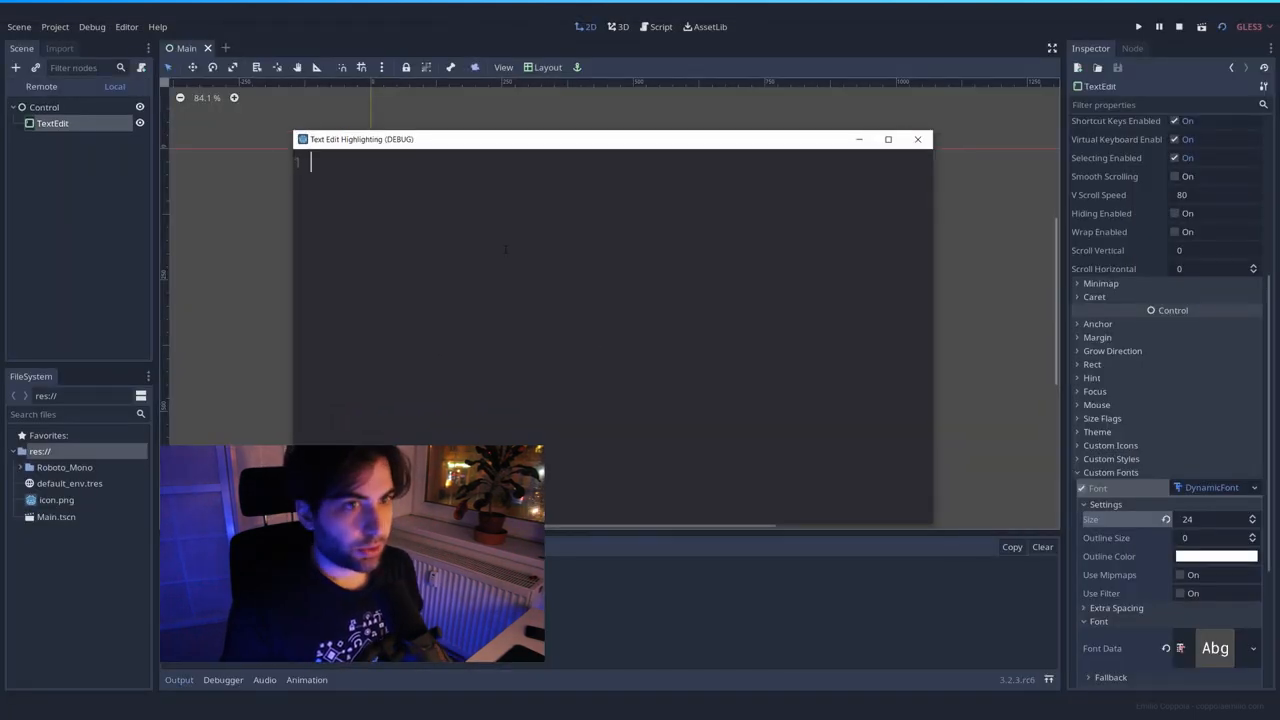
# Type 'Hello world"', 'this' and a new line 'adlaksdald' into the running TextEdit
pyautogui.write('Hello worl')
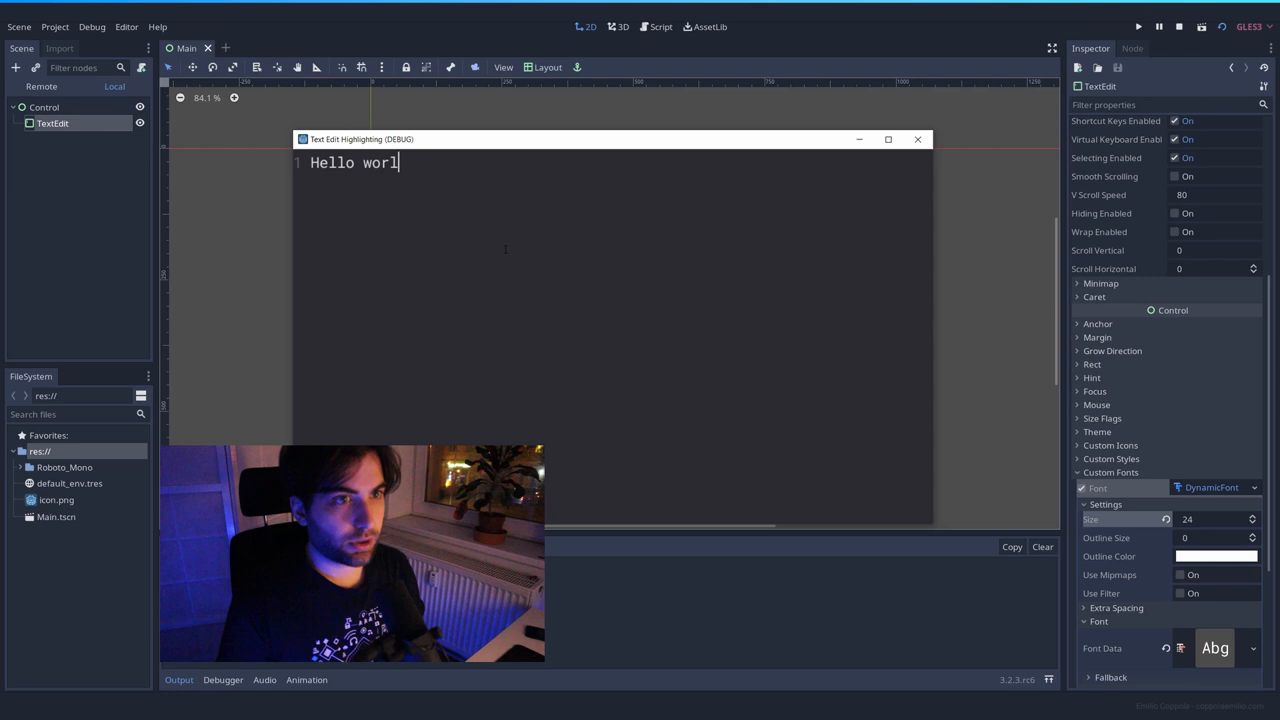
pyautogui.write('d"')
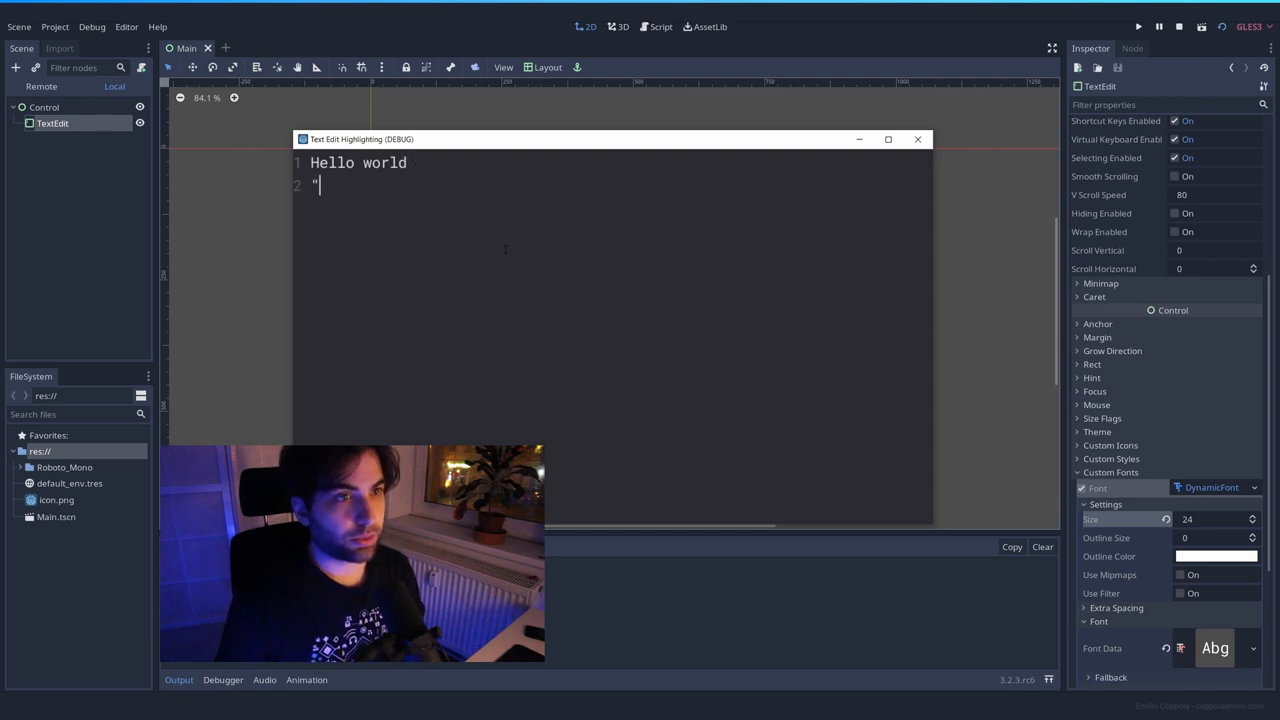
pyautogui.write('this')
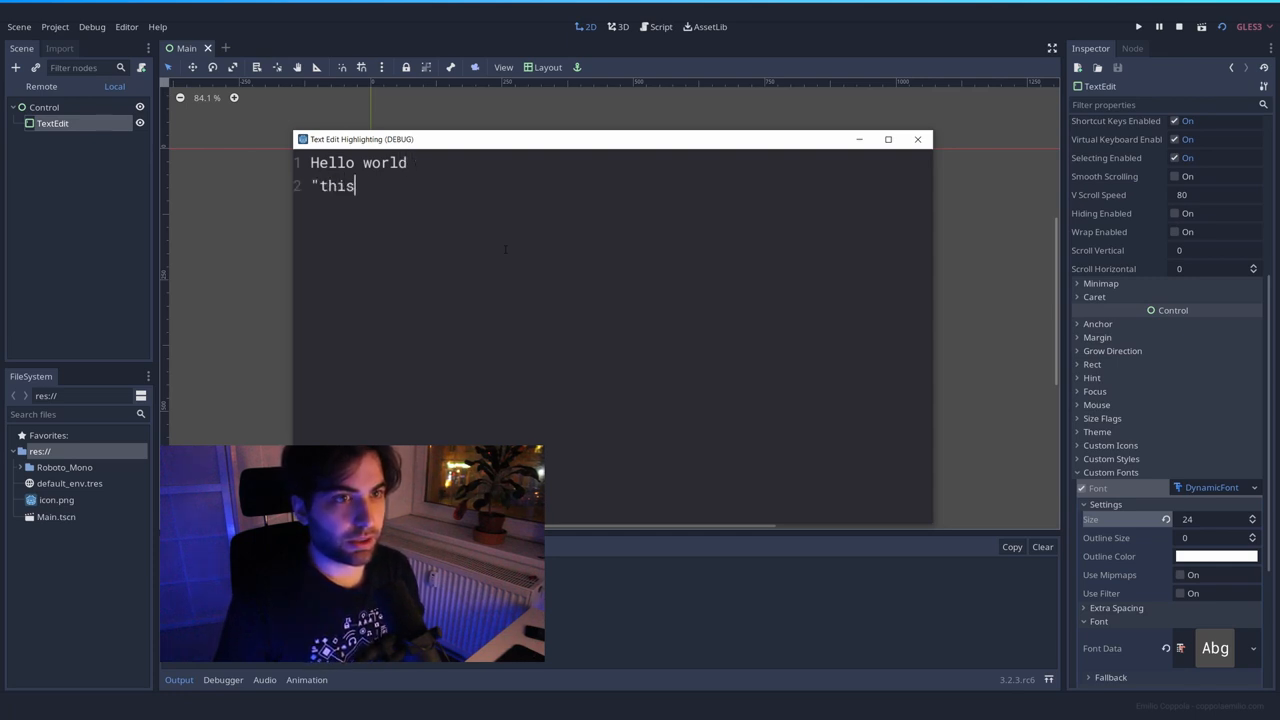
pyautogui.press('Return')
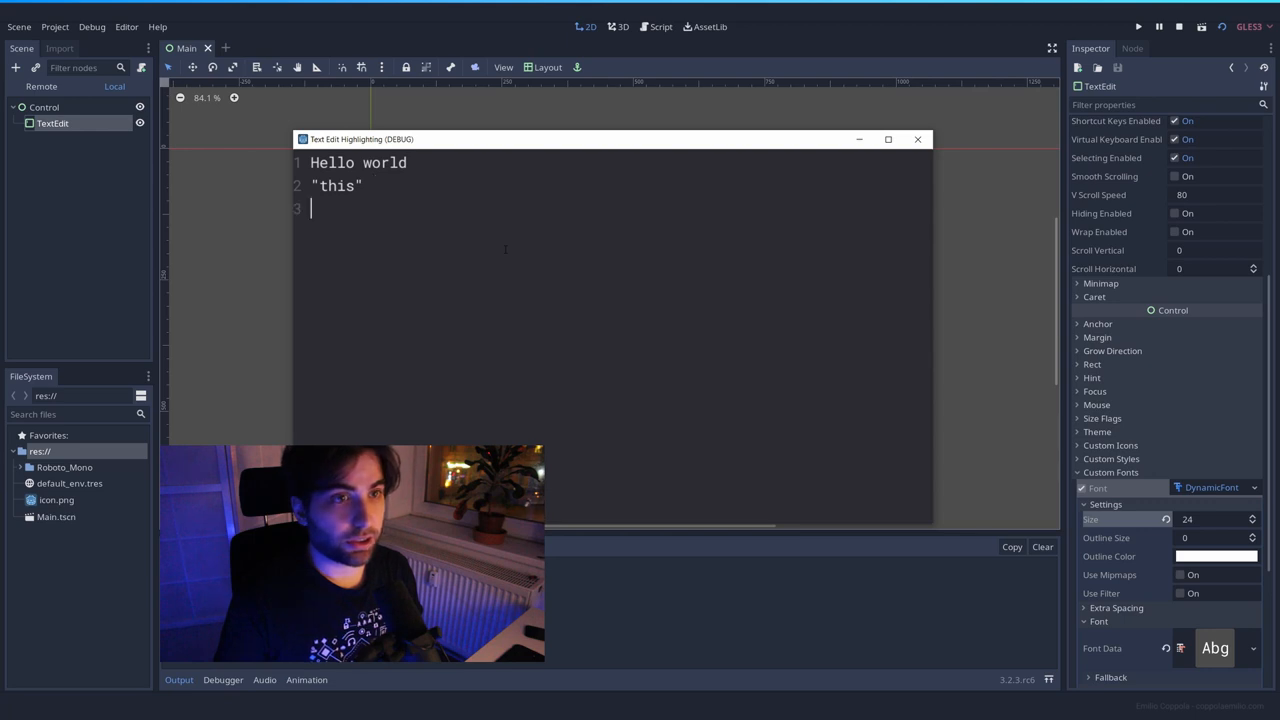
pyautogui.write('adlaksdald')
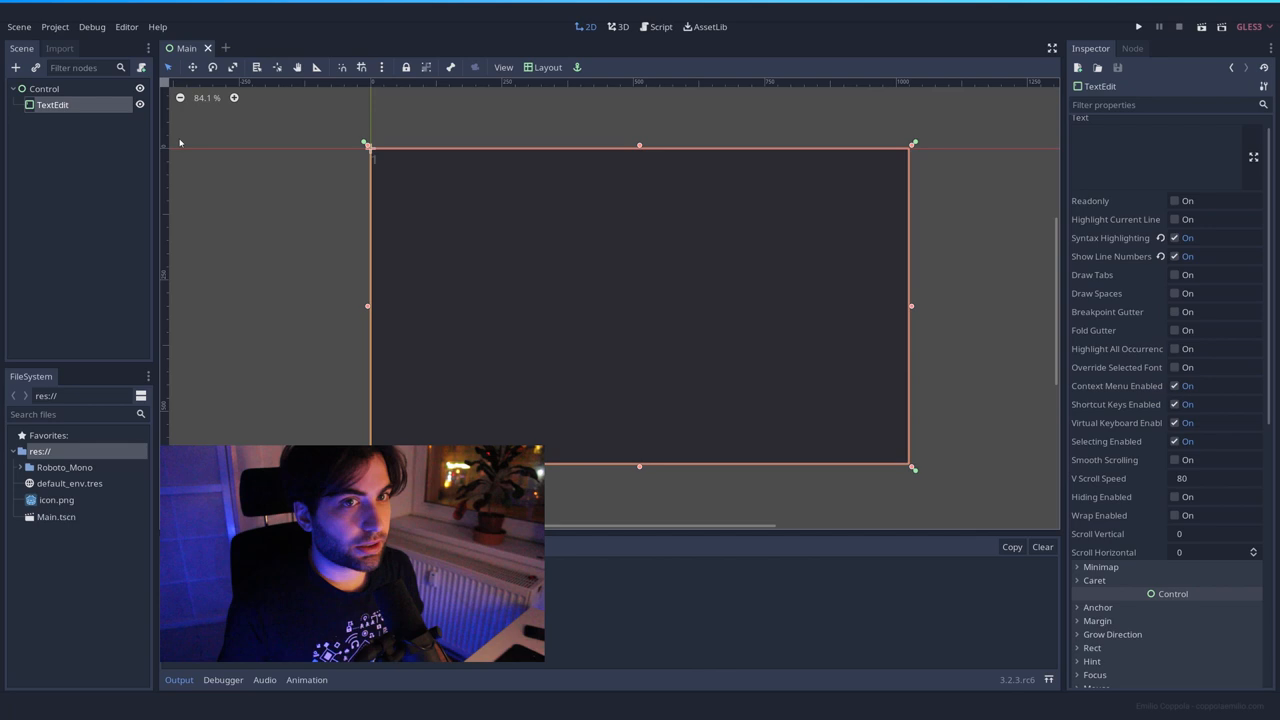
# Attach a new TextEdit.gd script to the TextEdit node
pyautogui.rightClick(52, 104)
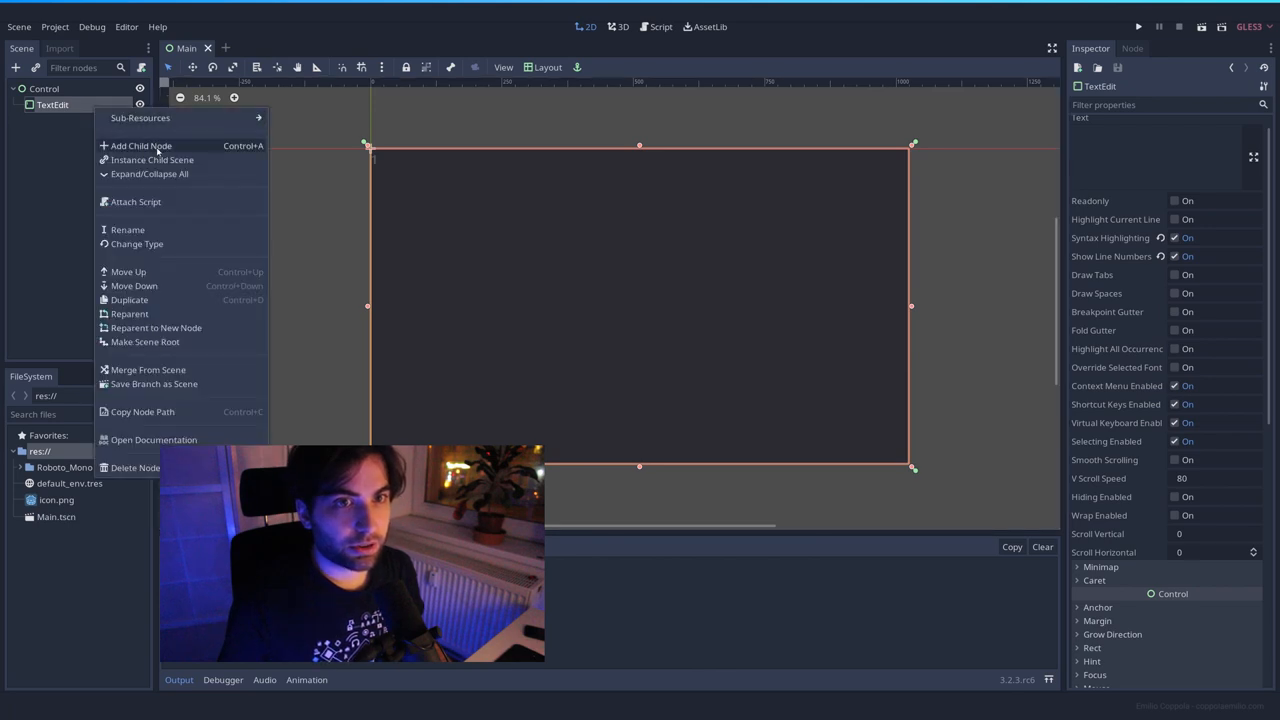
pyautogui.click(136, 201)
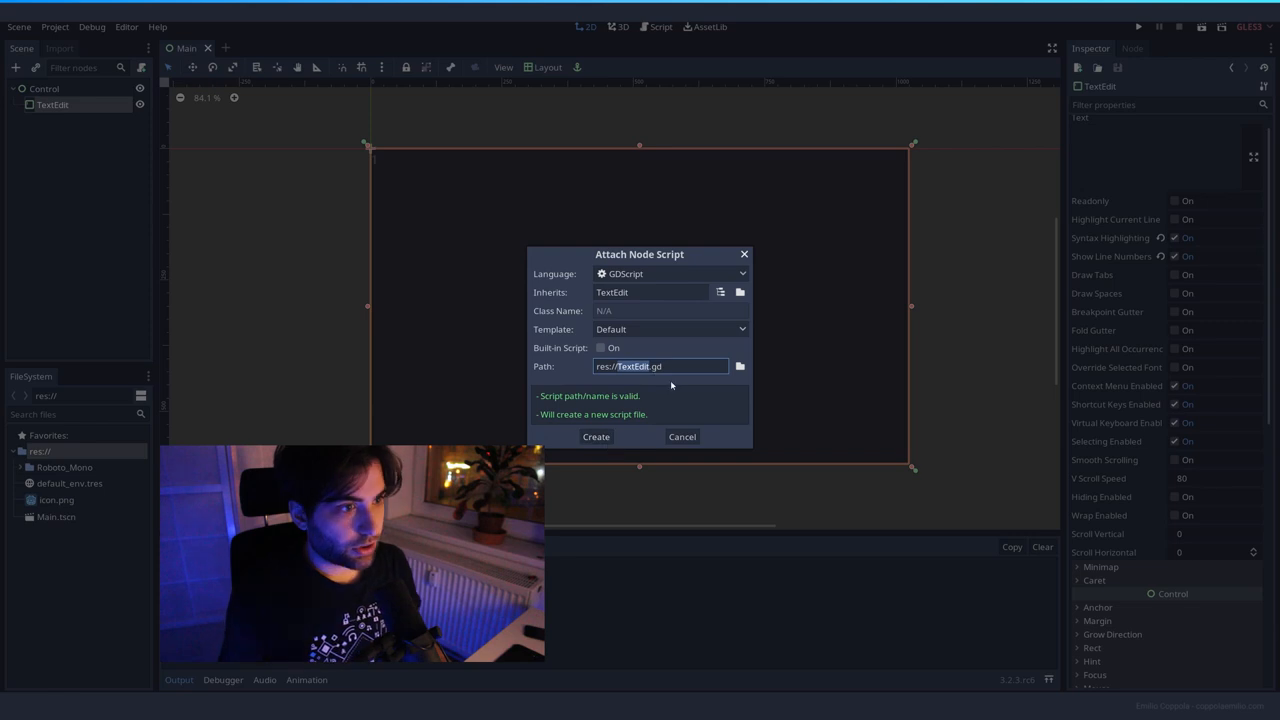
pyautogui.click(595, 437)
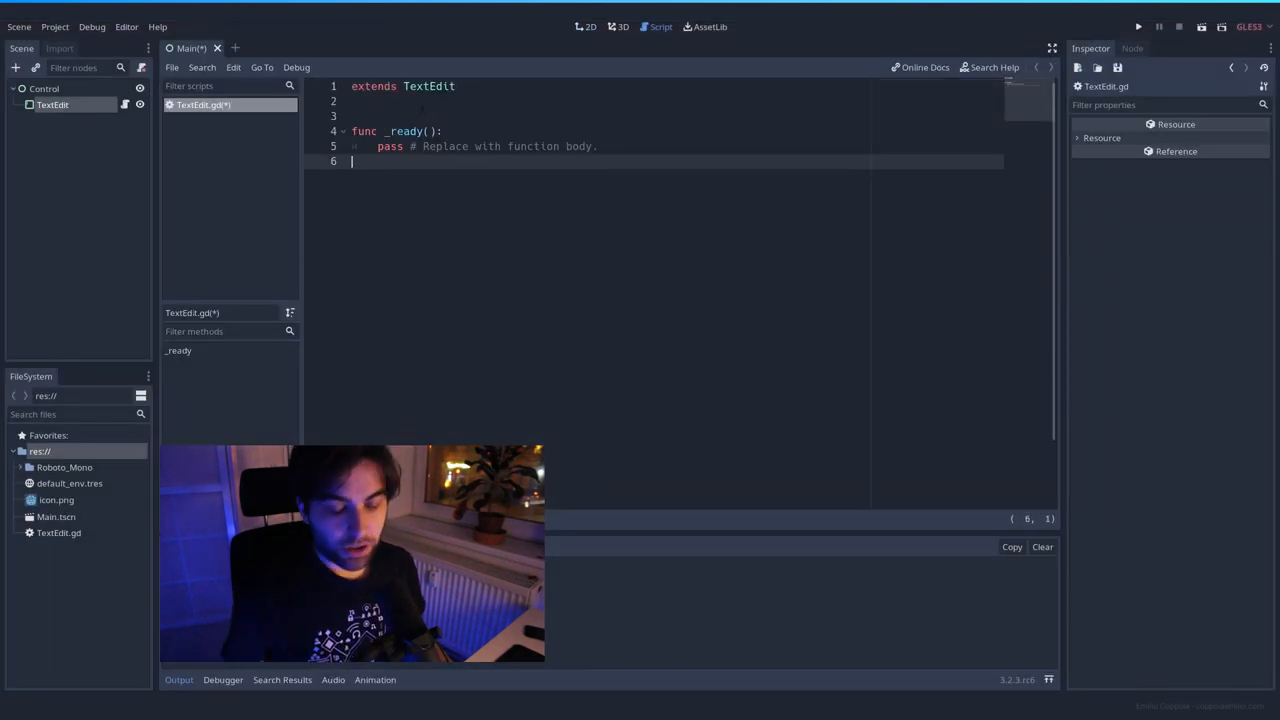
# View the TextEdit class docs, return to TextEdit.gd, and cancel Search Help
pyautogui.click(428, 86)
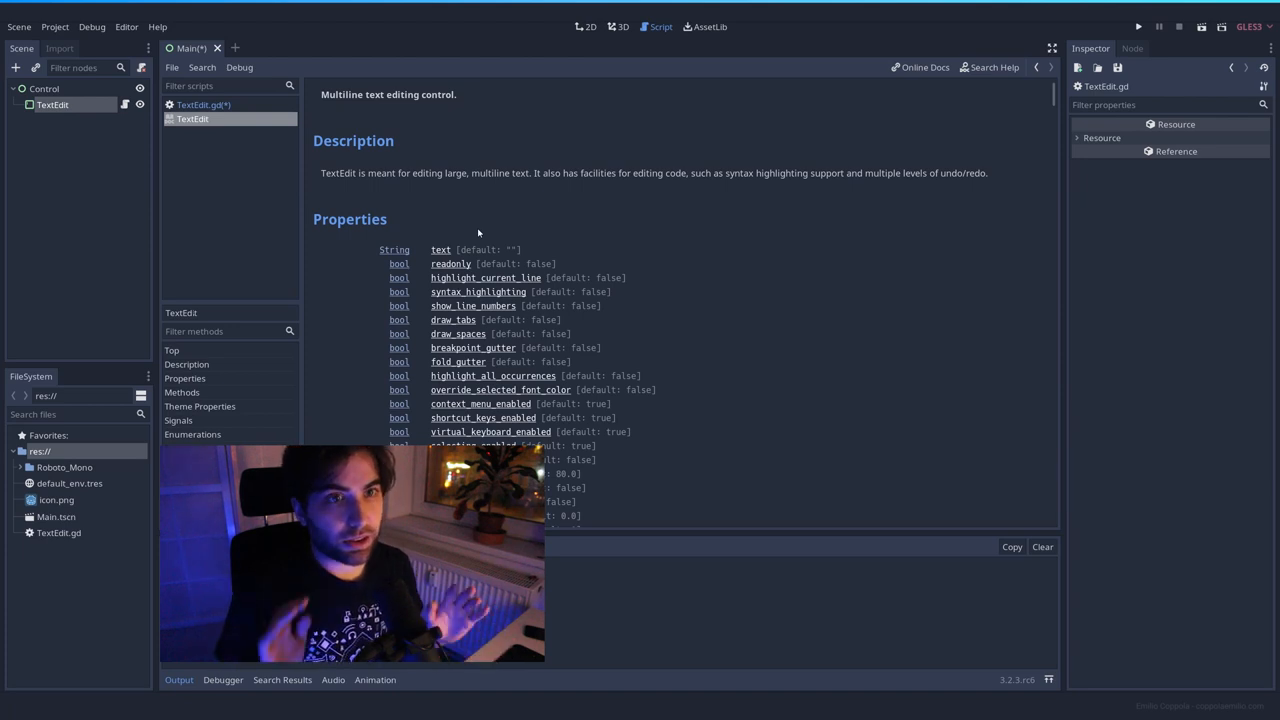
pyautogui.click(200, 104)
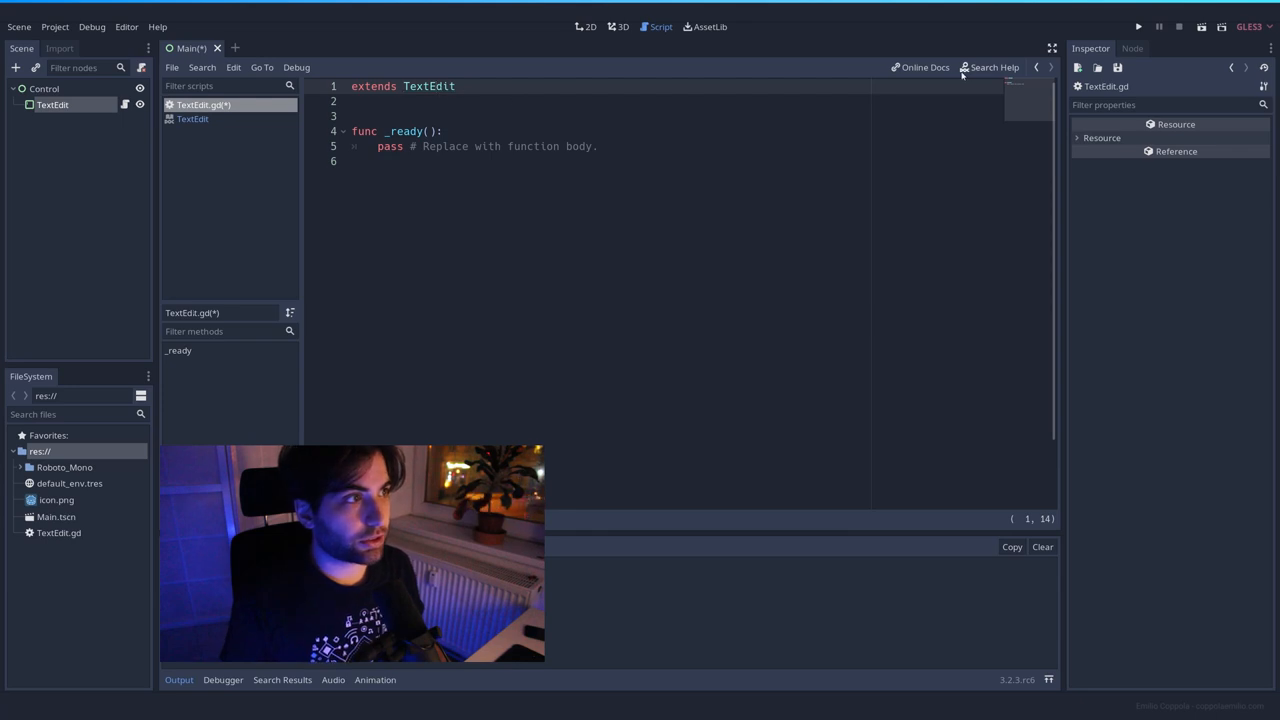
pyautogui.click(994, 67)
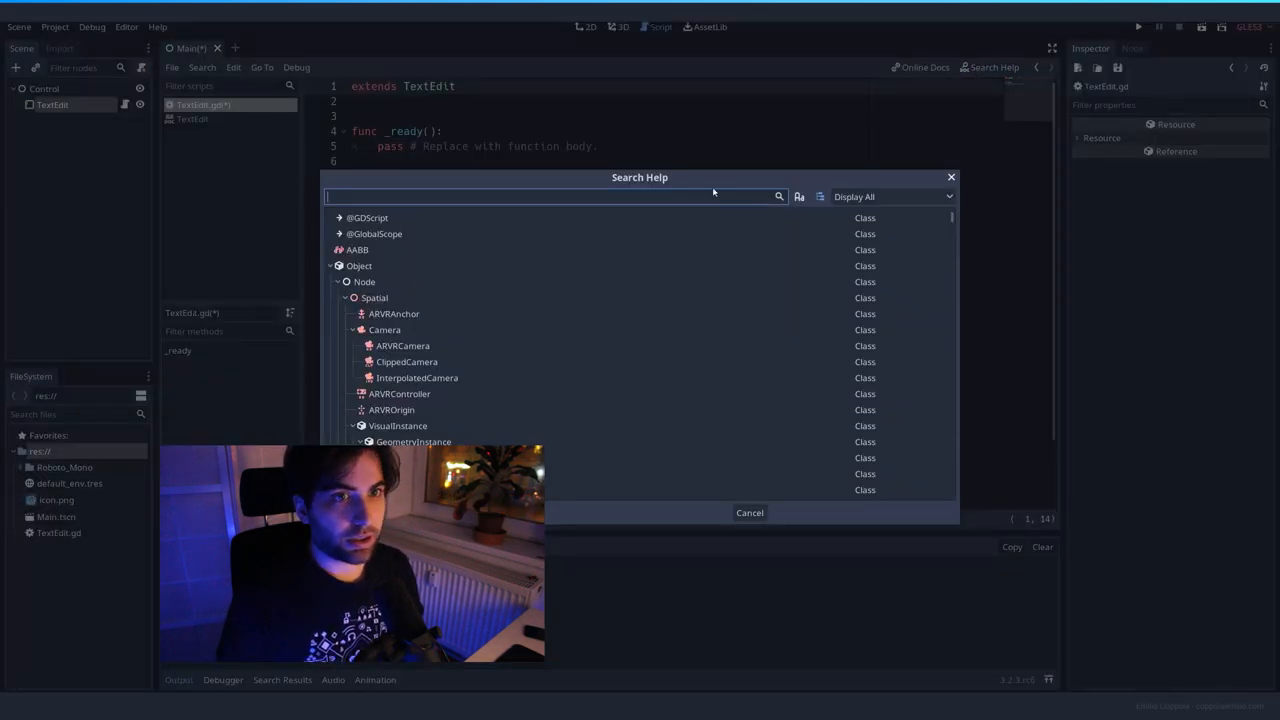
pyautogui.click(749, 512)
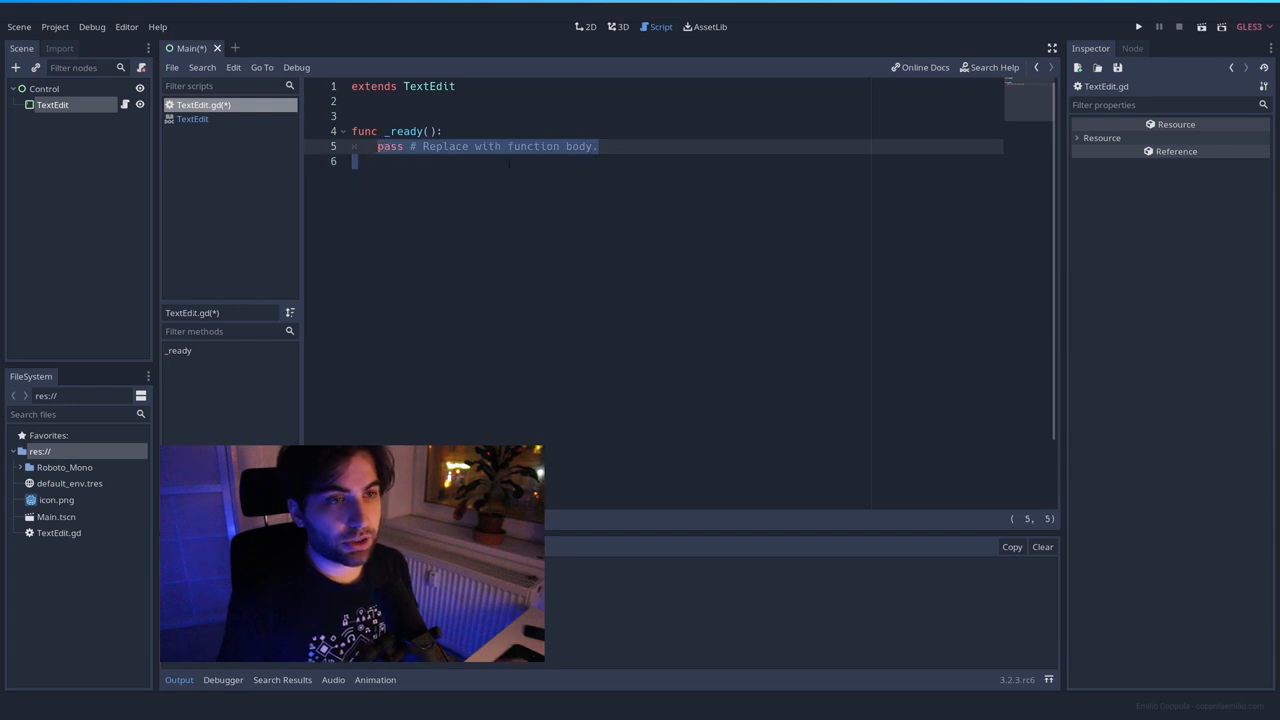
# Write add_keyword_color("Hello", Color()) in the _ready function
pyautogui.write('add_keyword_color(')
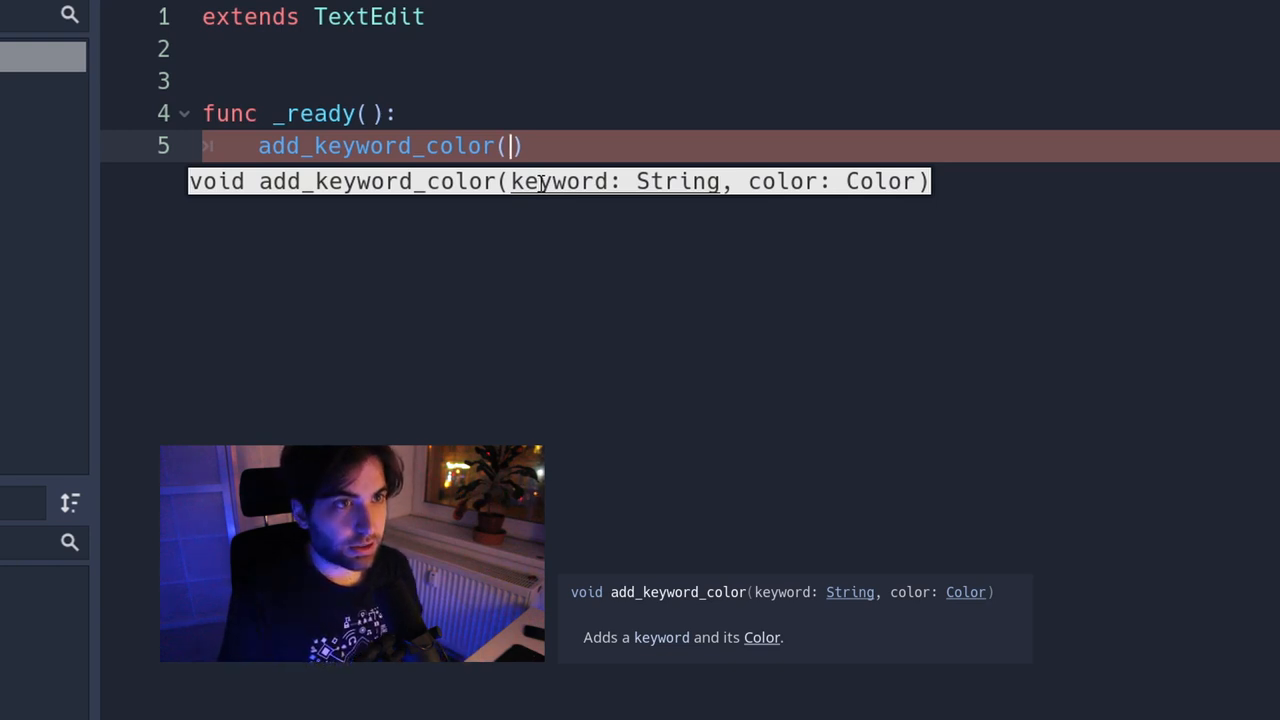
pyautogui.write('"')
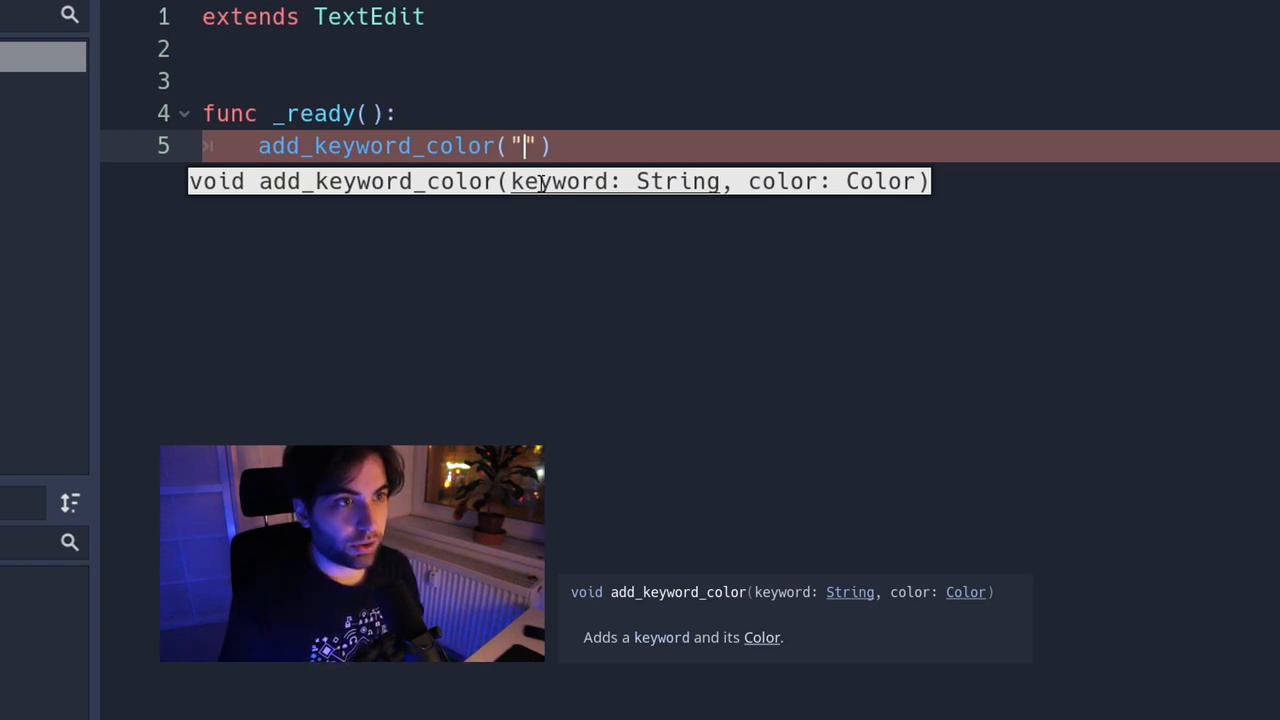
pyautogui.write('Hello')
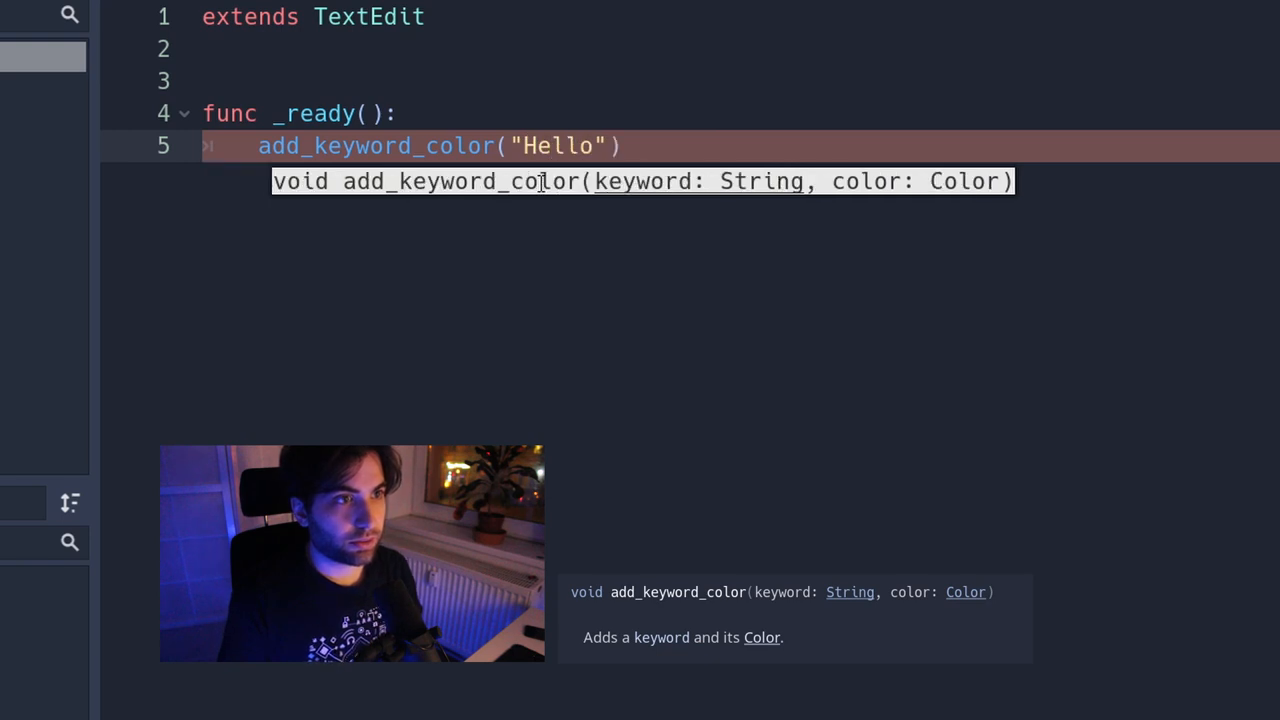
pyautogui.write(',')
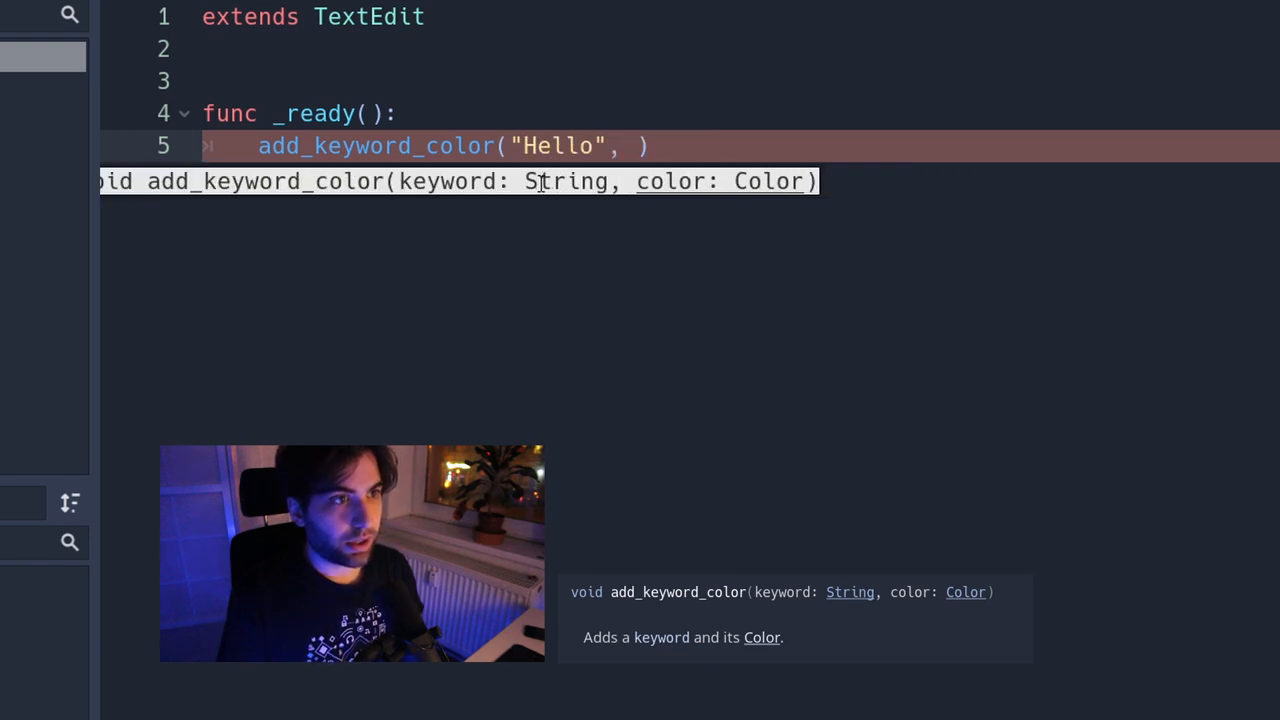
pyautogui.write('Color(')
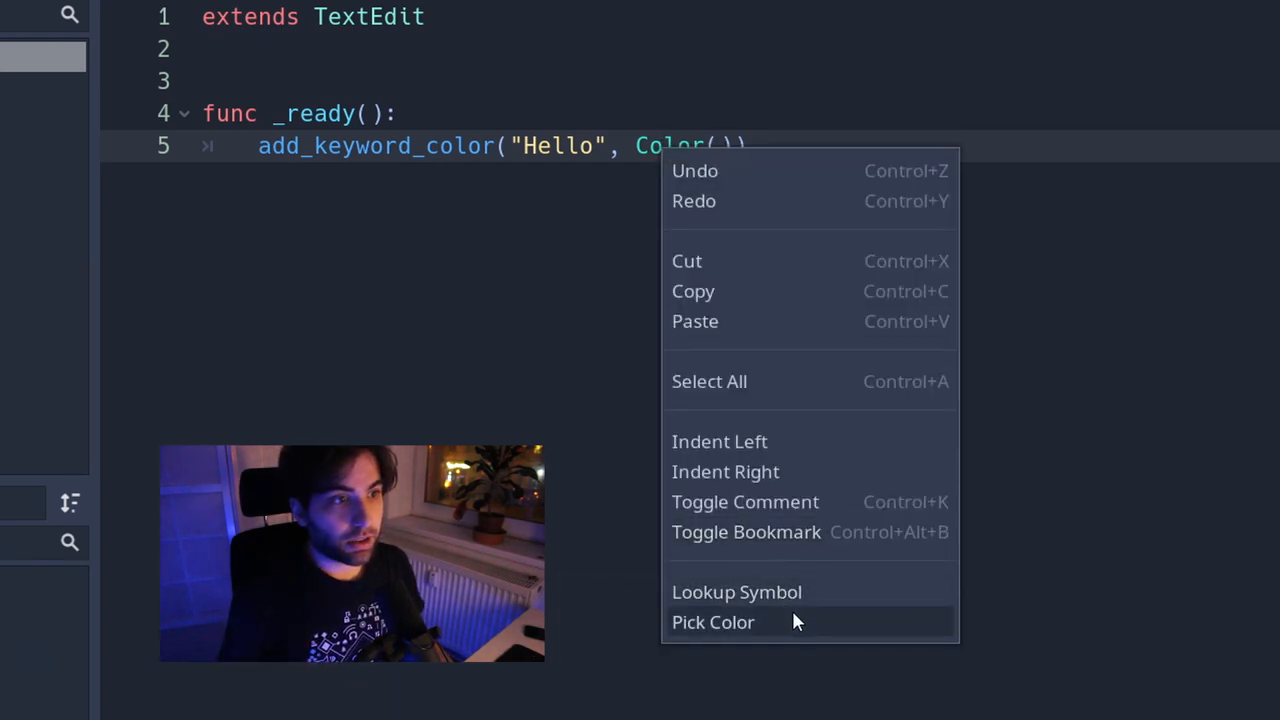
# Pick light green Color(0.418278, 0.953125, 0.677344) for the Hello keyword
pyautogui.click(713, 622)
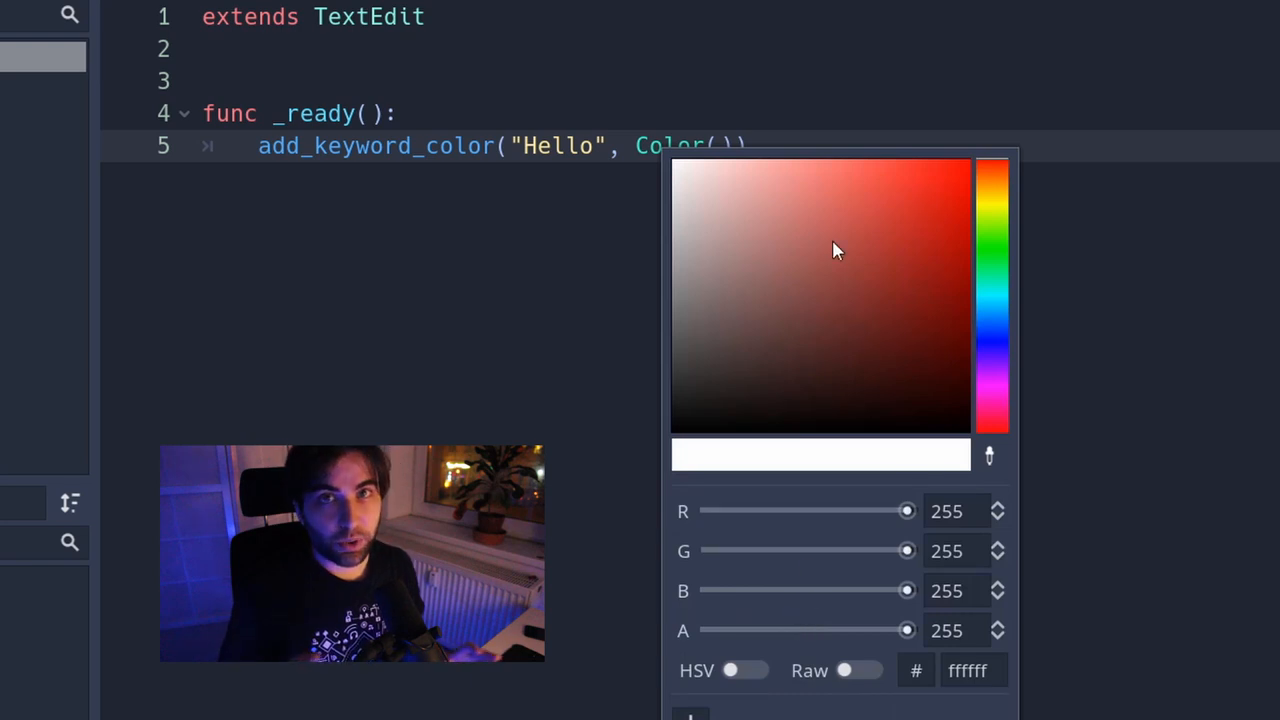
pyautogui.moveTo(1022, 255)
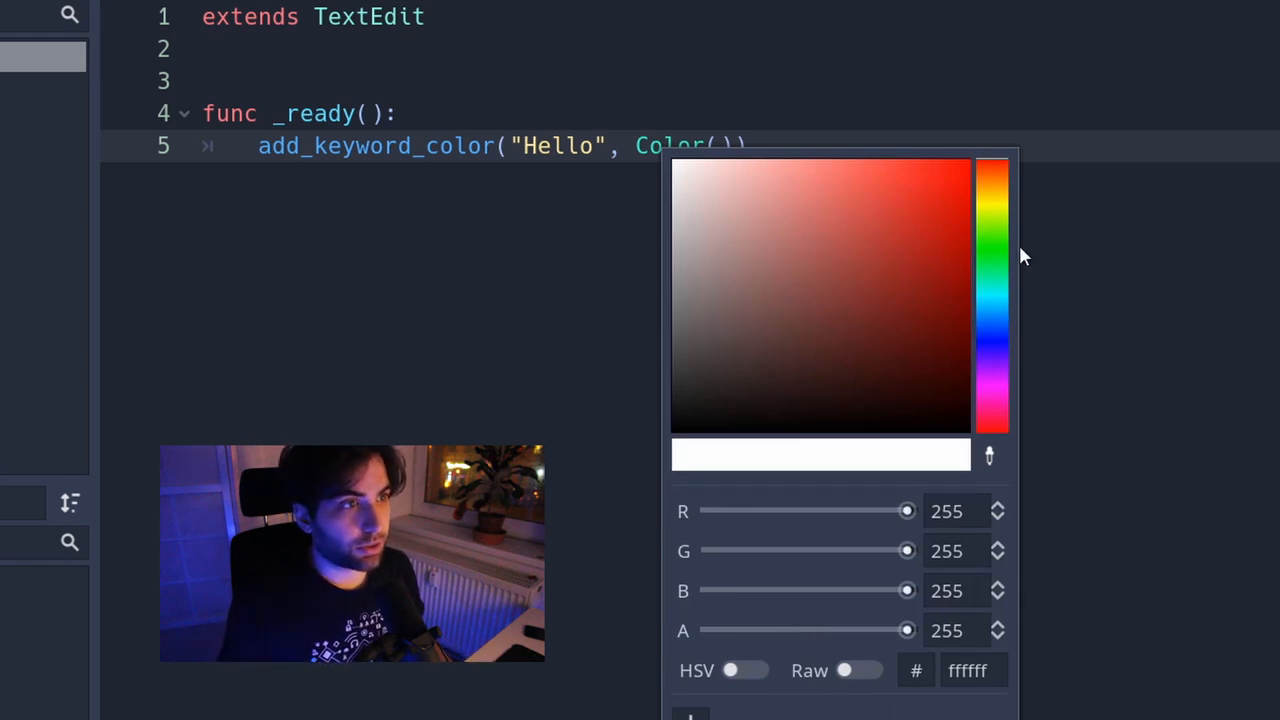
pyautogui.click(850, 222)
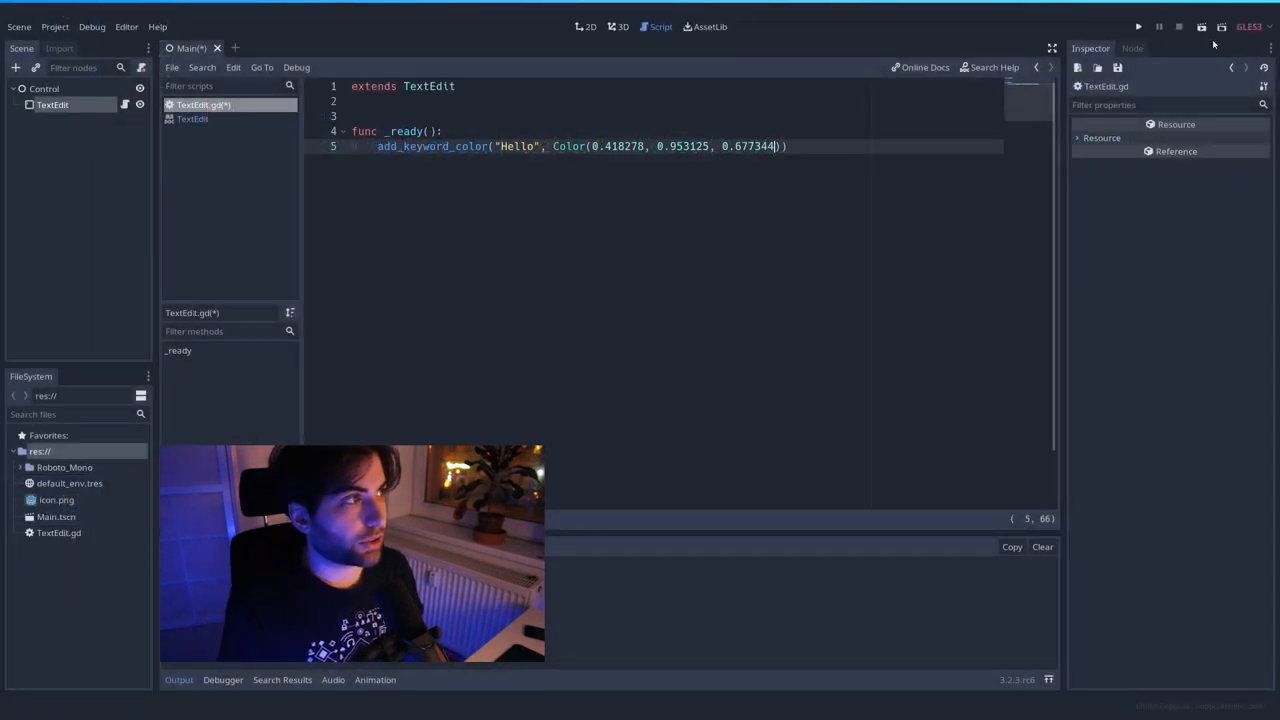
pyautogui.click(1138, 27)
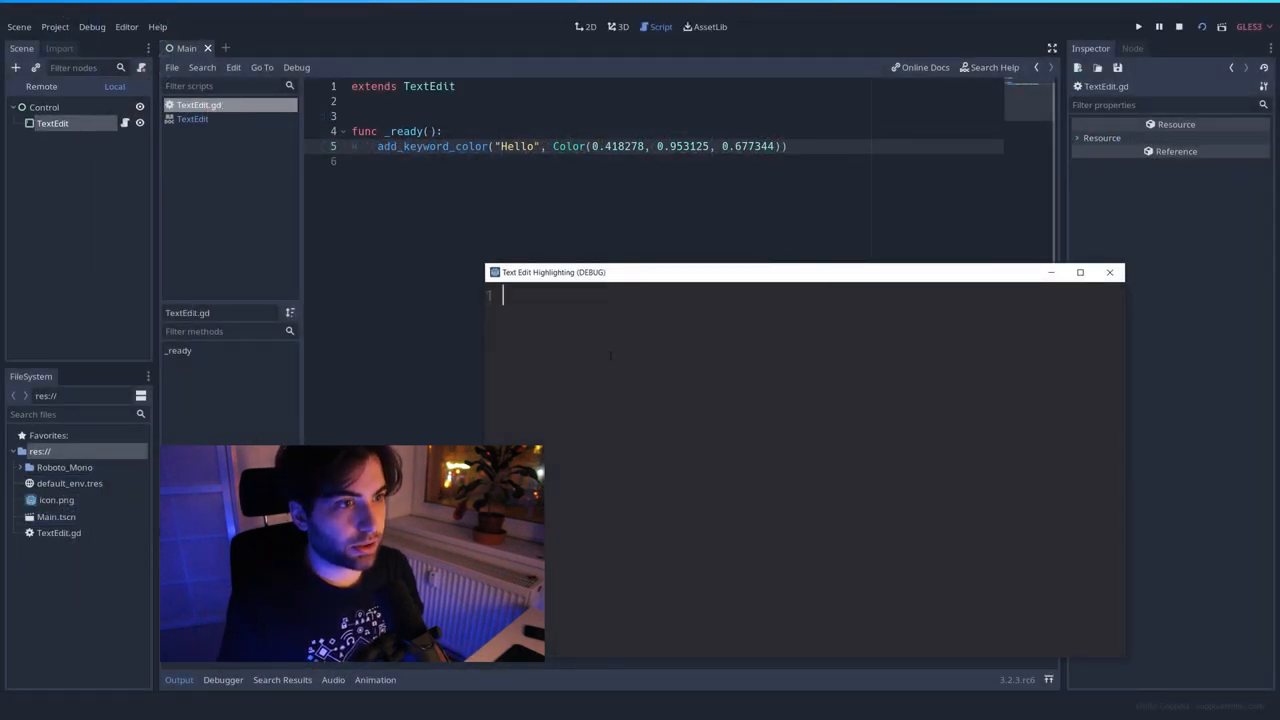
pyautogui.write('Hel')
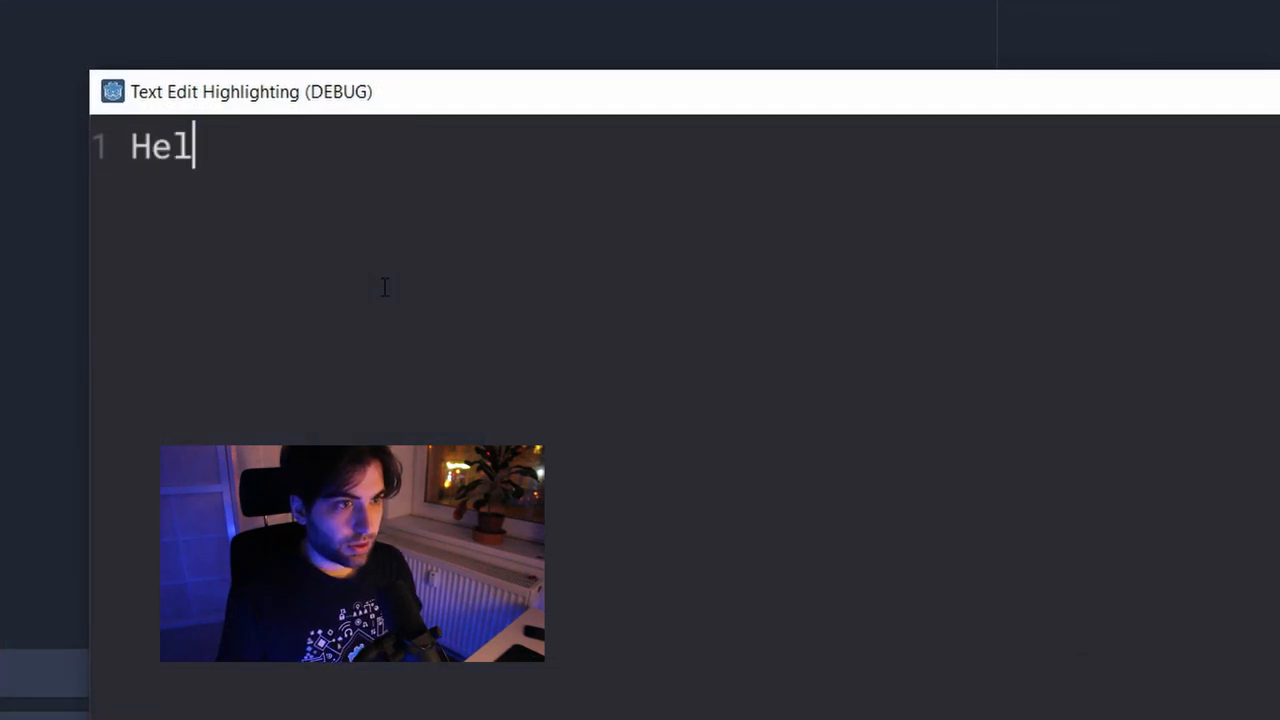
pyautogui.write('lo')
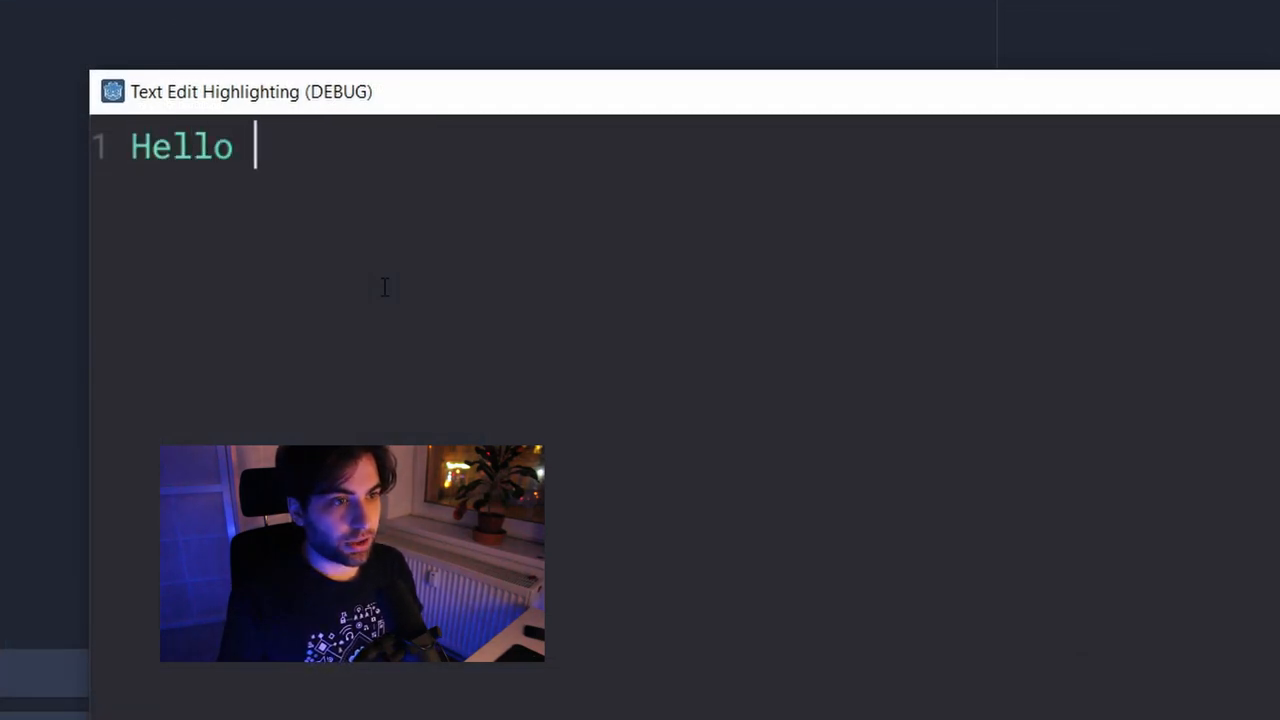
pyautogui.write('worl')
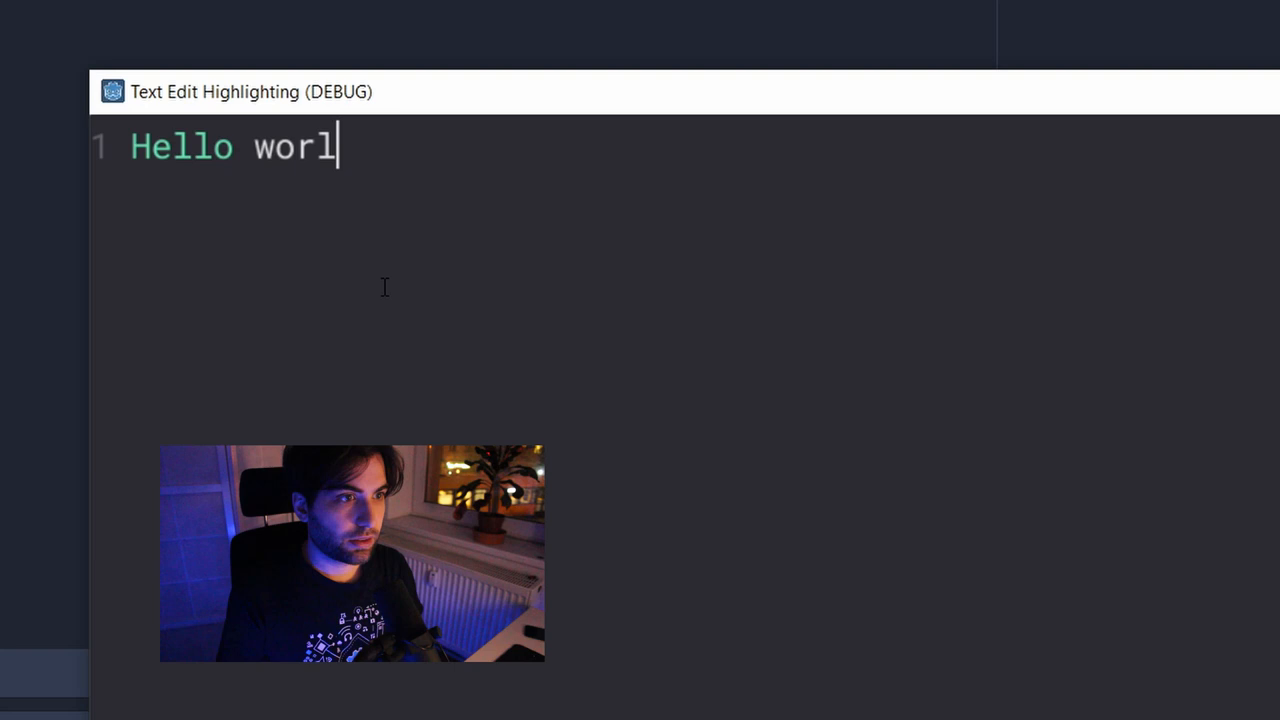
pyautogui.write('d')
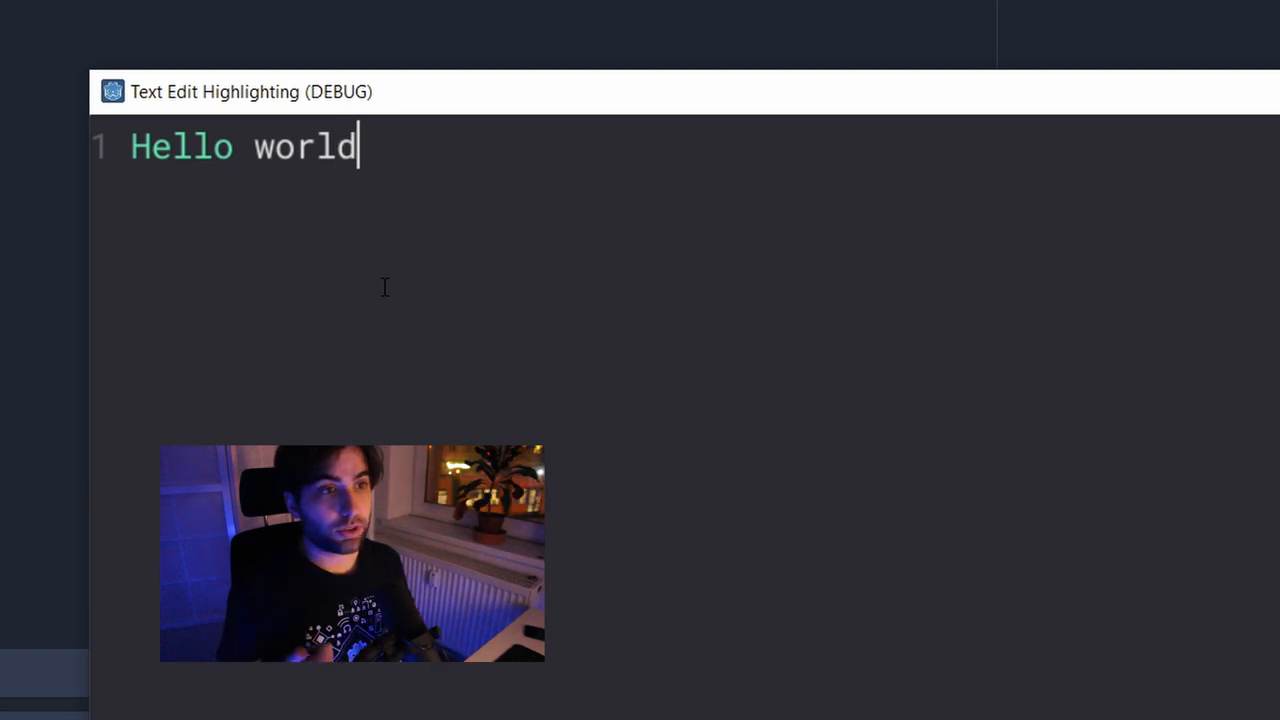
pyautogui.moveTo(681, 401)
pyautogui.write('hello')
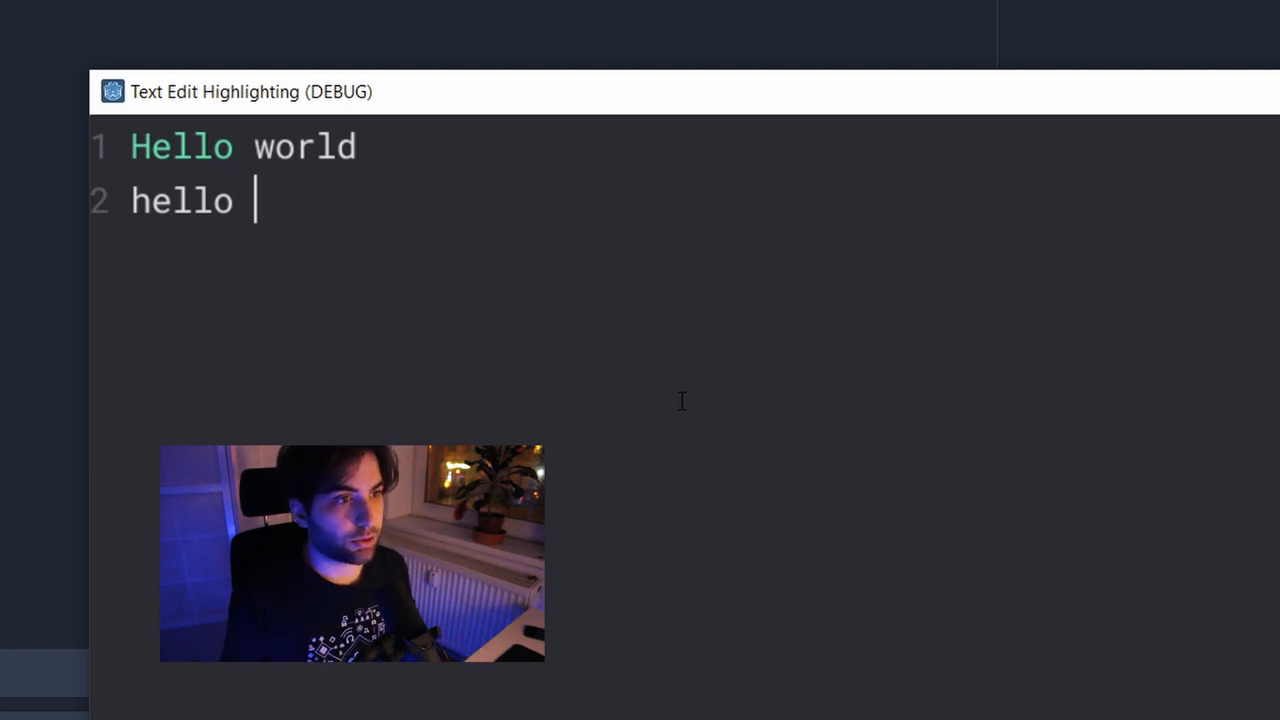
pyautogui.moveTo(347, 238)
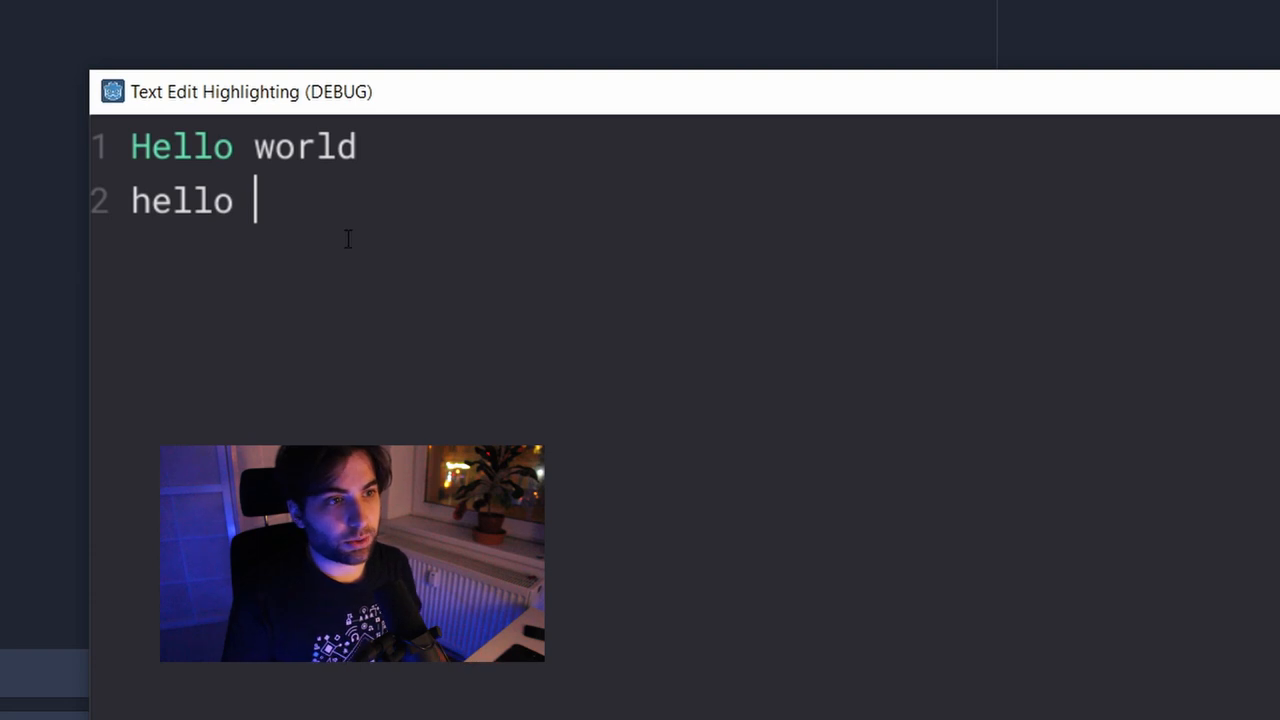
pyautogui.press('Backspace')
pyautogui.write('"')
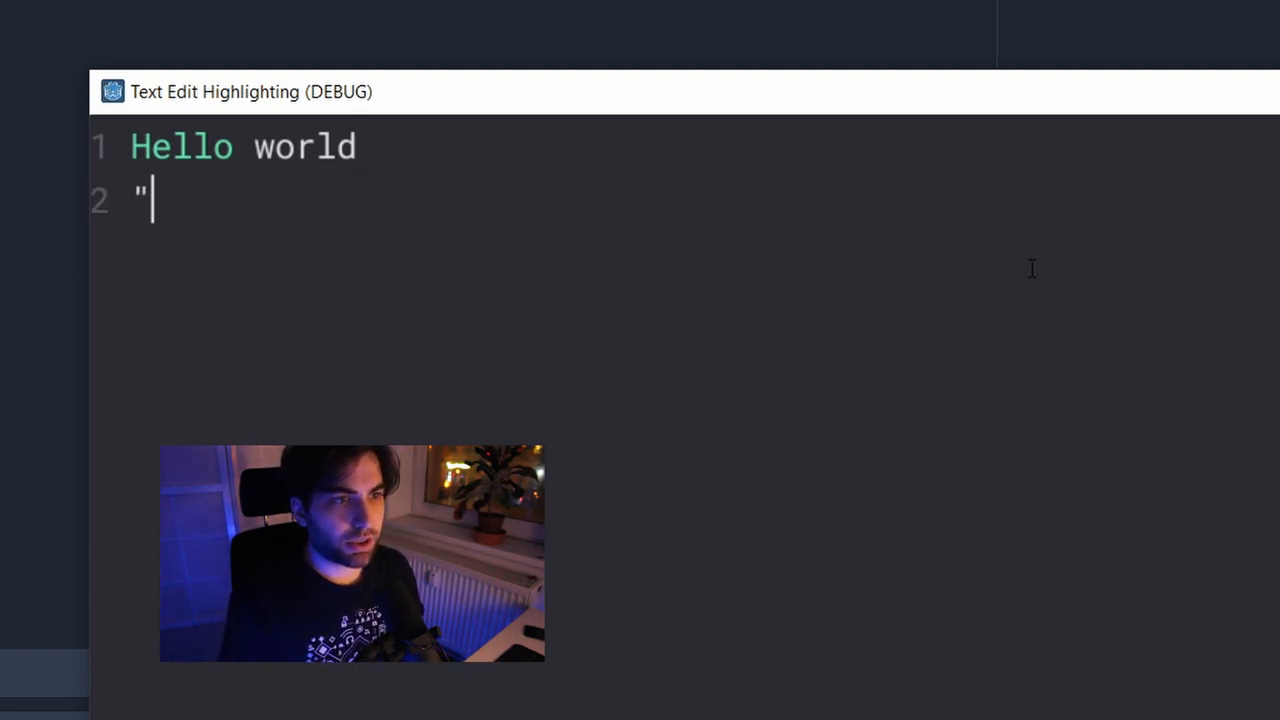
pyautogui.write('s')
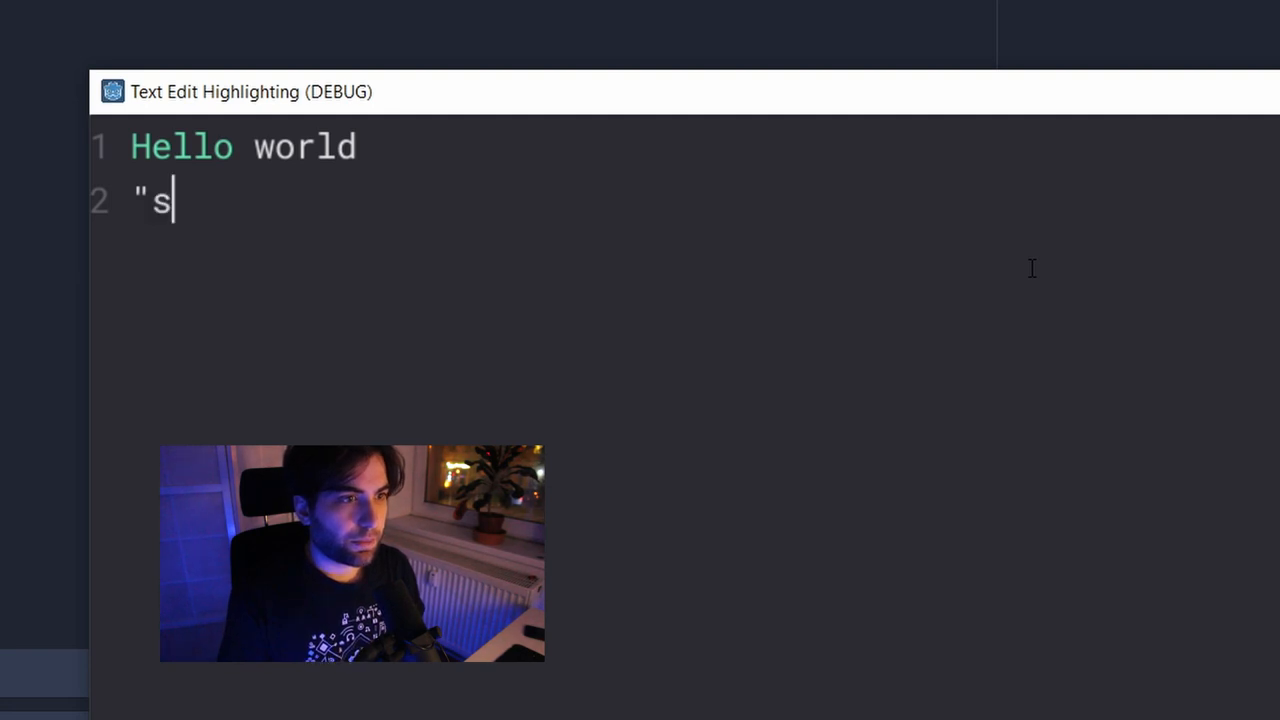
pyautogui.write('omething inside h')
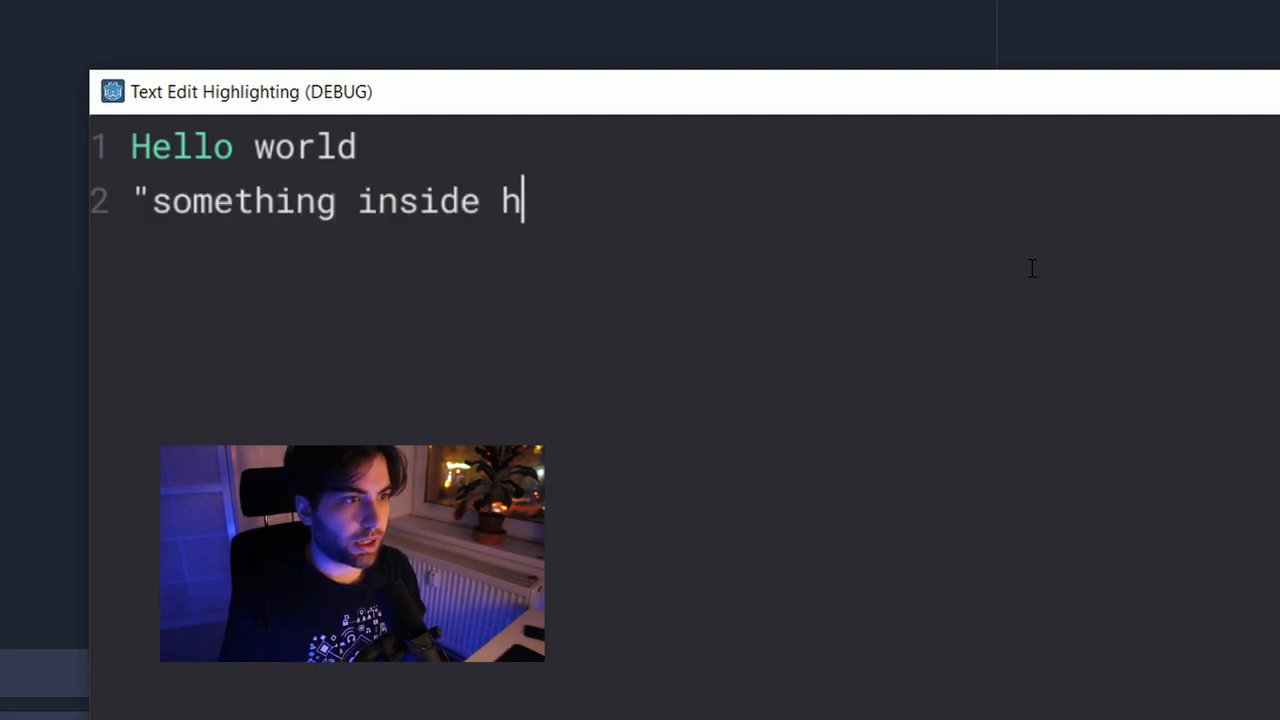
pyautogui.write('ere"')
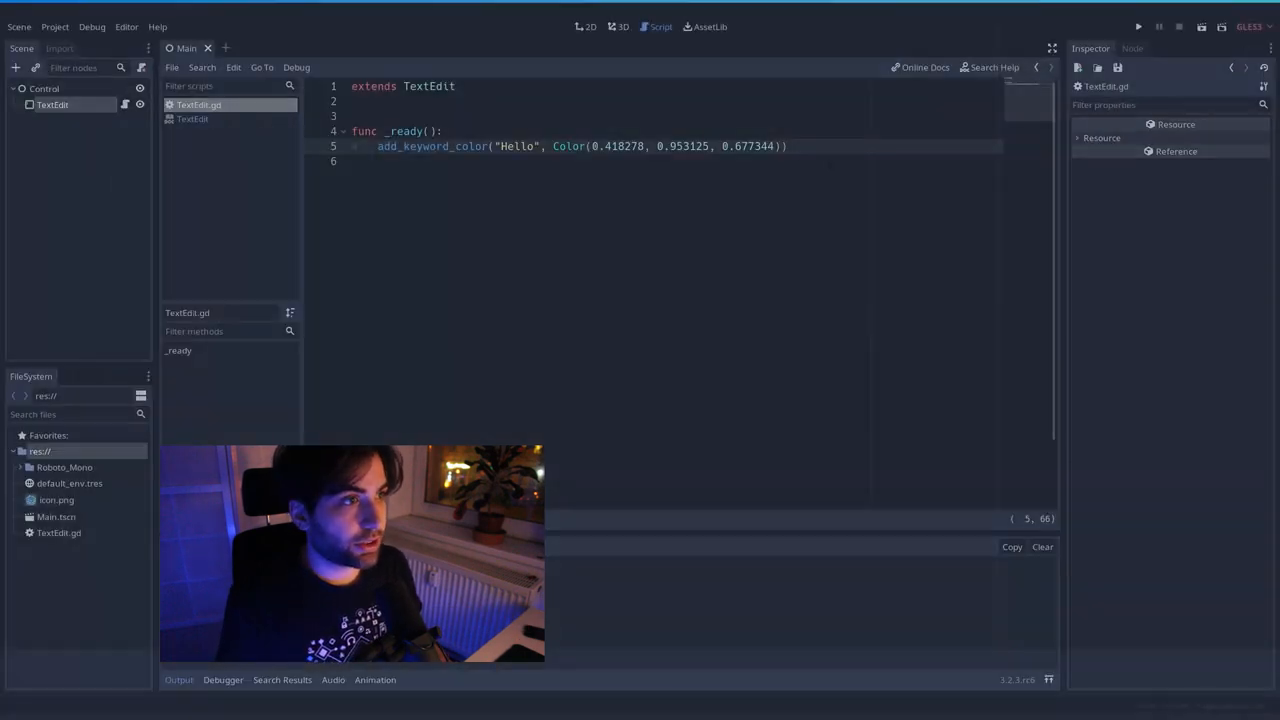
# Write add_color_region('"', '"', Color()) on line 6 for double-quoted text
pyautogui.write('add_color_region(')
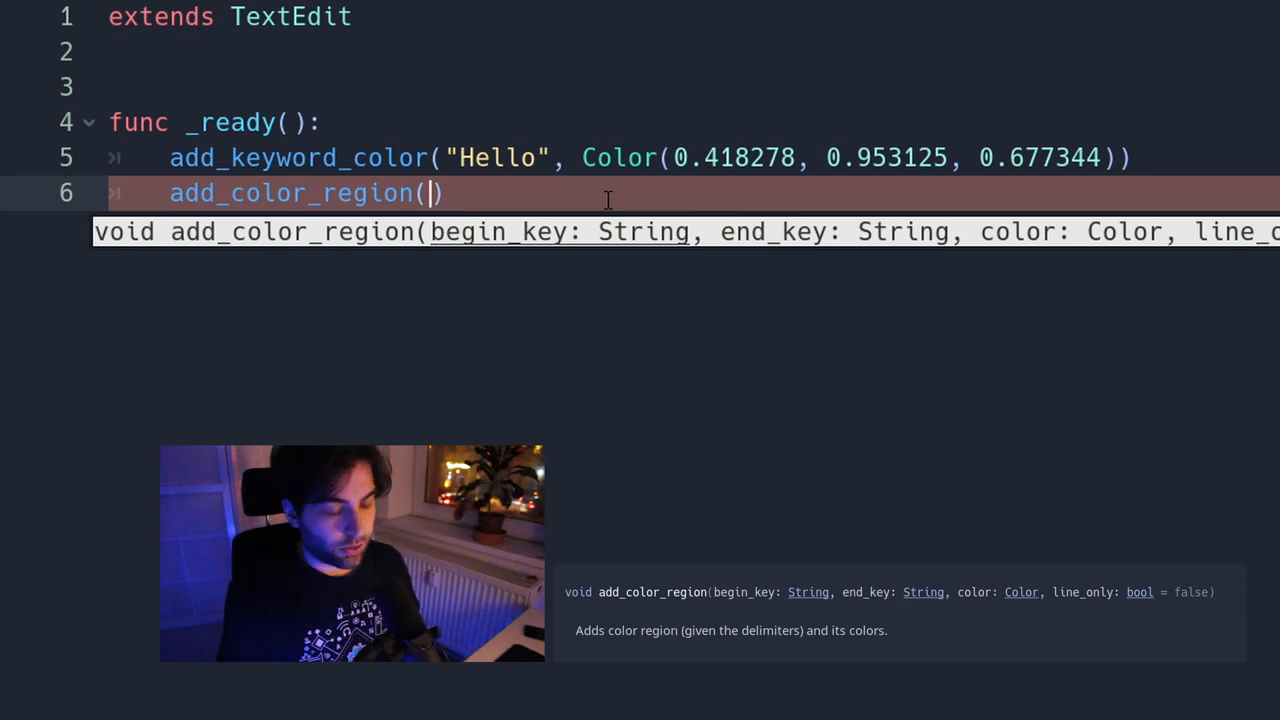
pyautogui.write('""')
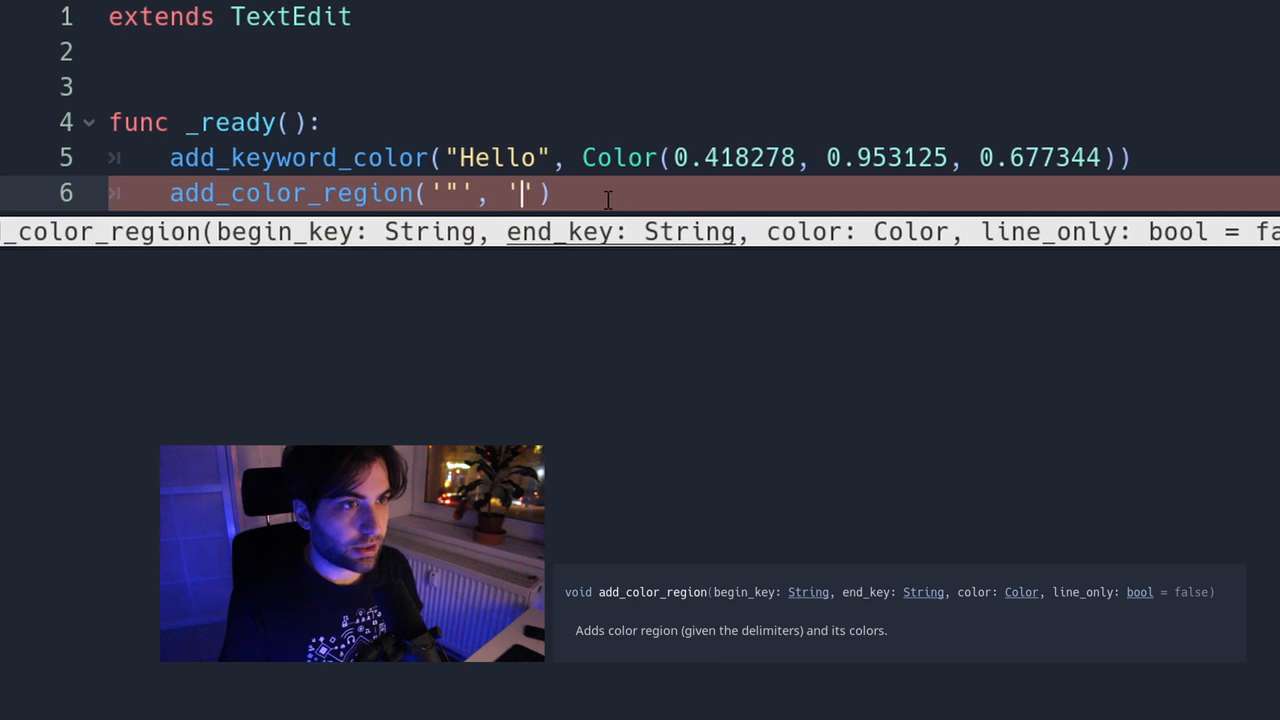
pyautogui.write('""')
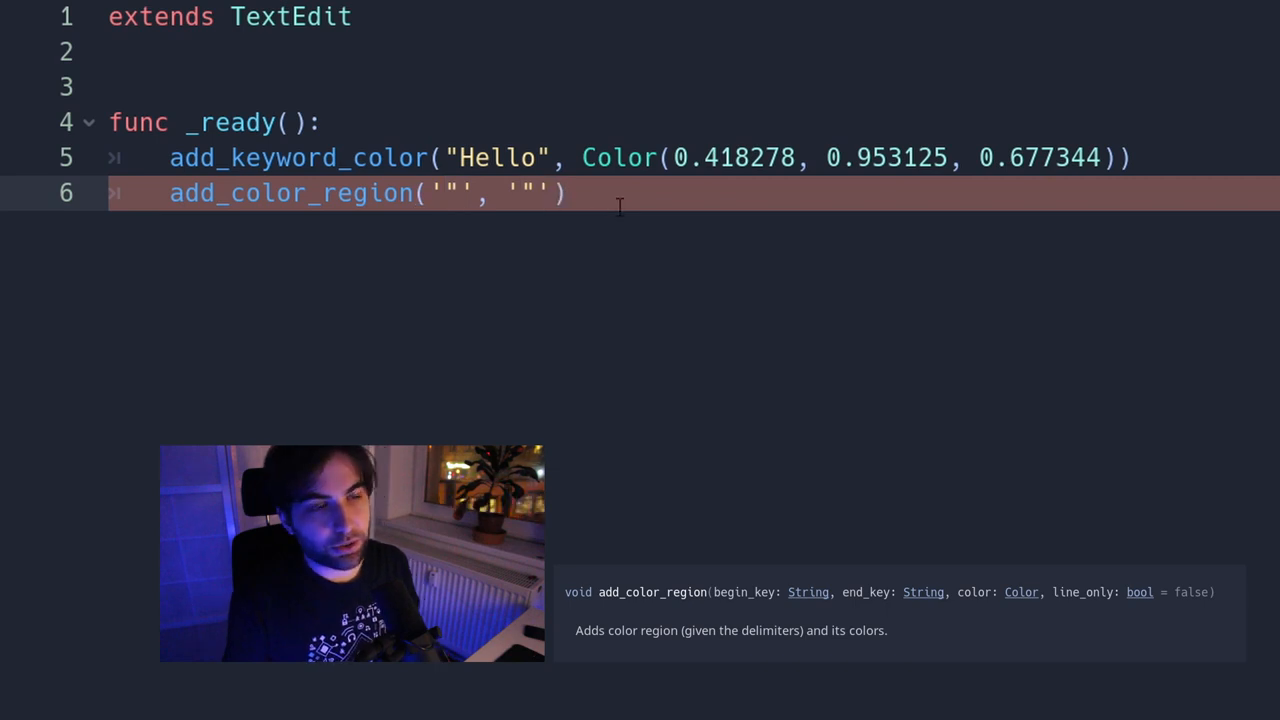
pyautogui.write(',')
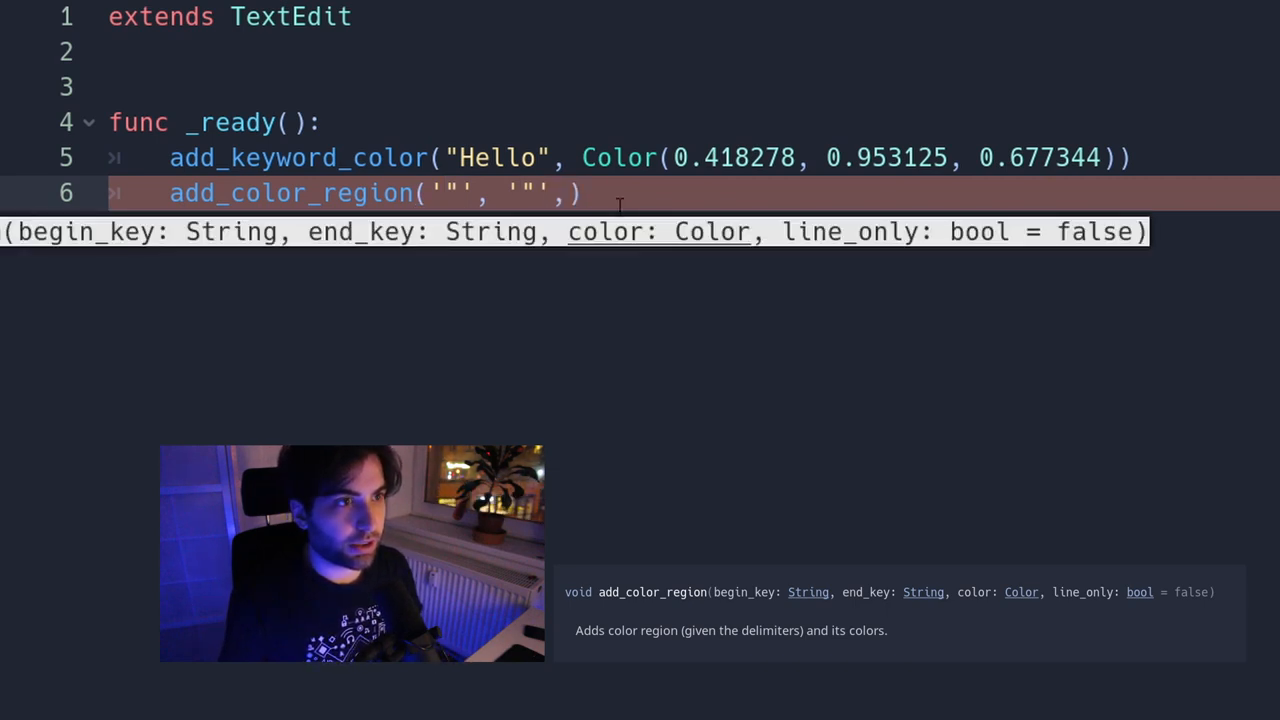
pyautogui.write('Color(0.886269, 0.953125, 0.418278')
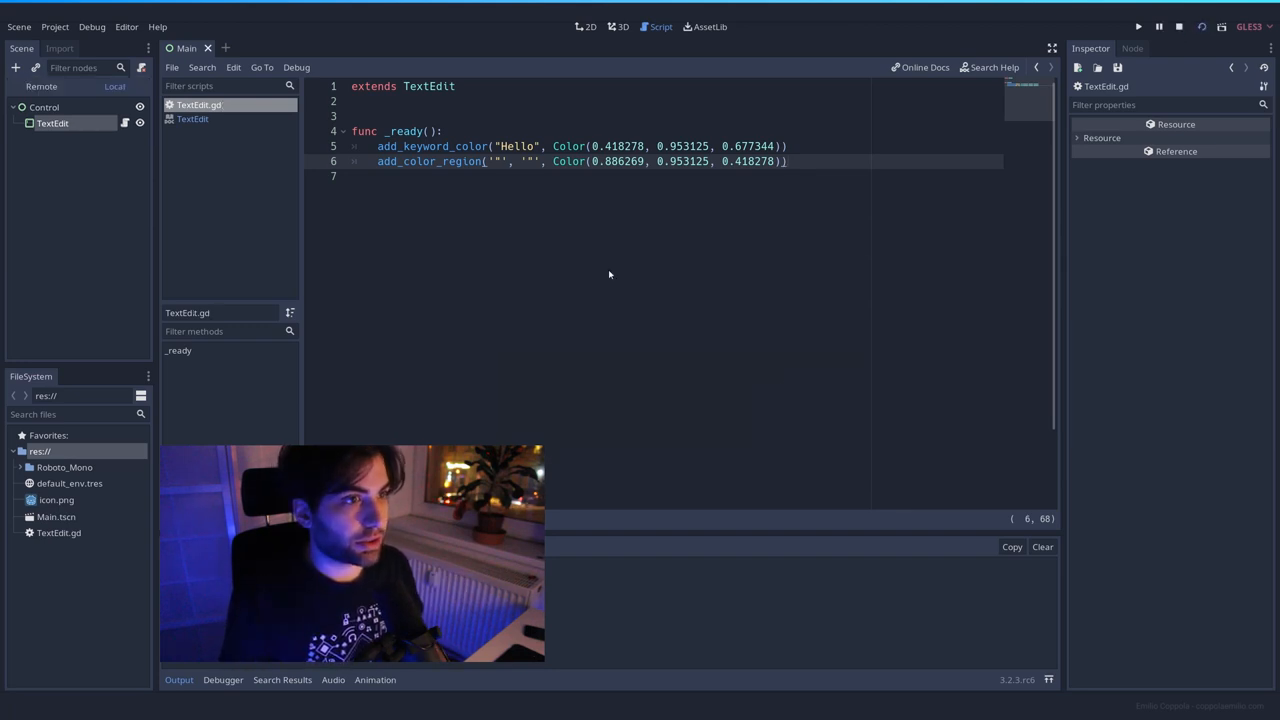
# In the running text box, type 'it works!' and a new line 'asdasd'
pyautogui.click(1138, 27)
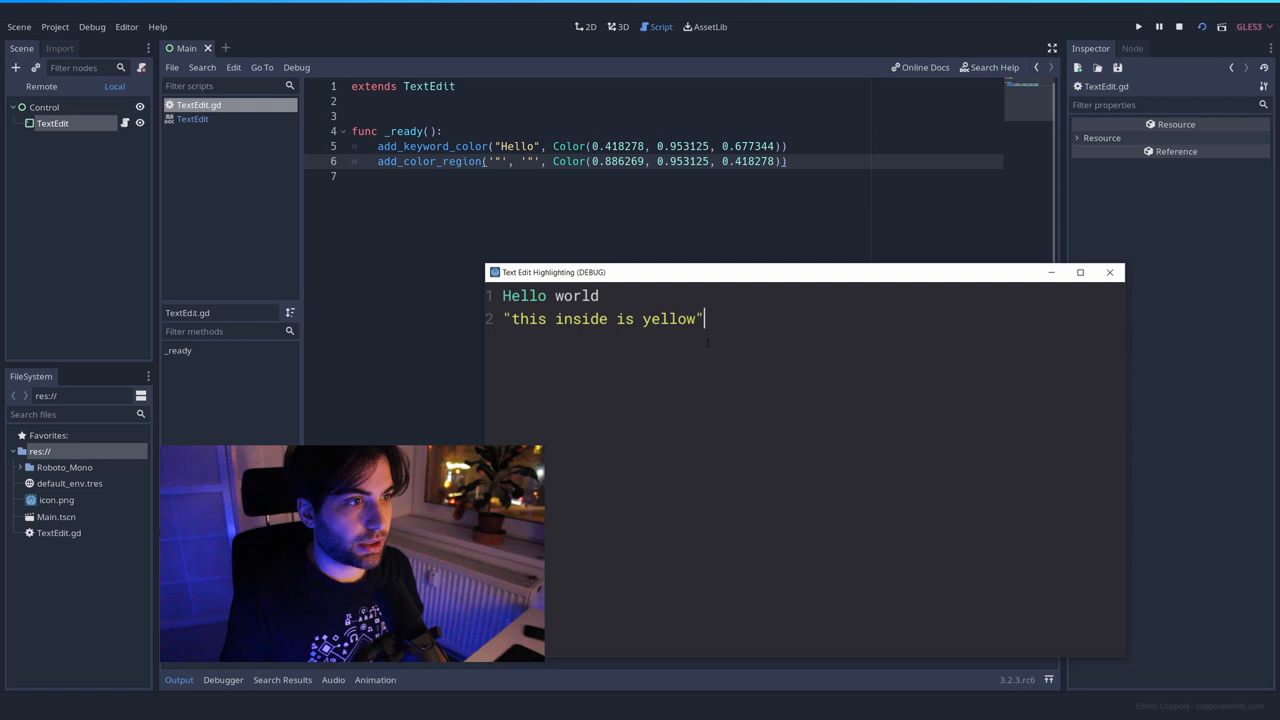
pyautogui.write('it w')
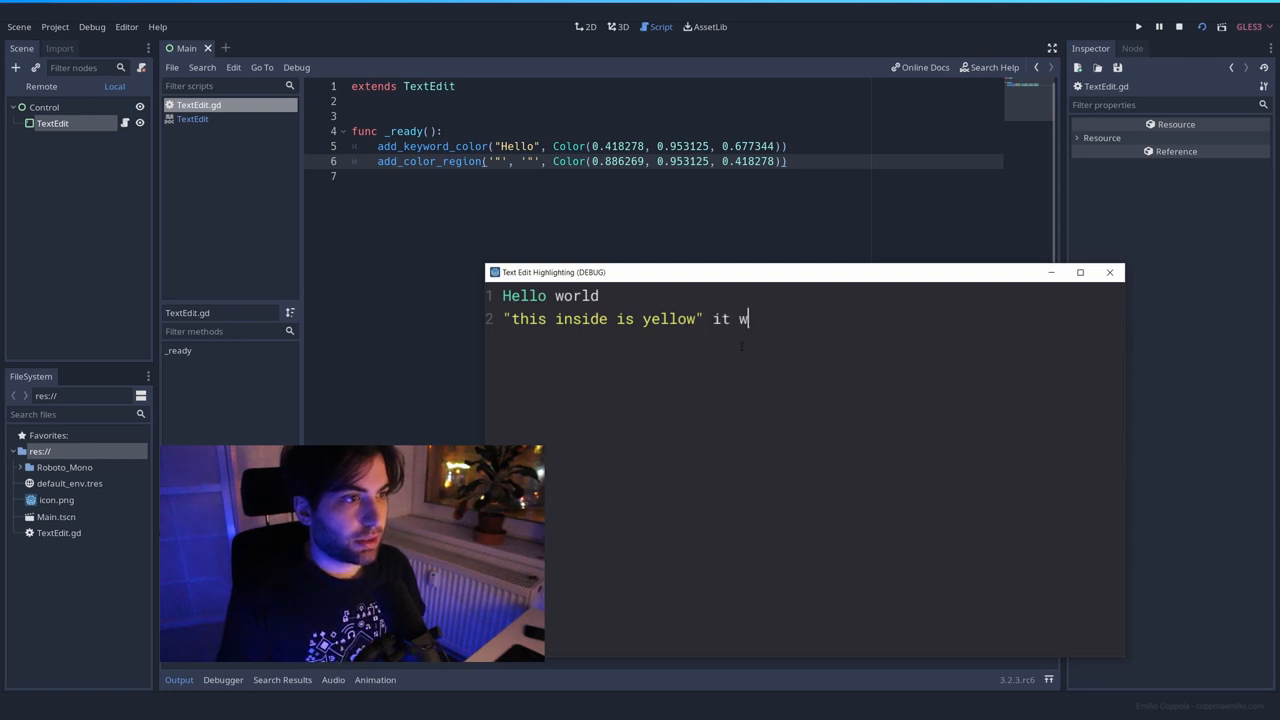
pyautogui.write('orks!')
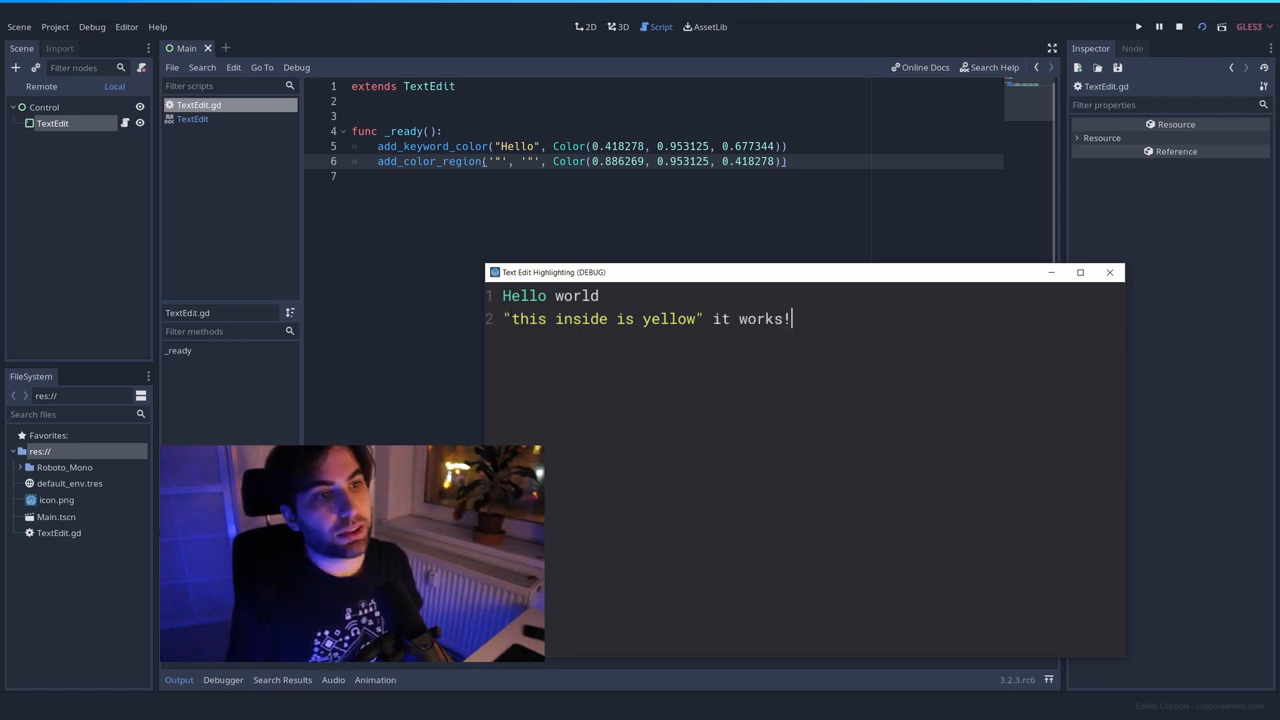
pyautogui.click(710, 318)
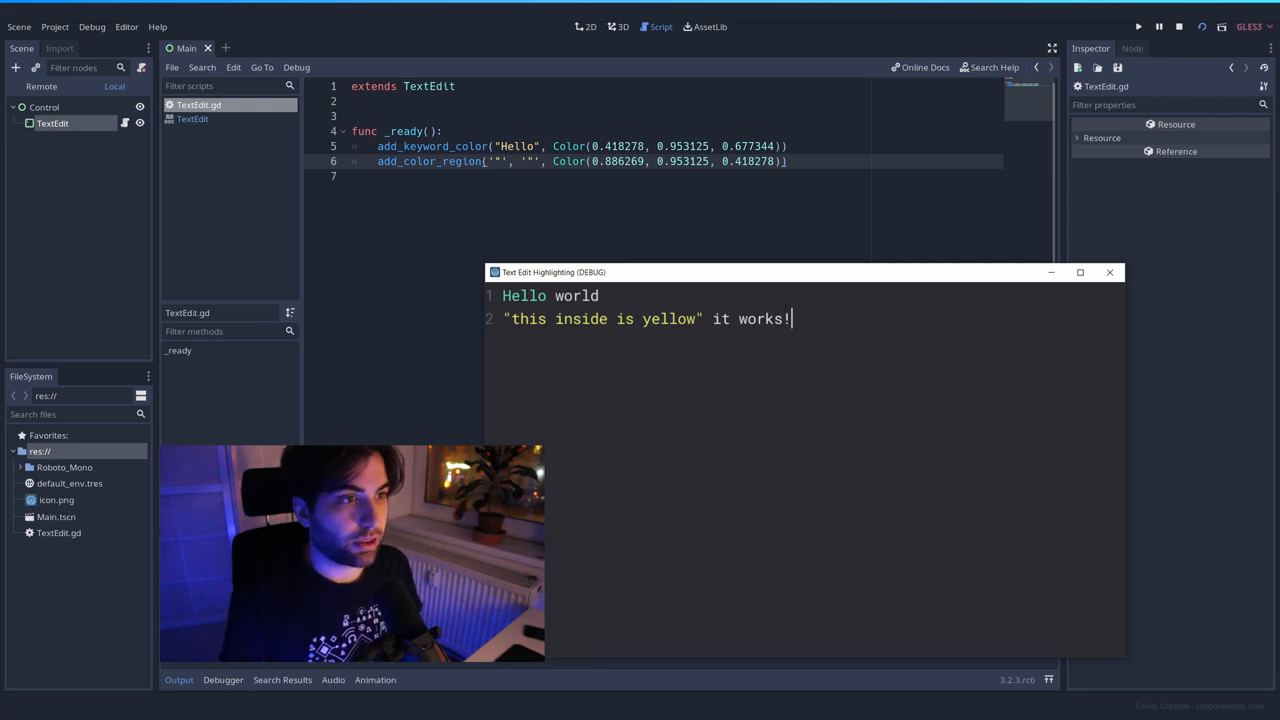
pyautogui.press('Return')
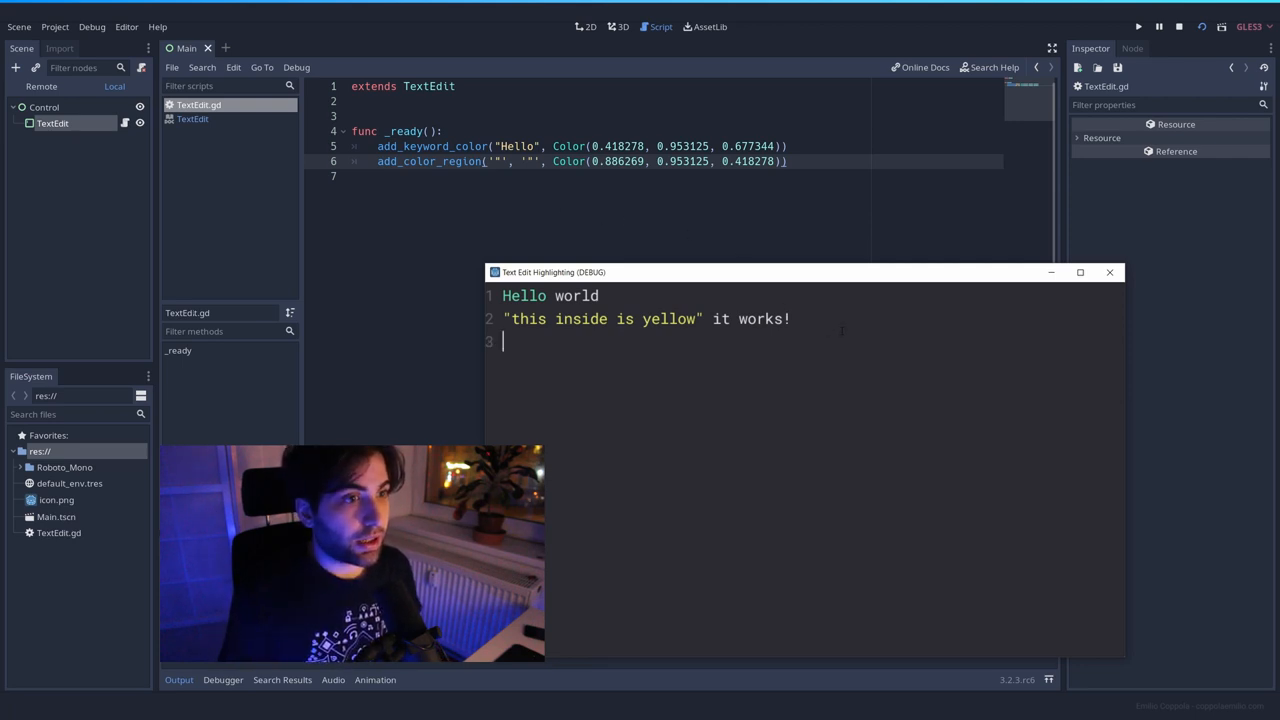
pyautogui.write("'asdasd'")
pyautogui.click(674, 176)
pyautogui.write('/')
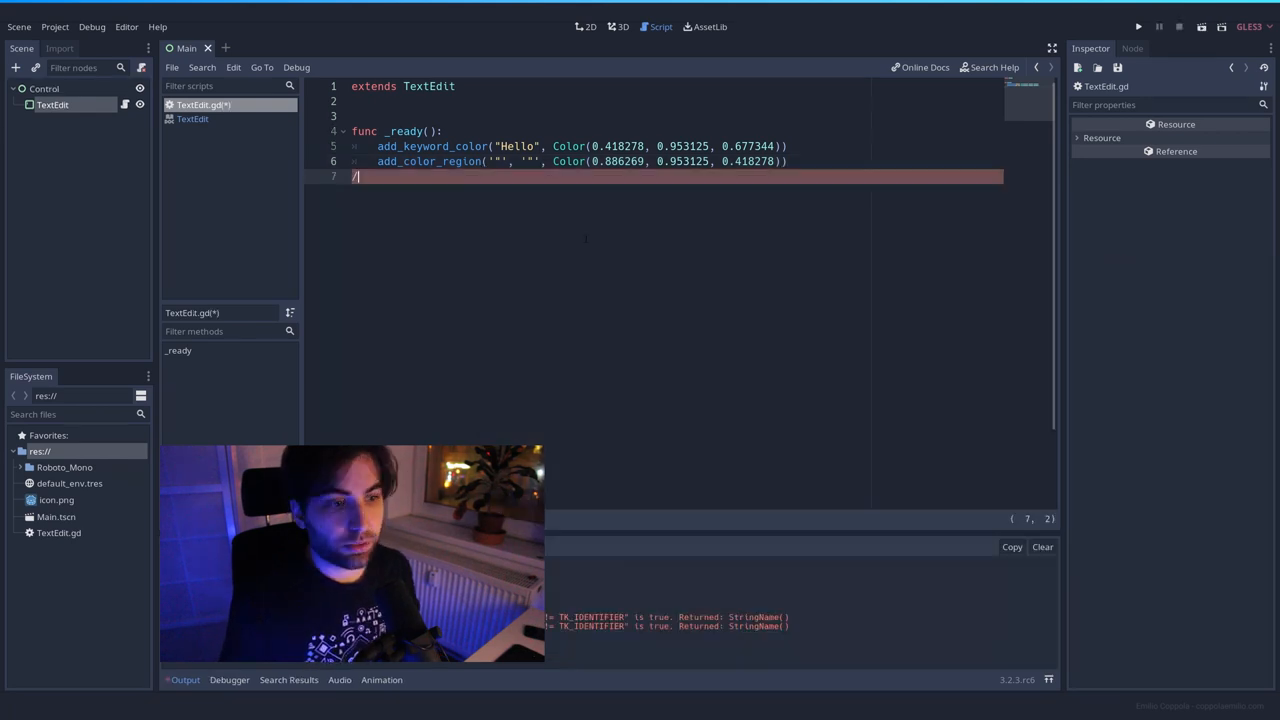
# Duplicate the region line as a '//' line-only region with true, then run the project
pyautogui.press('Backspace')
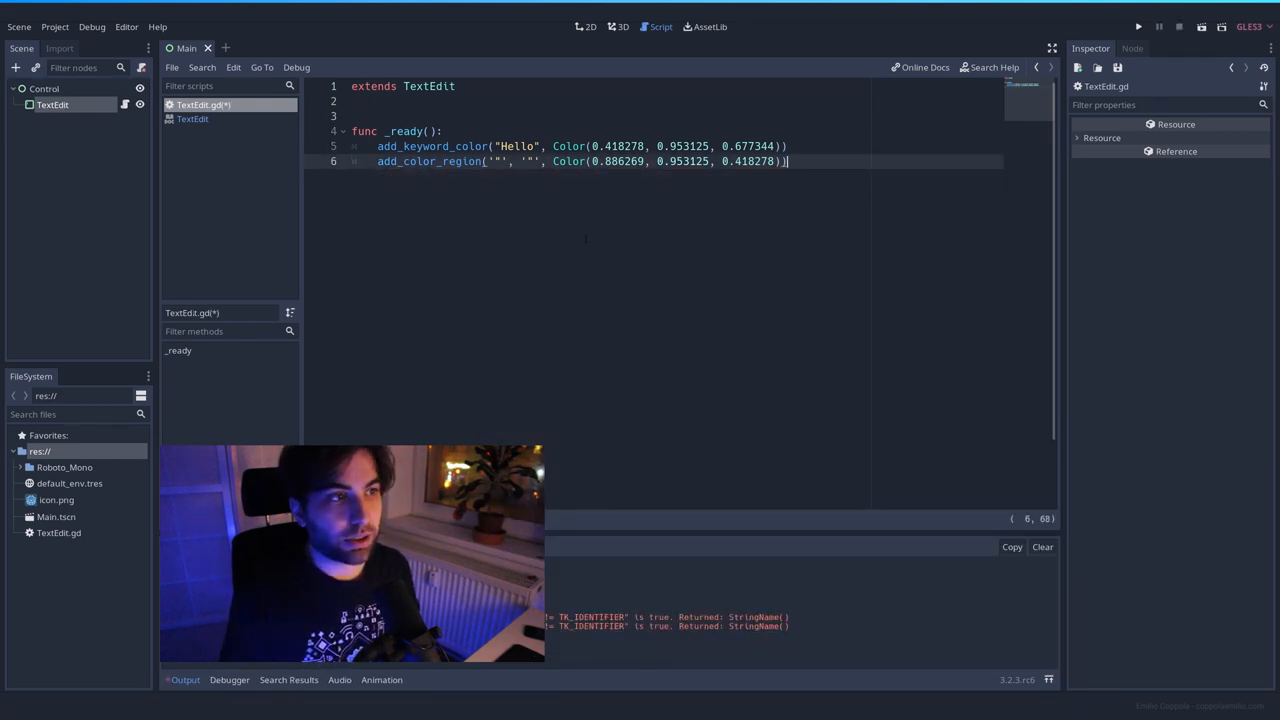
pyautogui.press('Return')
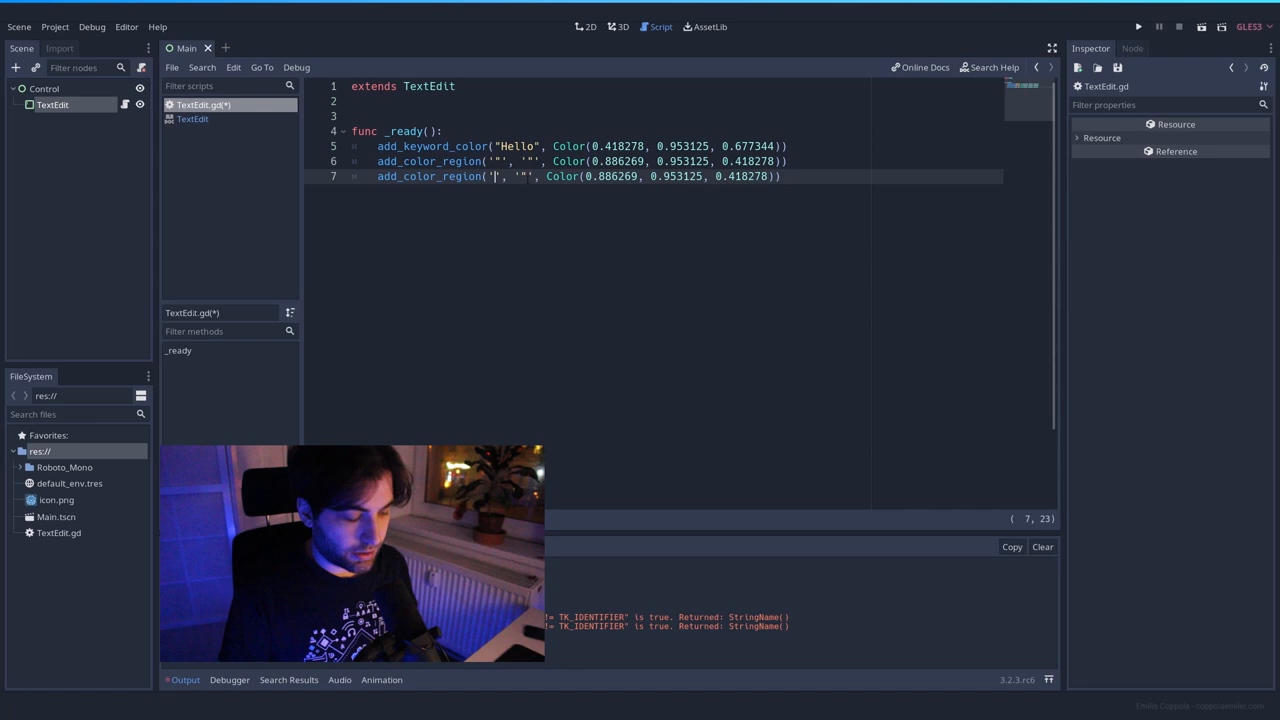
pyautogui.write('//')
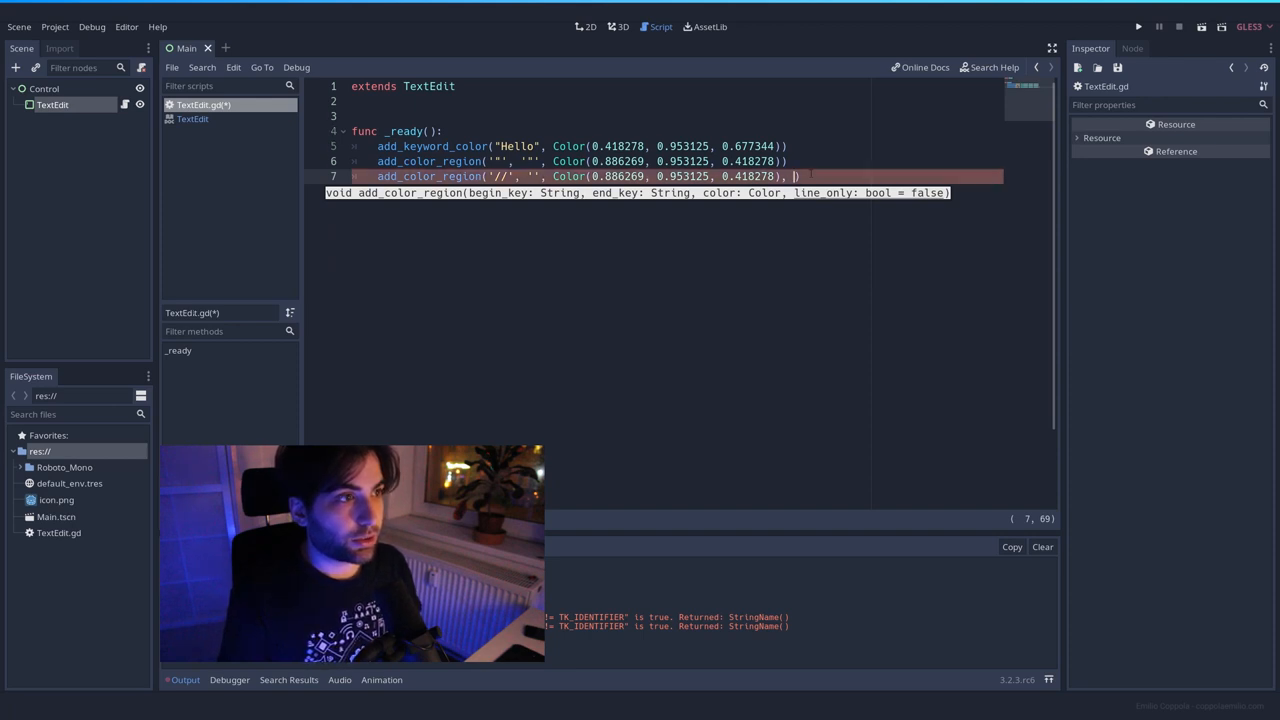
pyautogui.write('true')
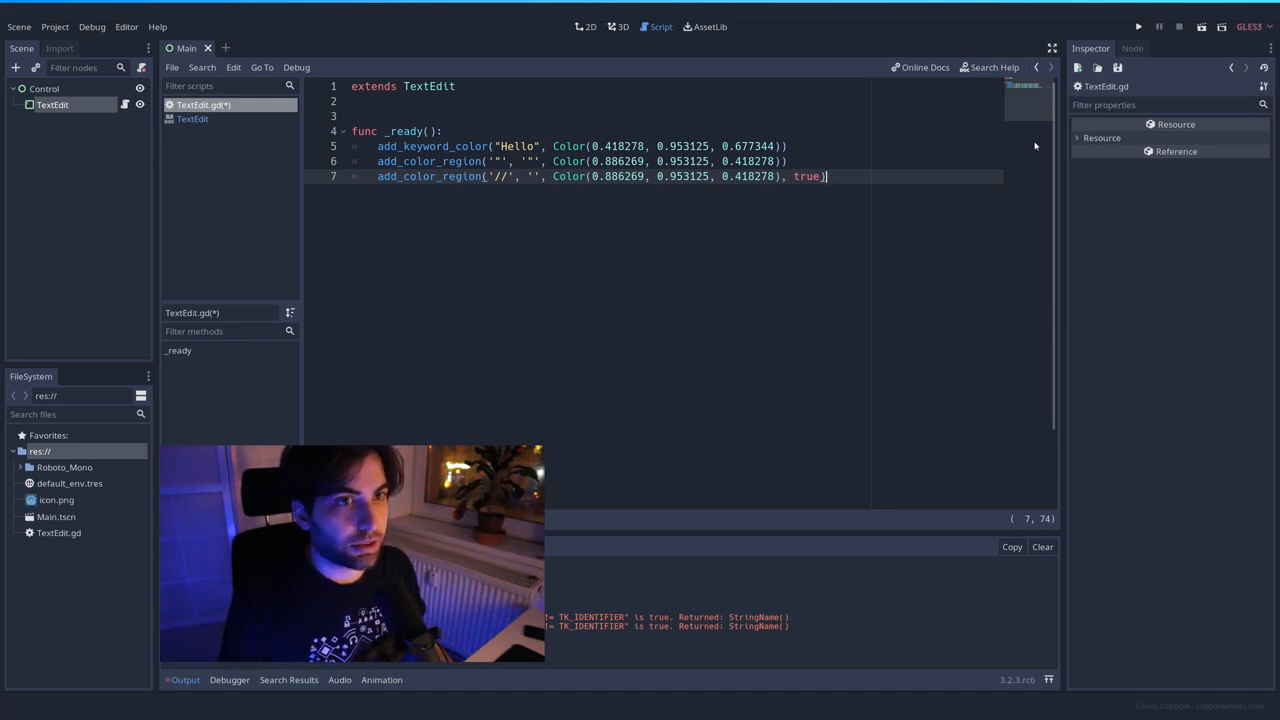
pyautogui.click(1138, 27)
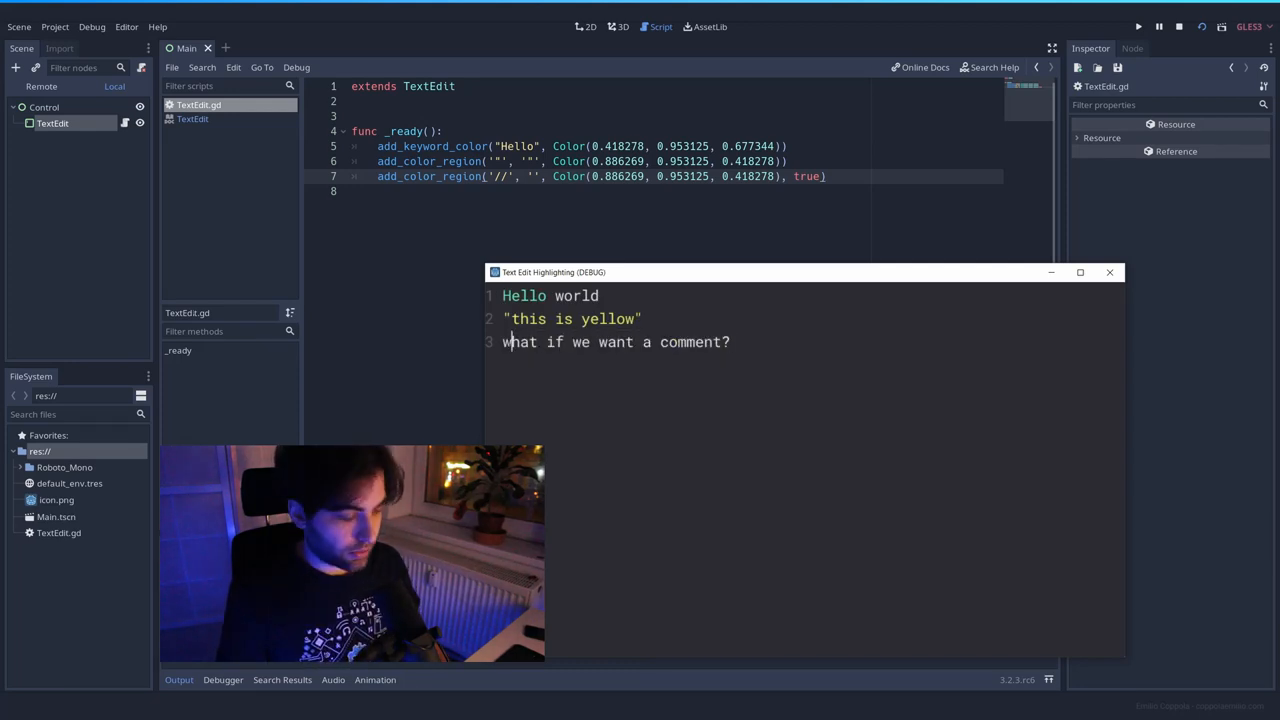
# Recolour // comments dark grey, Color(0.289063, 0.289063, 0.289063), then rerun and type // to check
pyautogui.write('//')
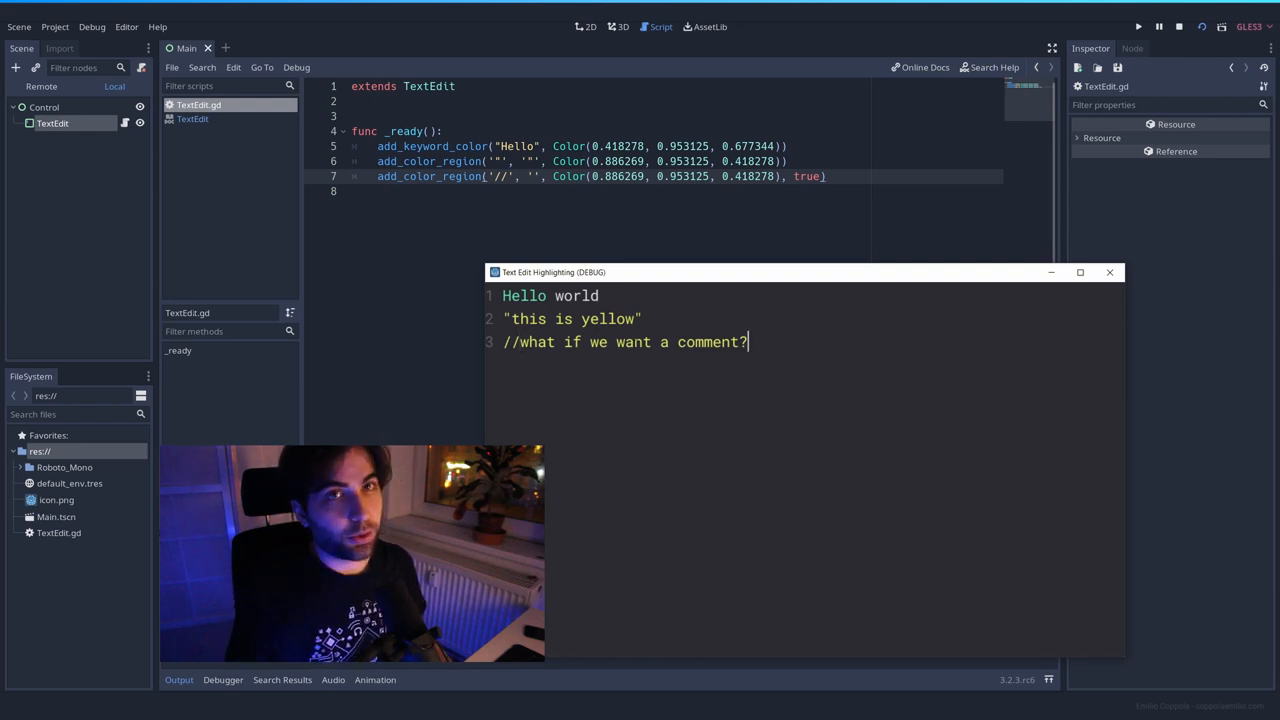
pyautogui.click(1109, 272)
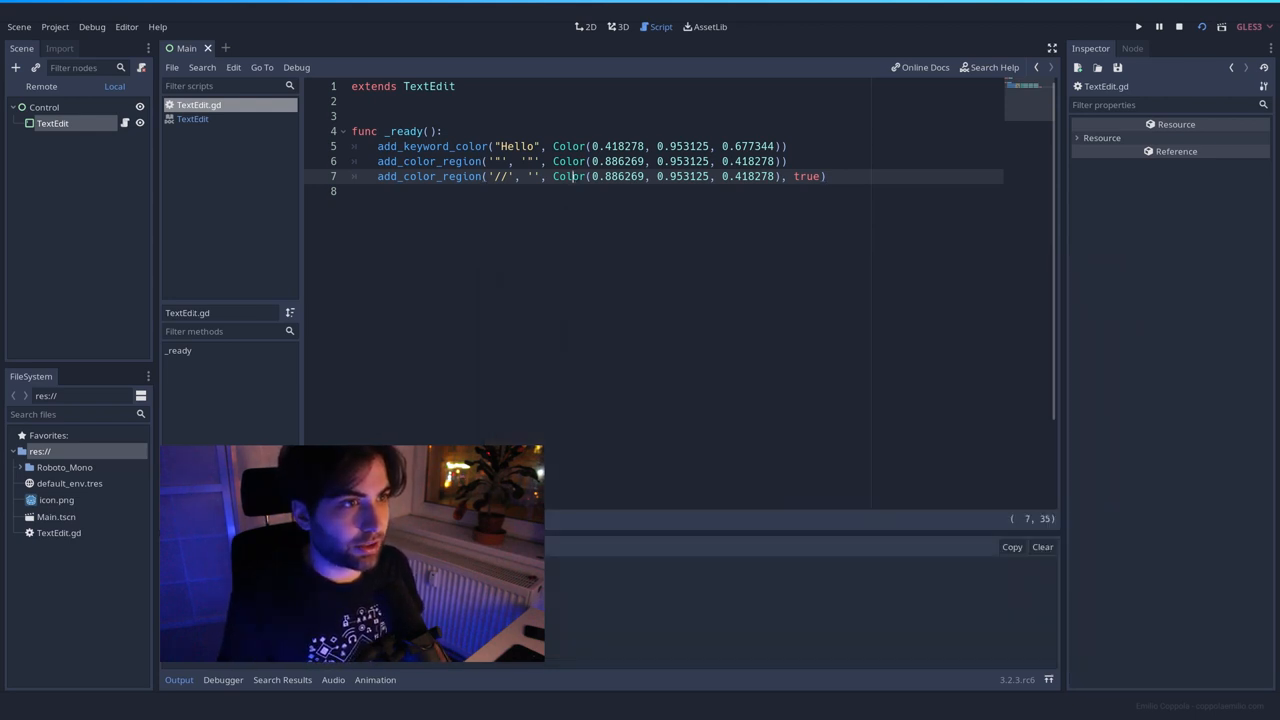
pyautogui.click(568, 176)
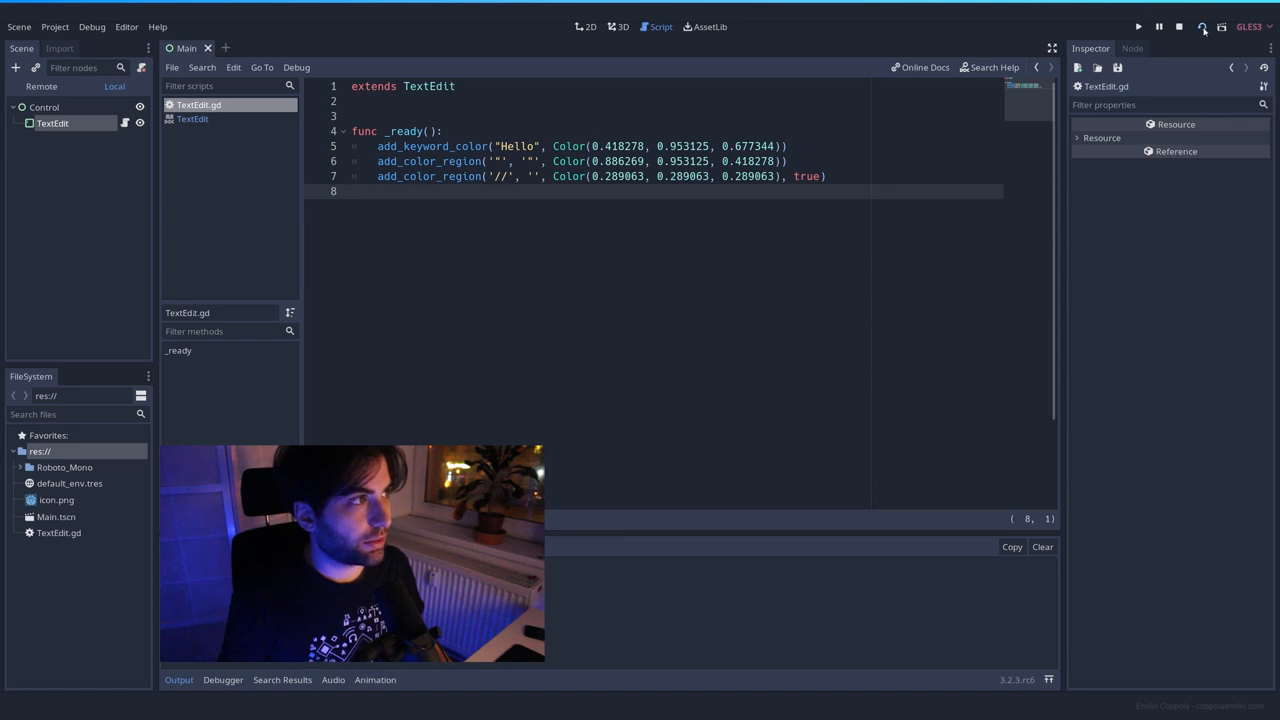
pyautogui.click(1138, 27)
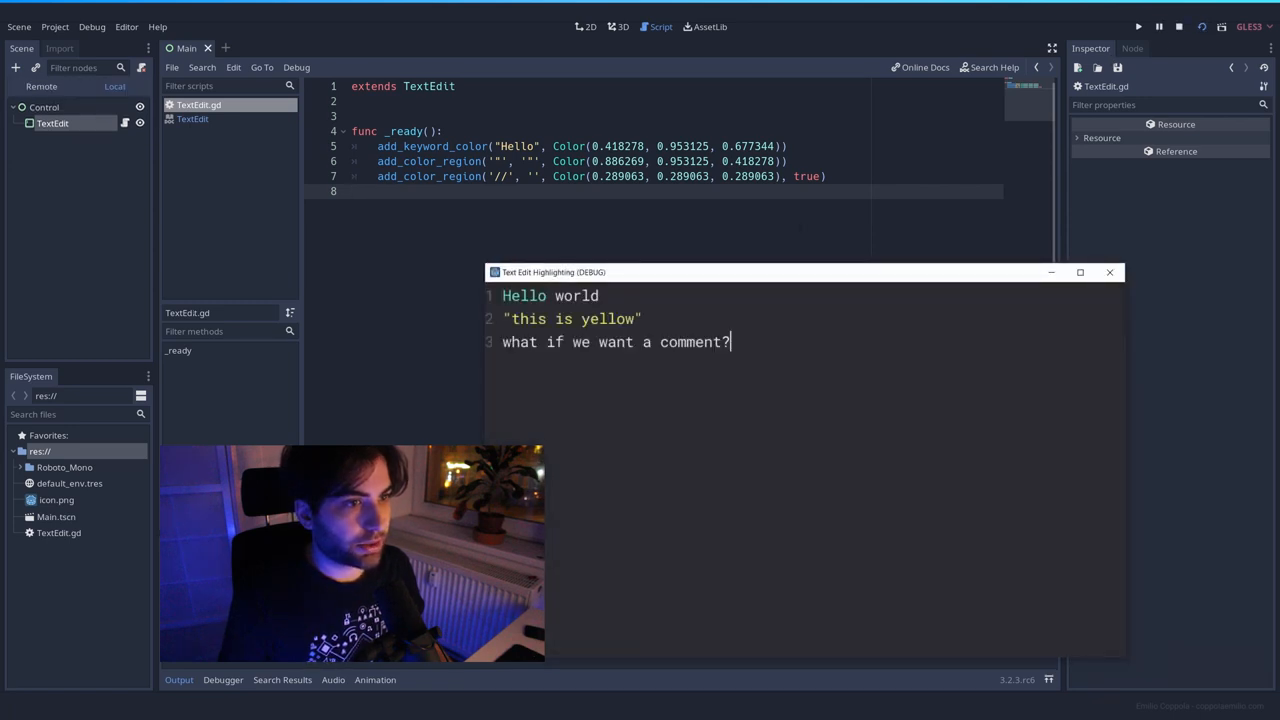
pyautogui.write('//')
pyautogui.write('var animals = [')
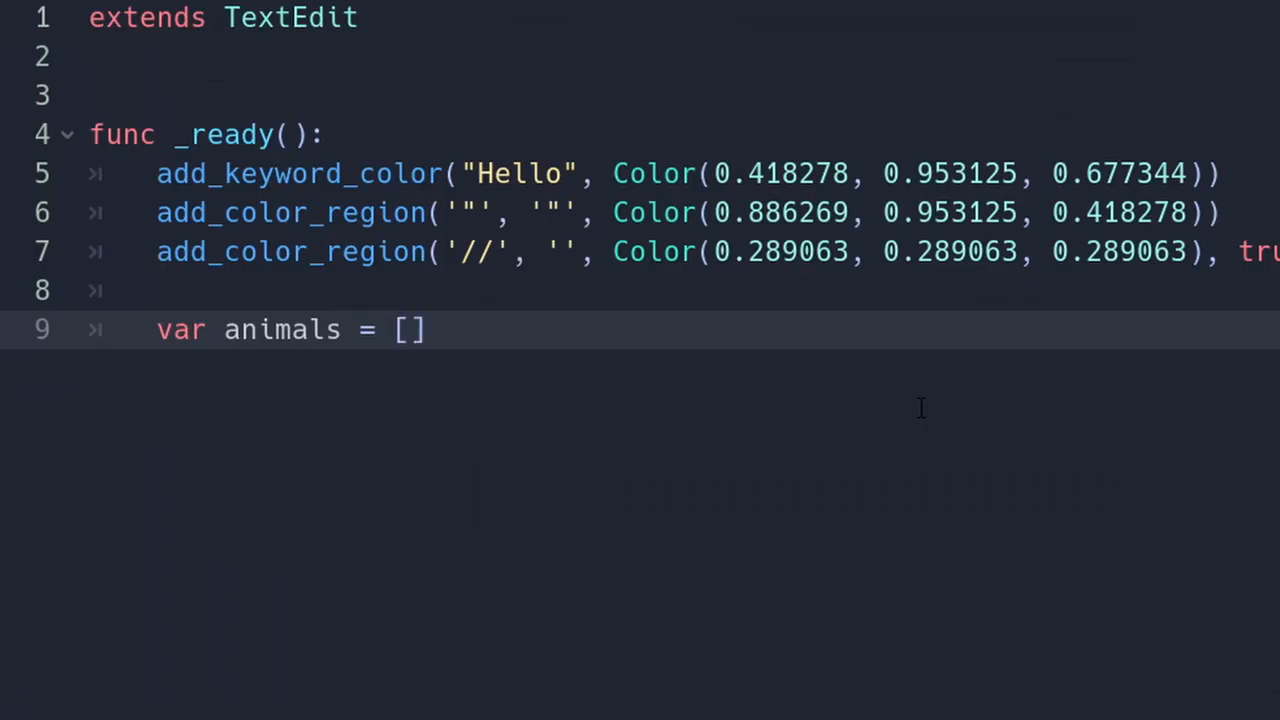
# Fill the animals array with 'dog', 'cat' and 'human'
pyautogui.write("'d'")
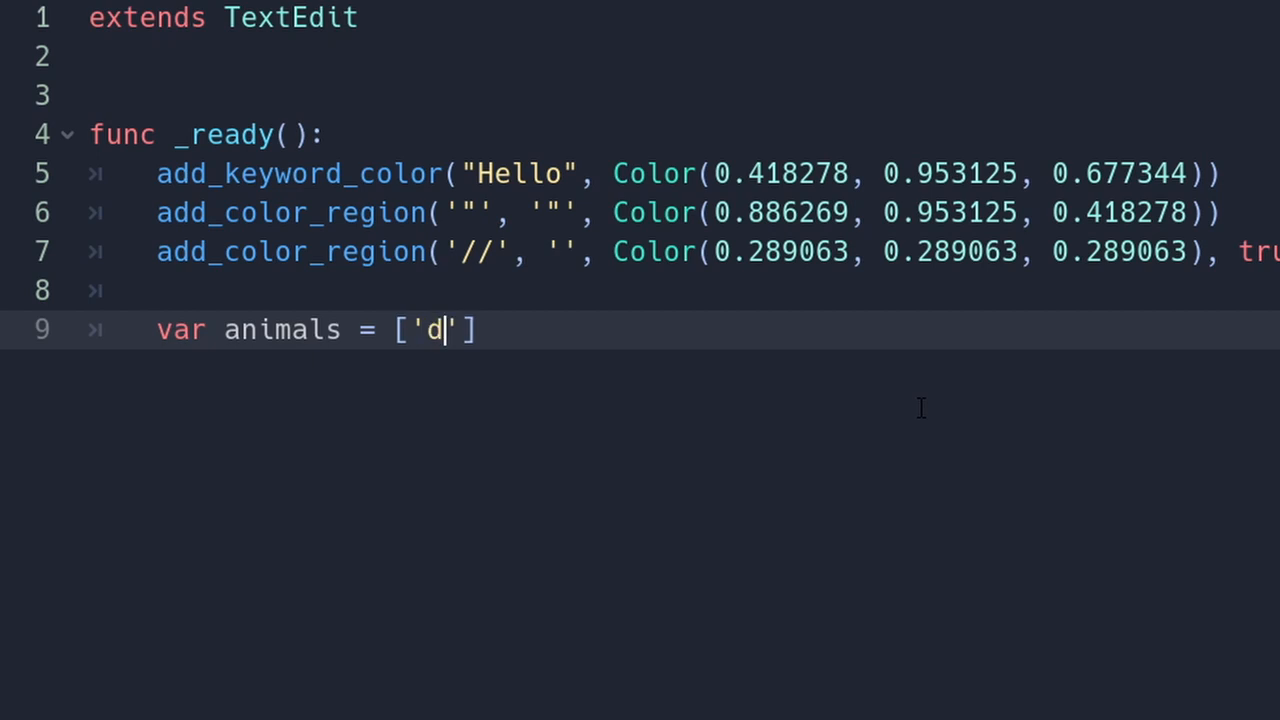
pyautogui.write("og', 'cat")
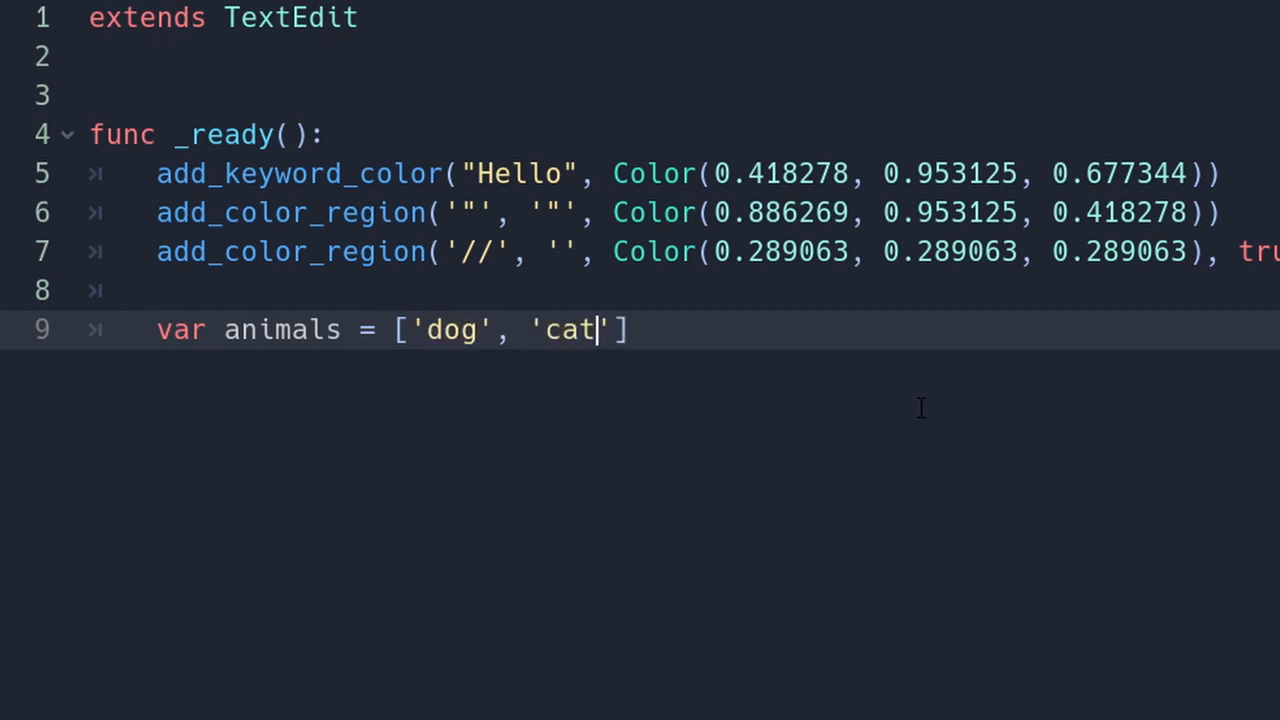
pyautogui.write(", 'human'")
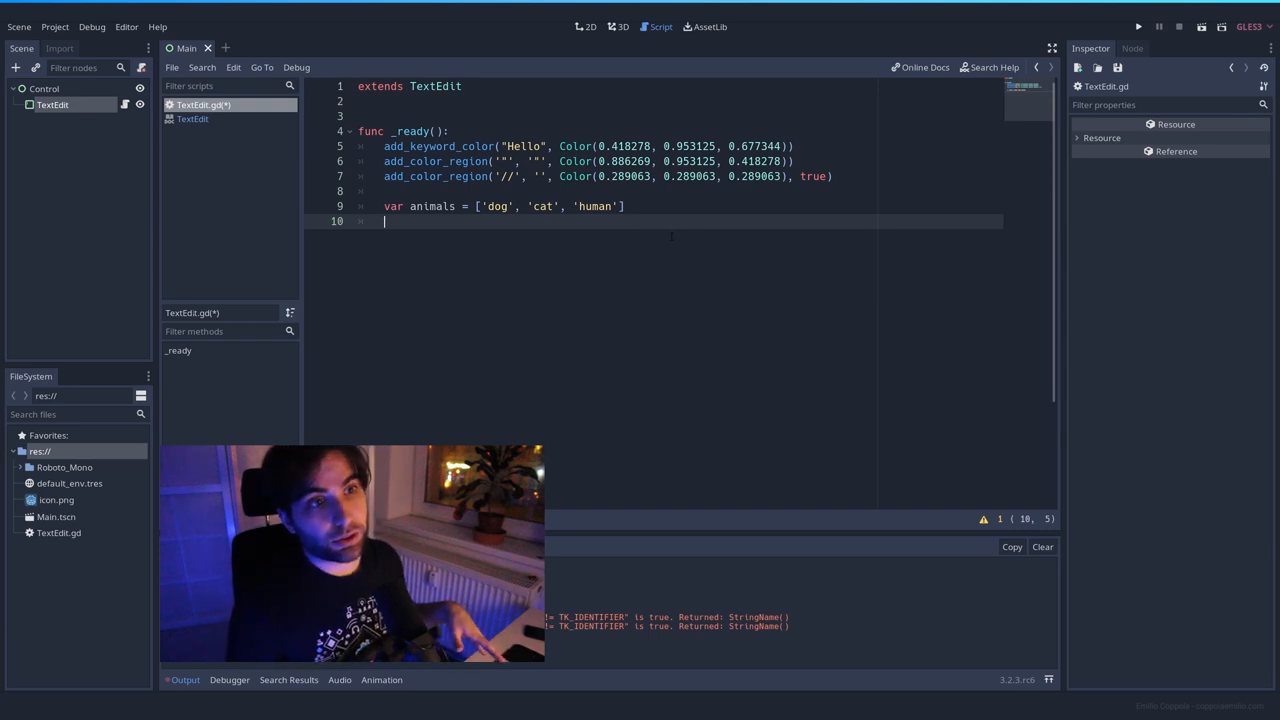
pyautogui.press('Return')
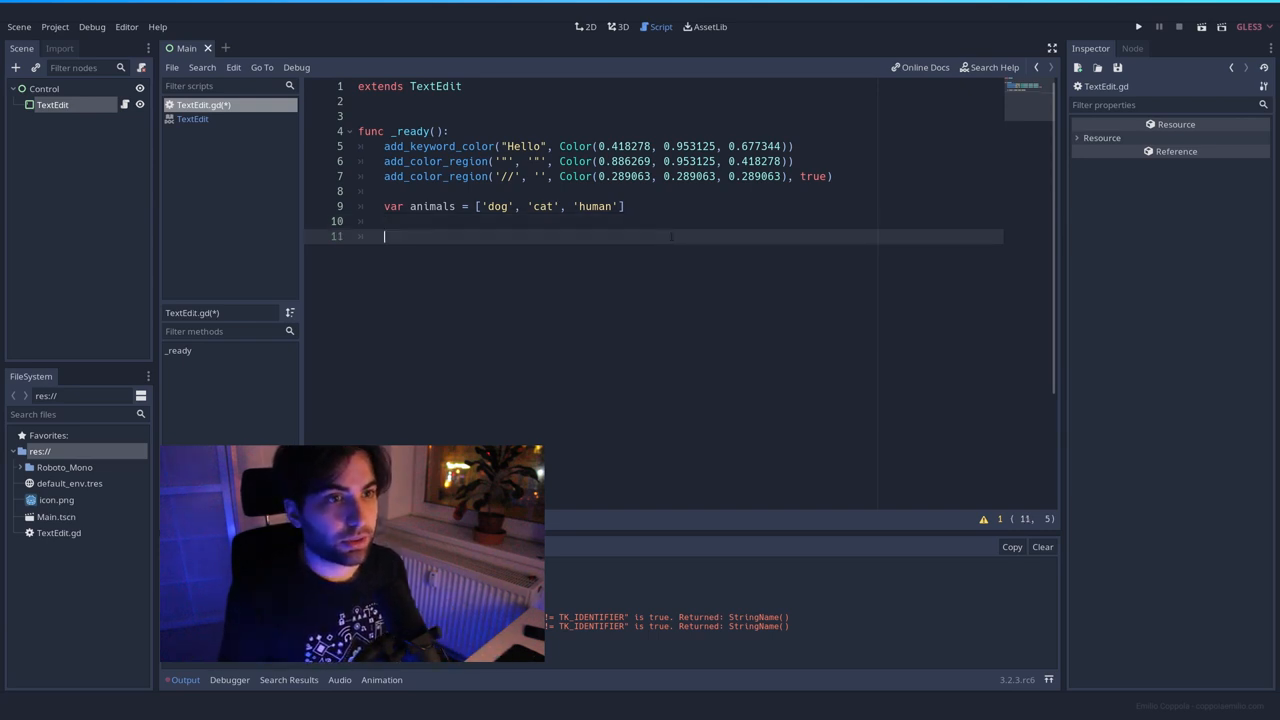
# Add a for a in animals: loop calling add_keyword_color(a, Color()) for each animal
pyautogui.write('for a')
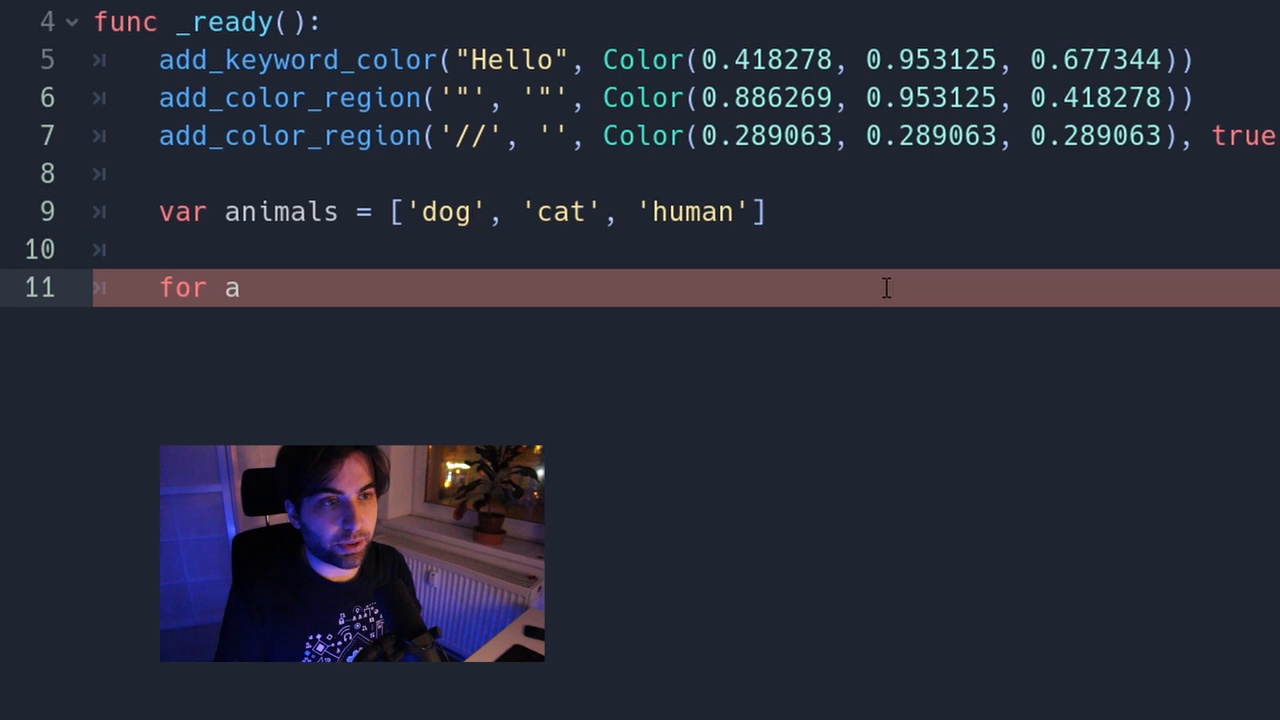
pyautogui.write('in animals:')
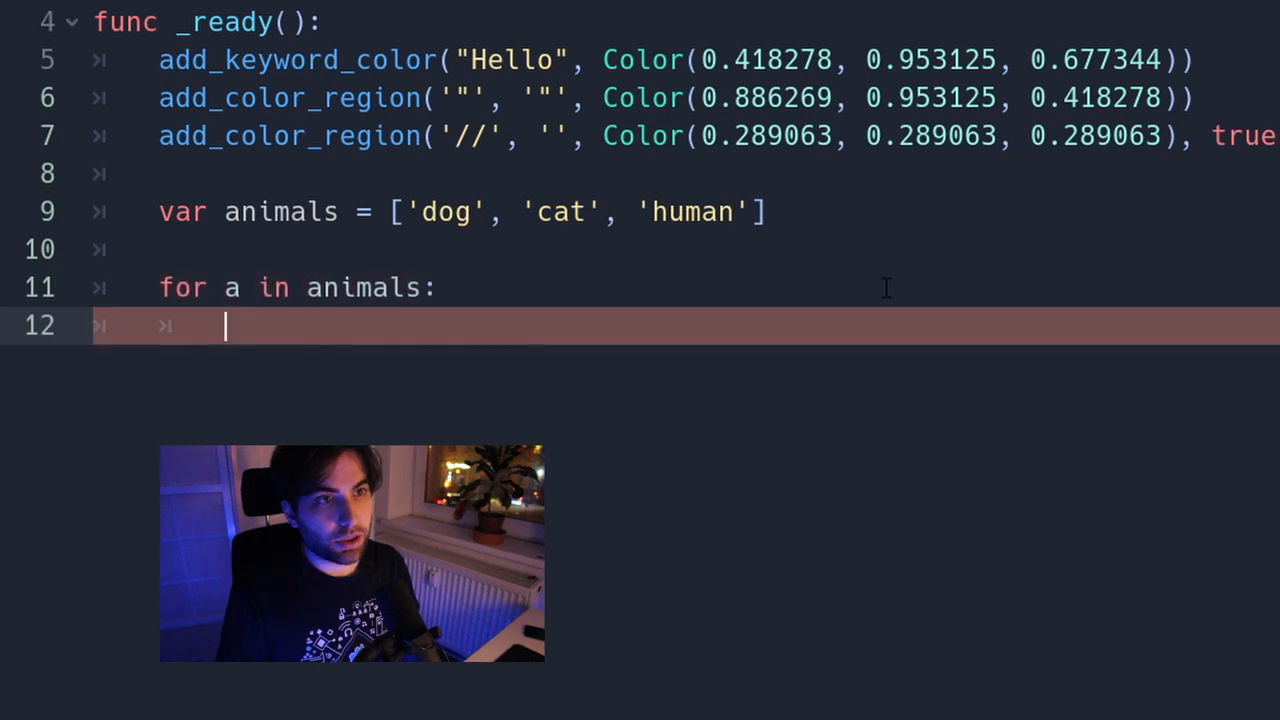
pyautogui.write('add_keyword_color(')
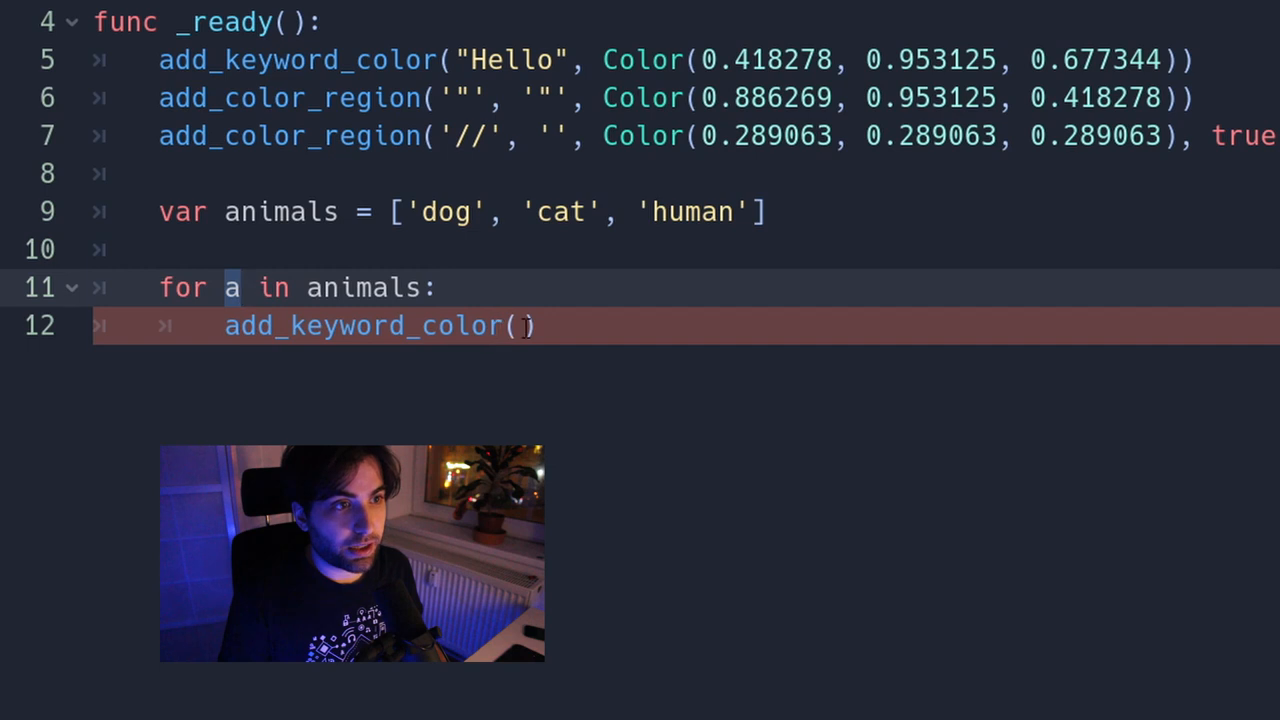
pyautogui.write('a')
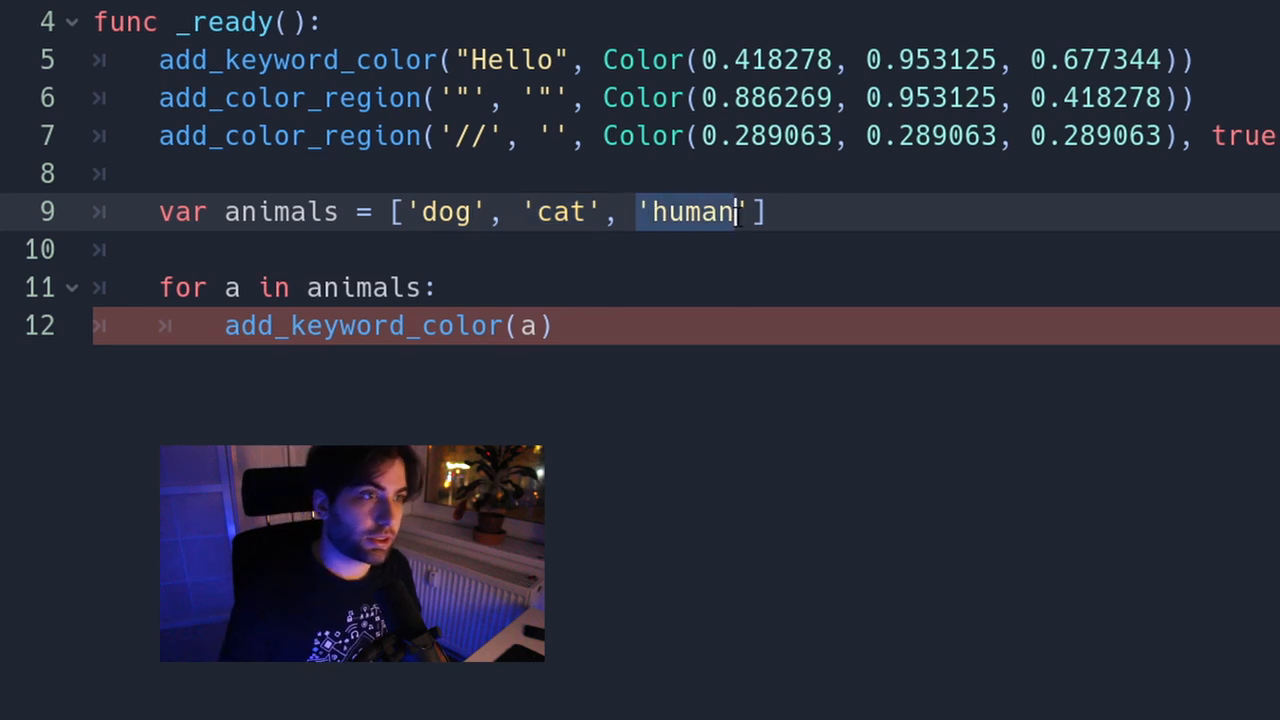
pyautogui.click(252, 287)
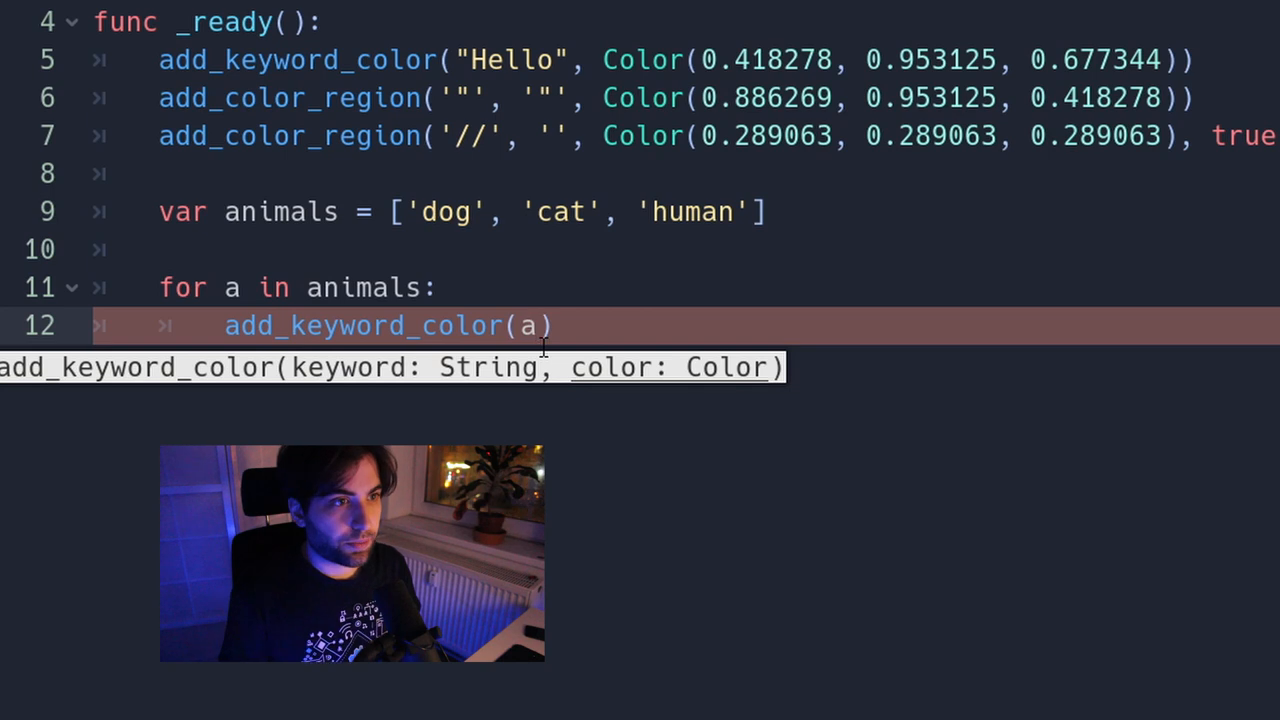
pyautogui.write(', Color')
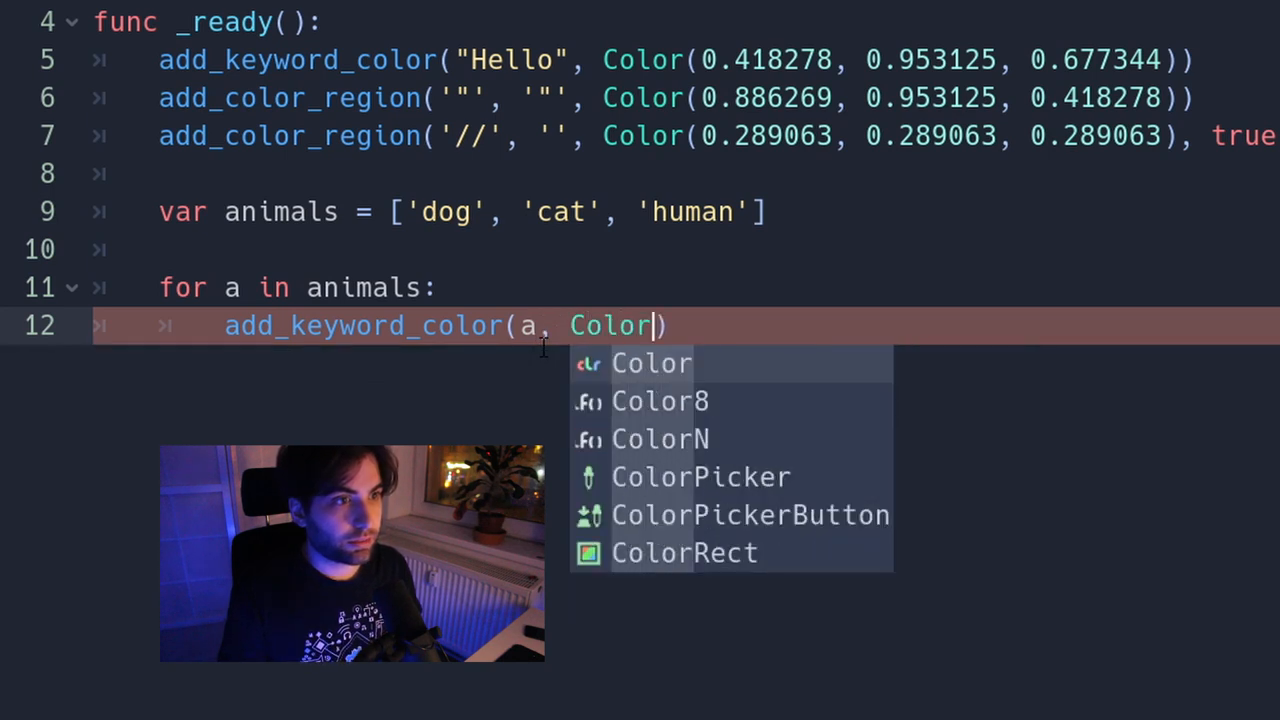
pyautogui.click(652, 363)
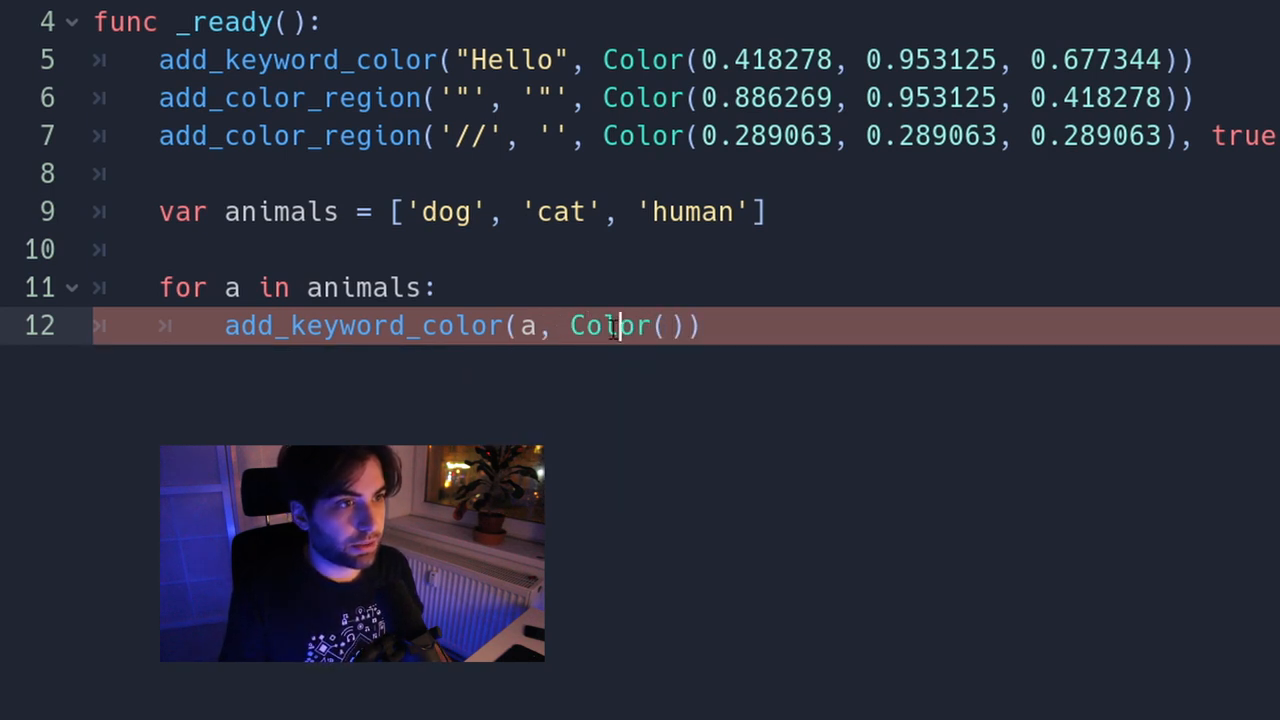
pyautogui.click(610, 325)
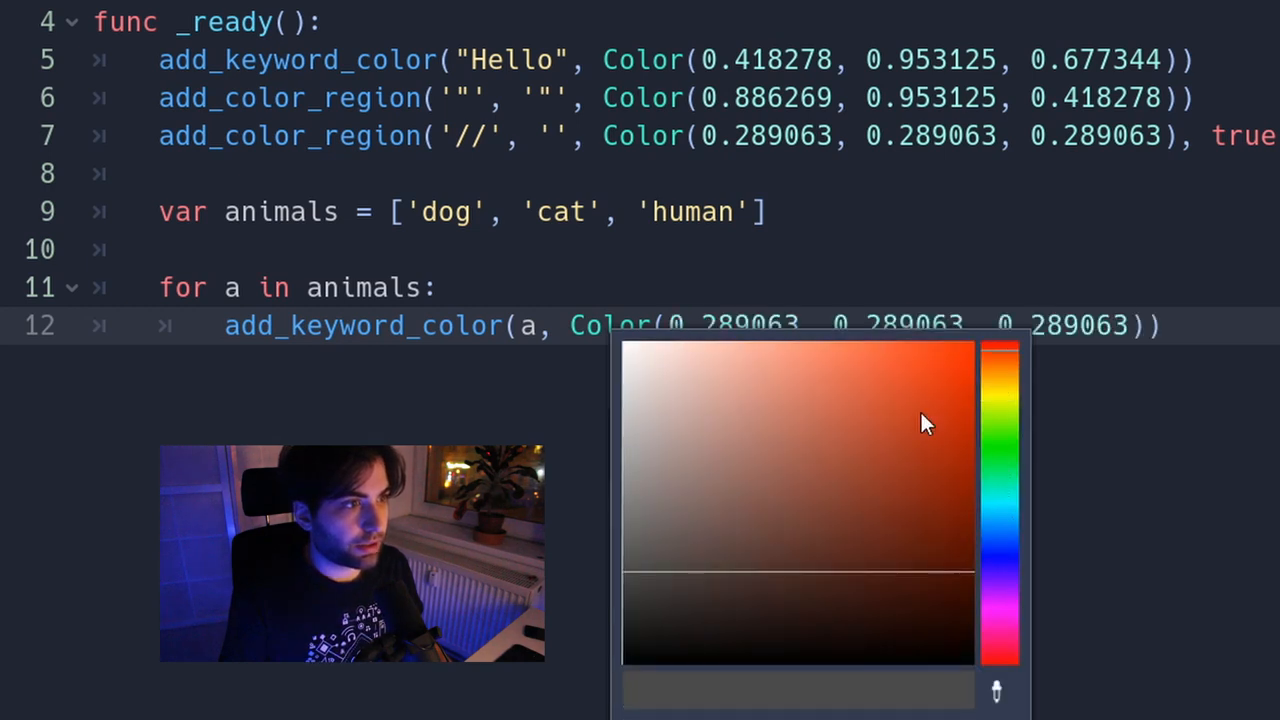
# Pick the orange-red Color(0.917969, 0.38523, 0.280674) for the animal keywords
pyautogui.click(863, 415)
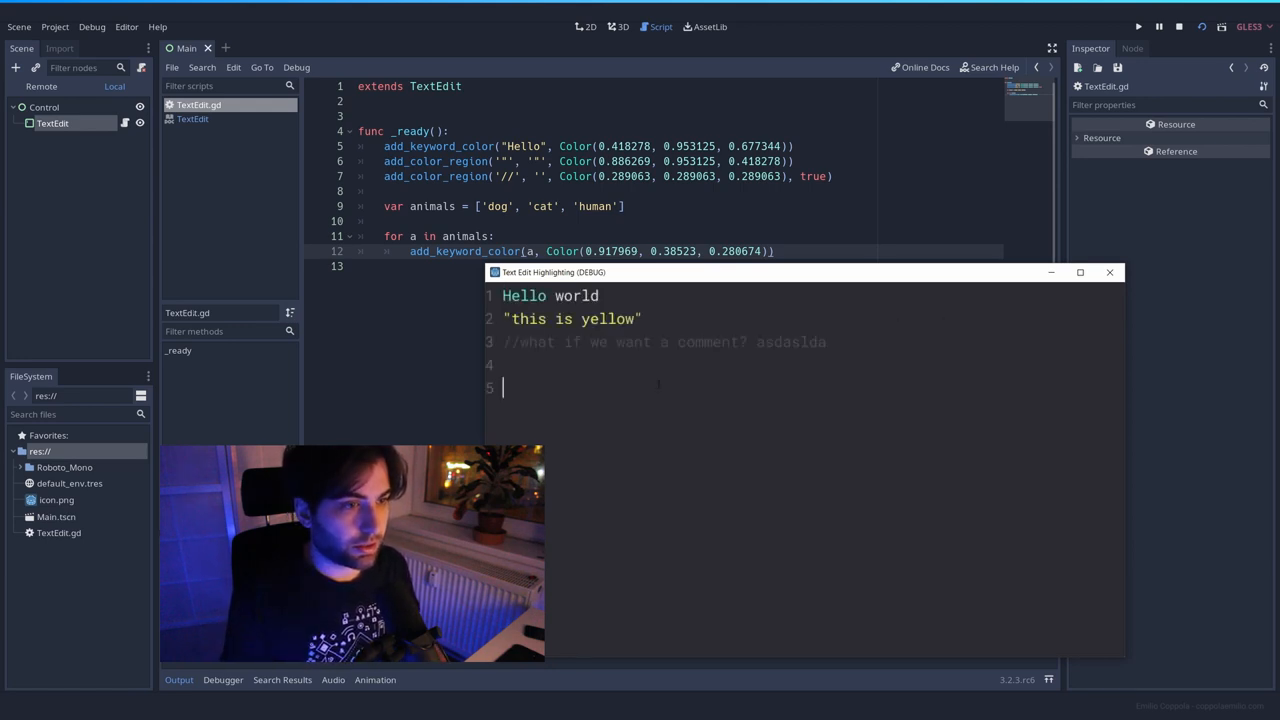
# Type 'There is a dog. I live with a cat. Silly human' to confirm red animals, then stop
pyautogui.write('T')
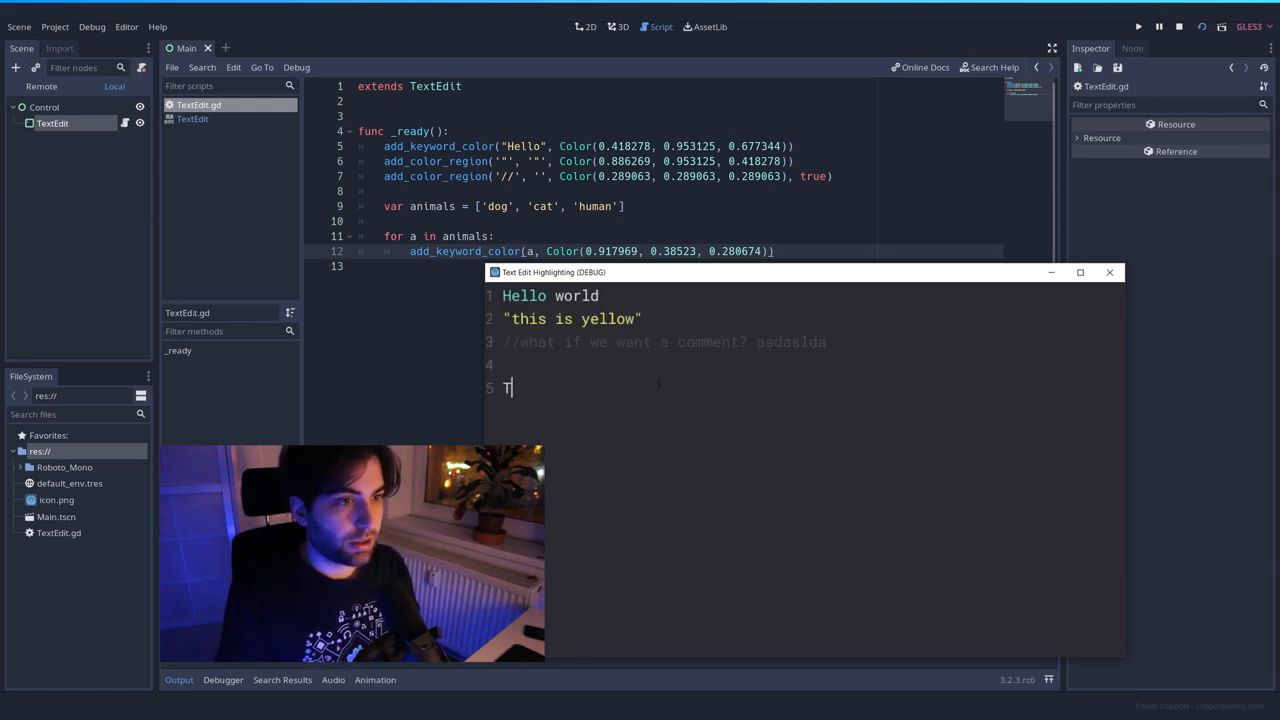
pyautogui.write('here is a dog')
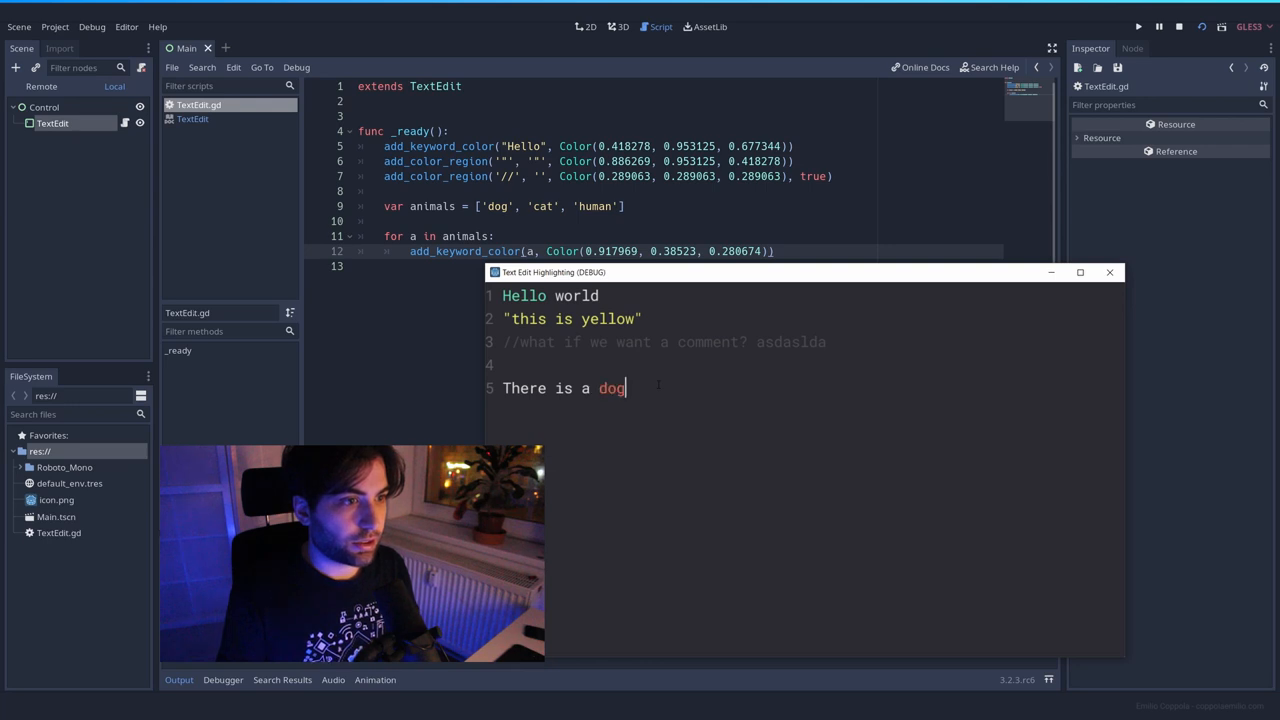
pyautogui.write('. I live with a')
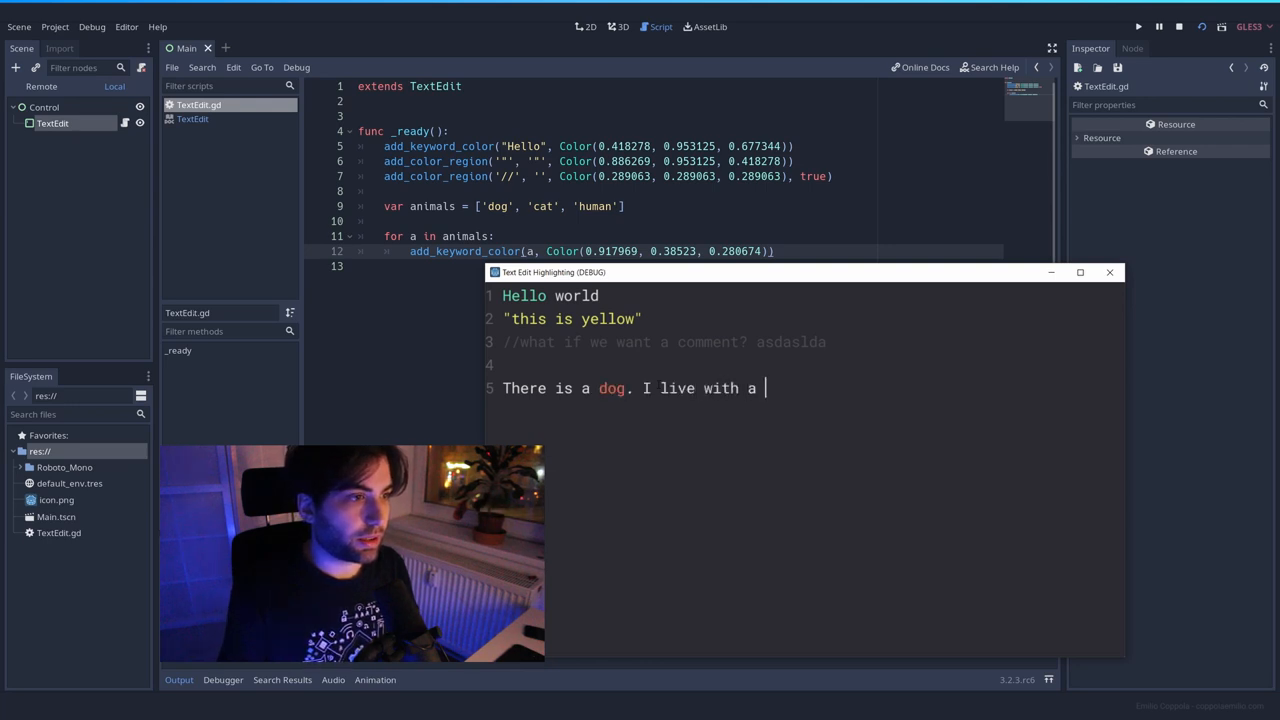
pyautogui.write('cat.')
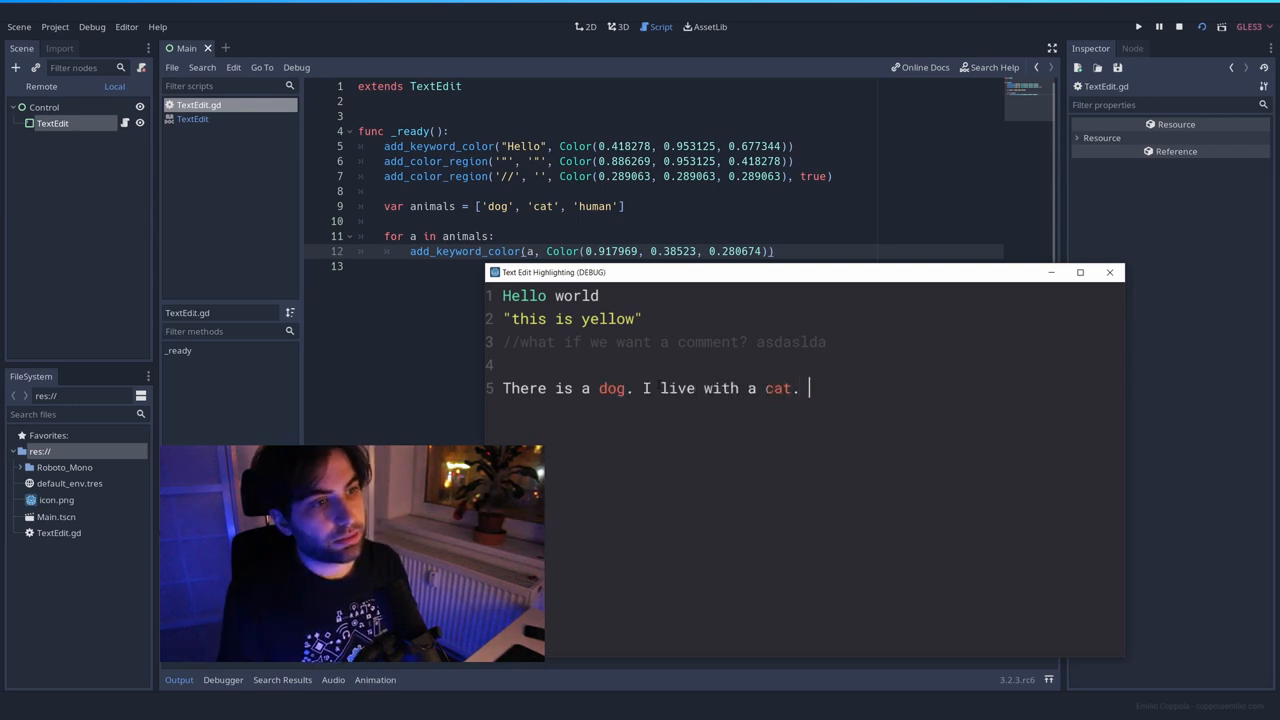
pyautogui.write('Silly human.')
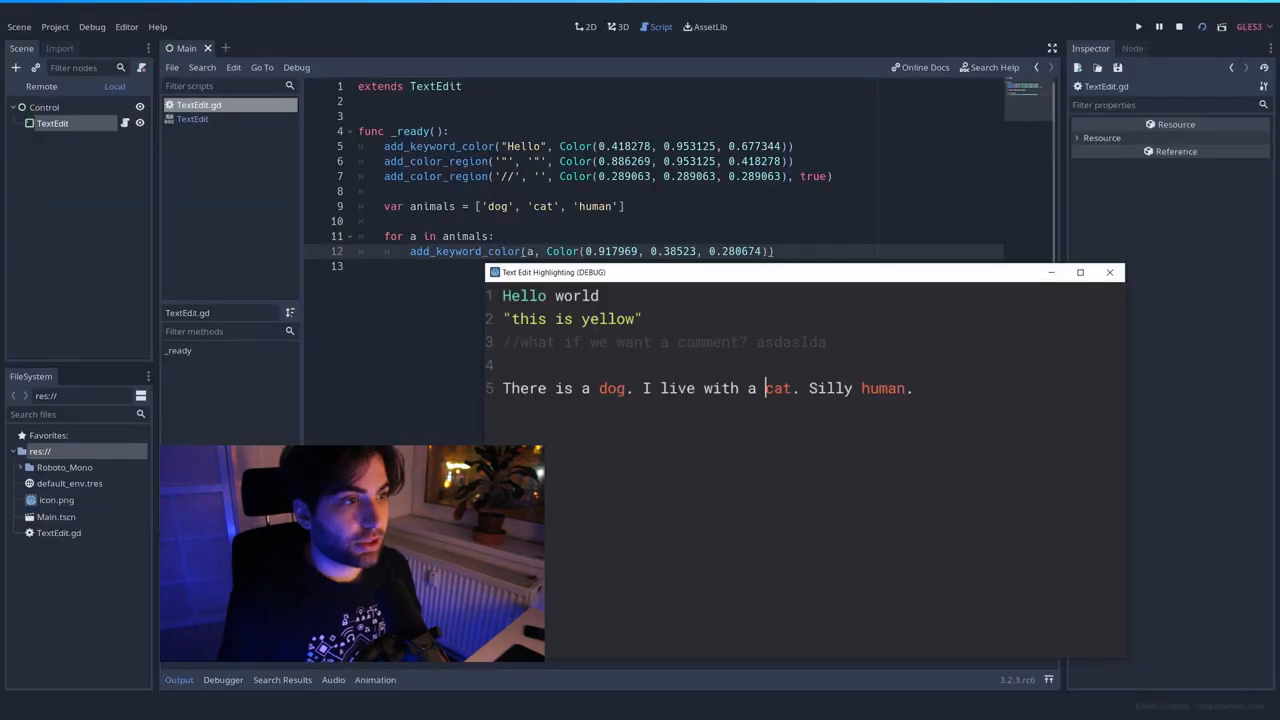
pyautogui.click(1109, 272)
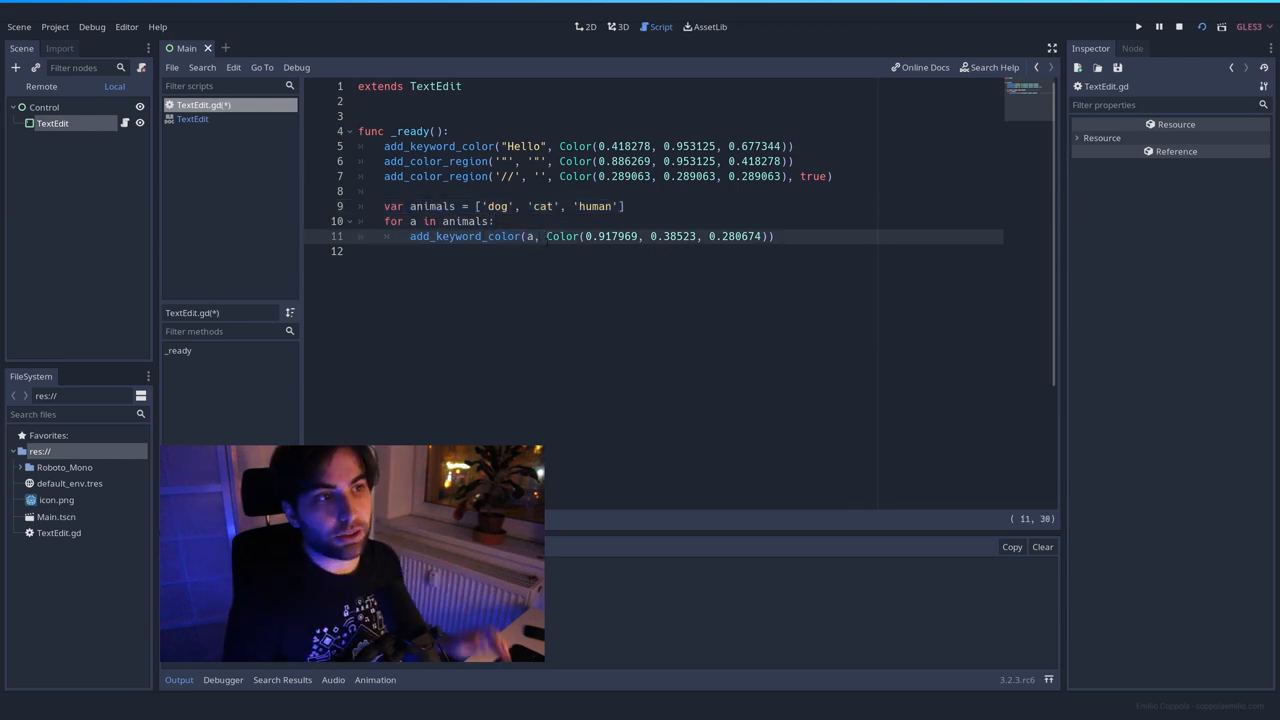
# Place the cursor at the end of line 11 and relaunch the scene
pyautogui.click(772, 236)
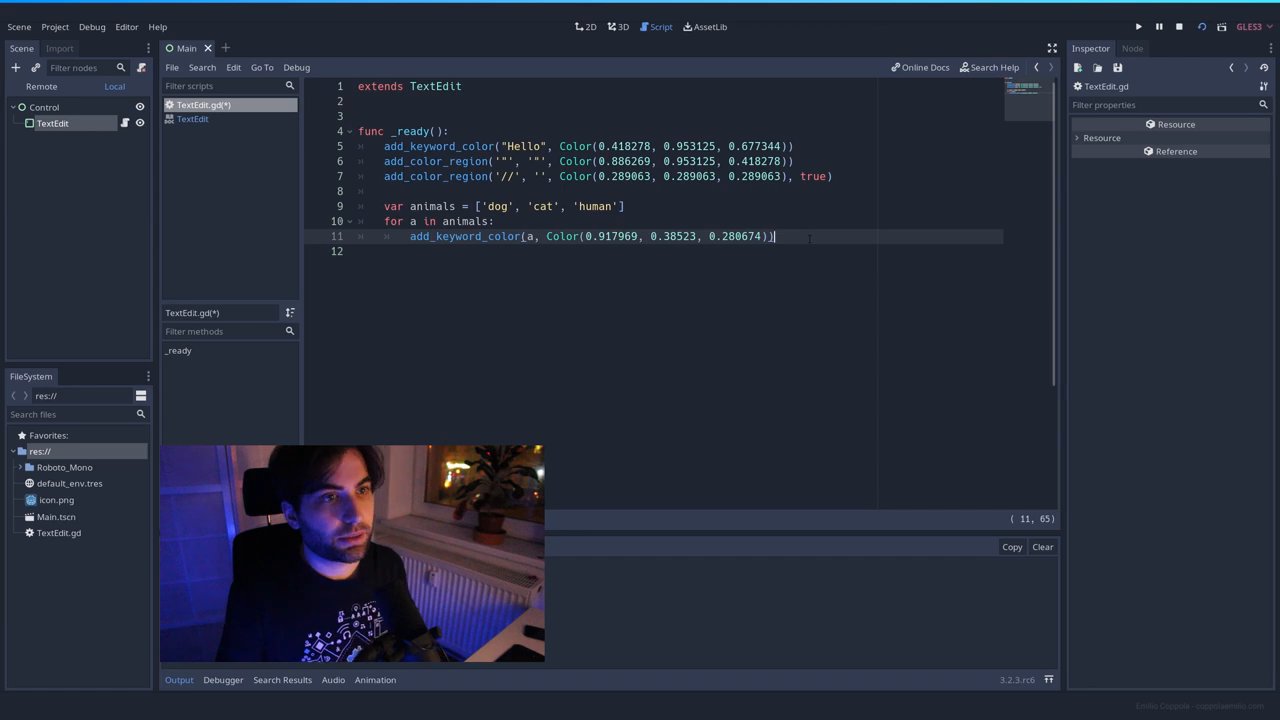
pyautogui.click(1138, 27)
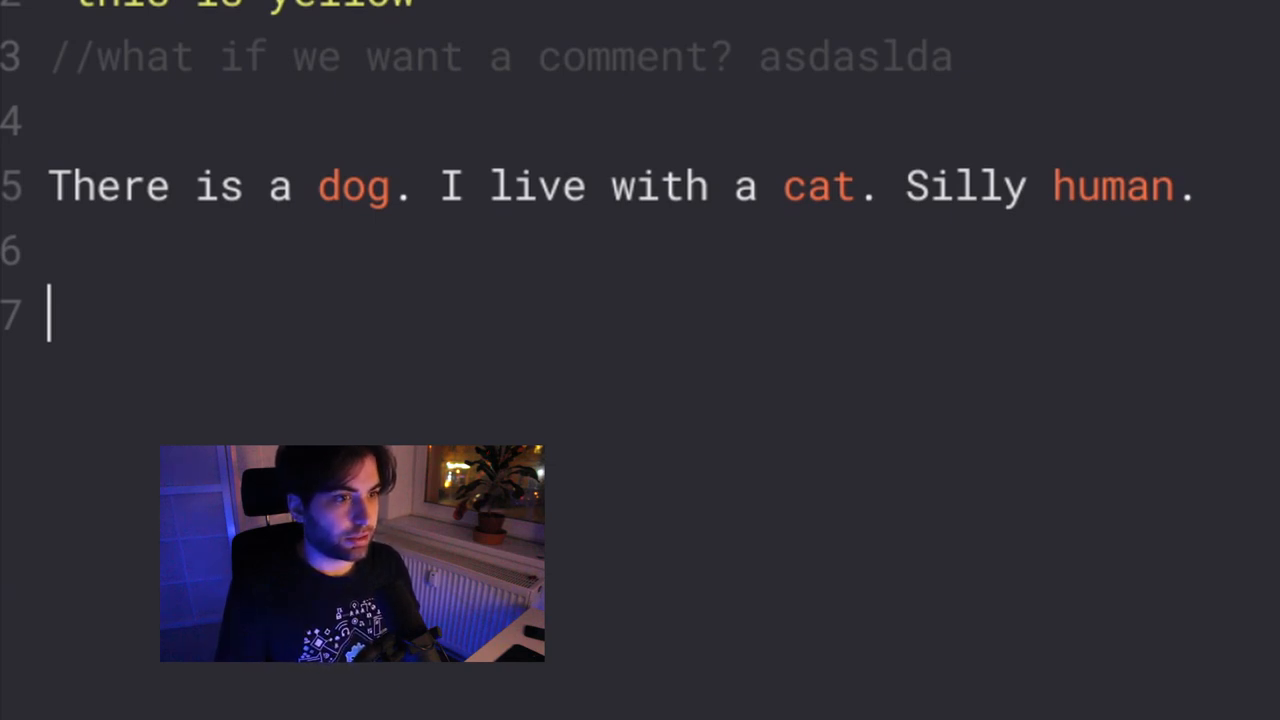
# Type test_function(), a new line, then 1234 412 to reveal default function and number colours
pyautogui.write('test_function')
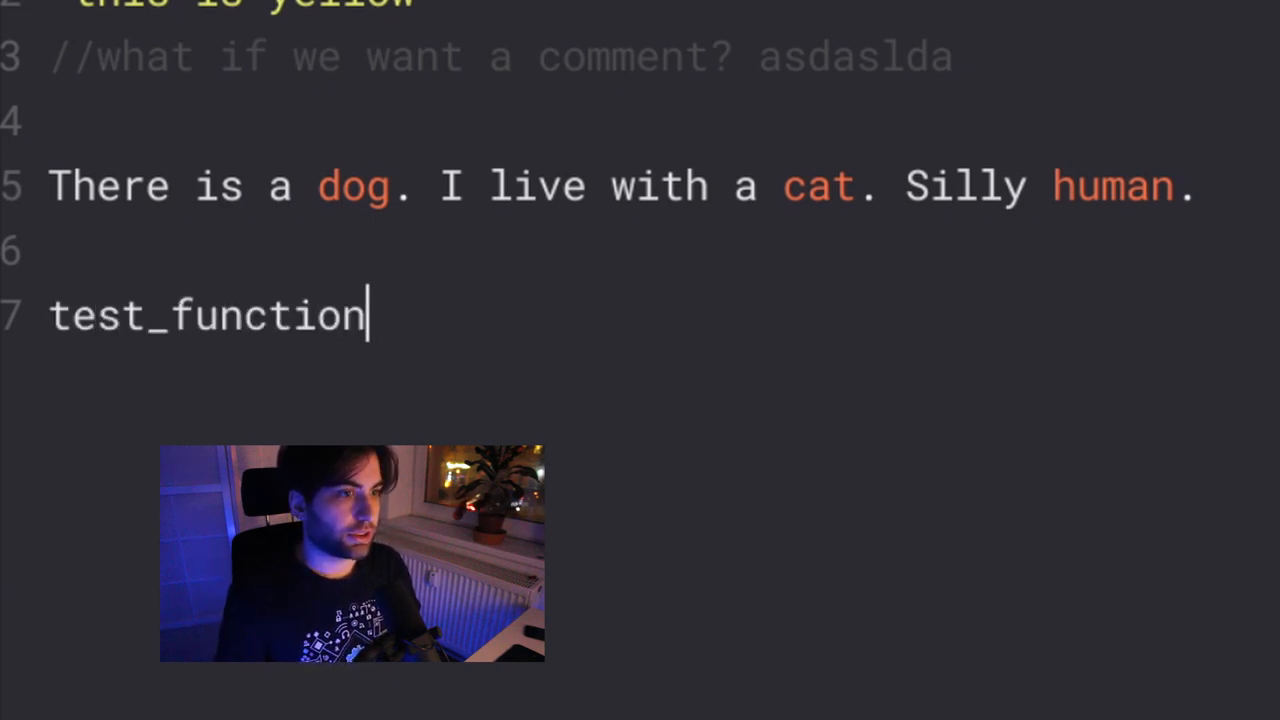
pyautogui.write('()')
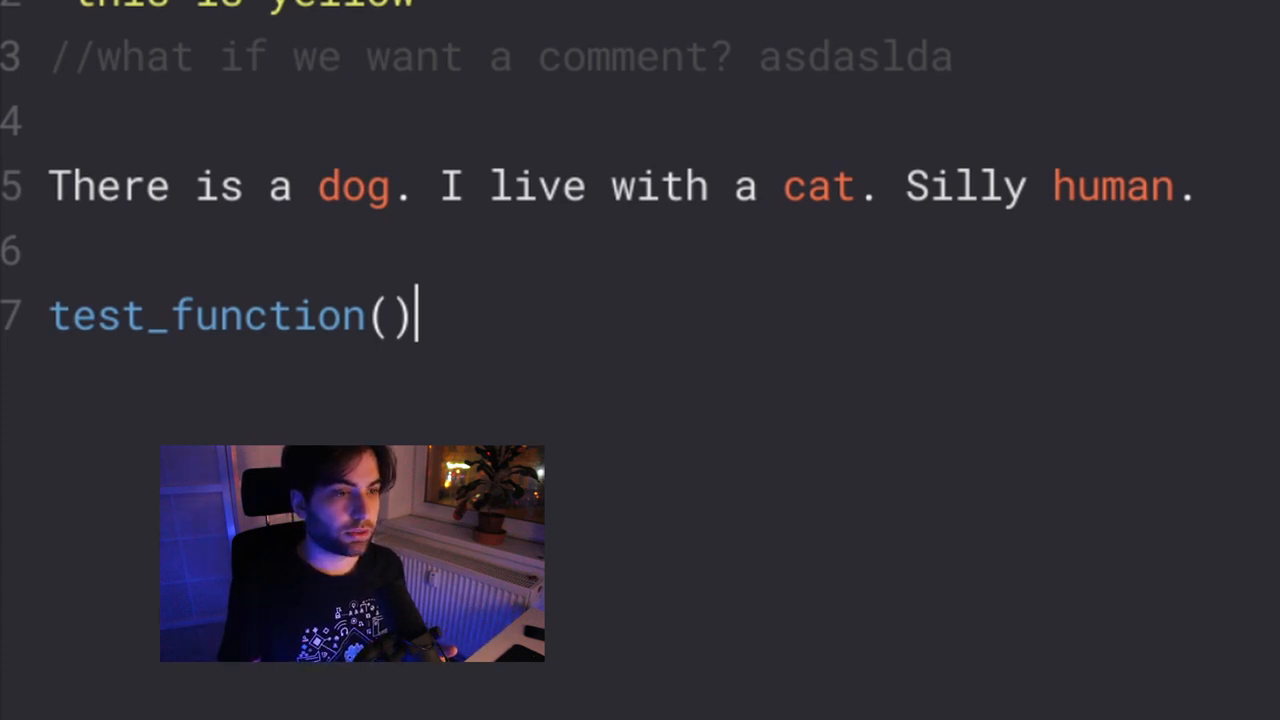
pyautogui.press('Return')
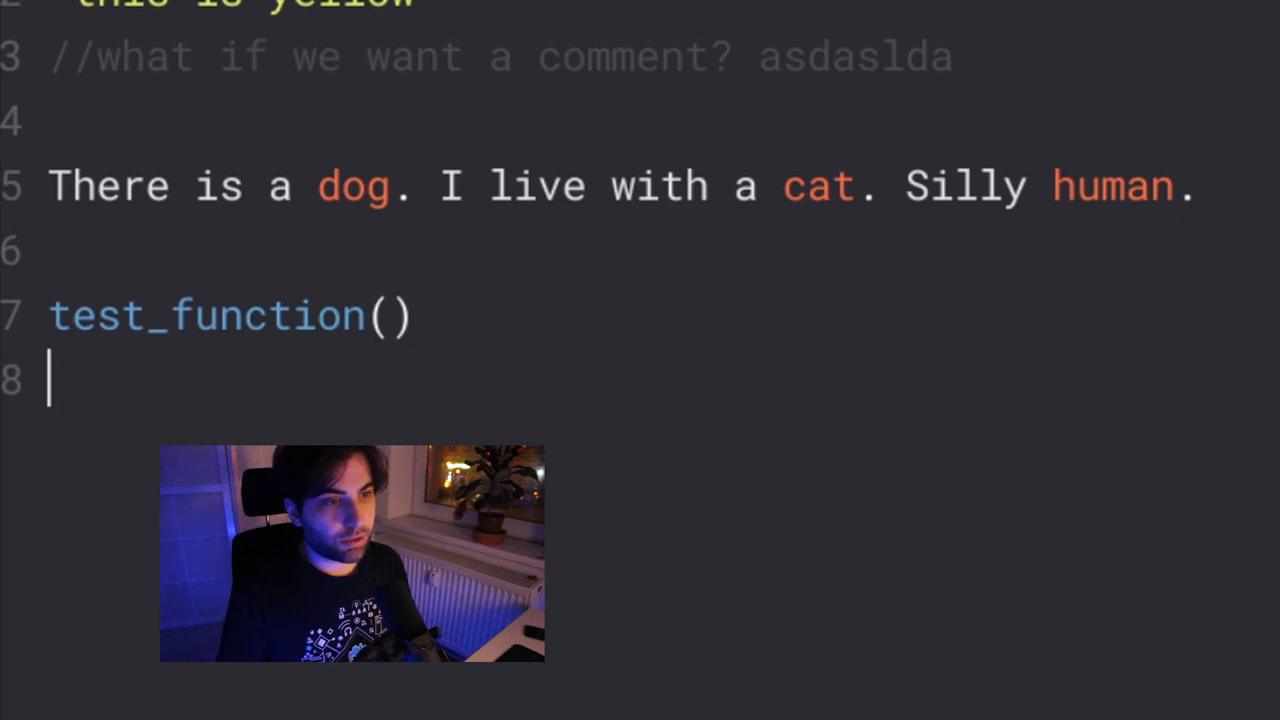
pyautogui.write('1234 412')
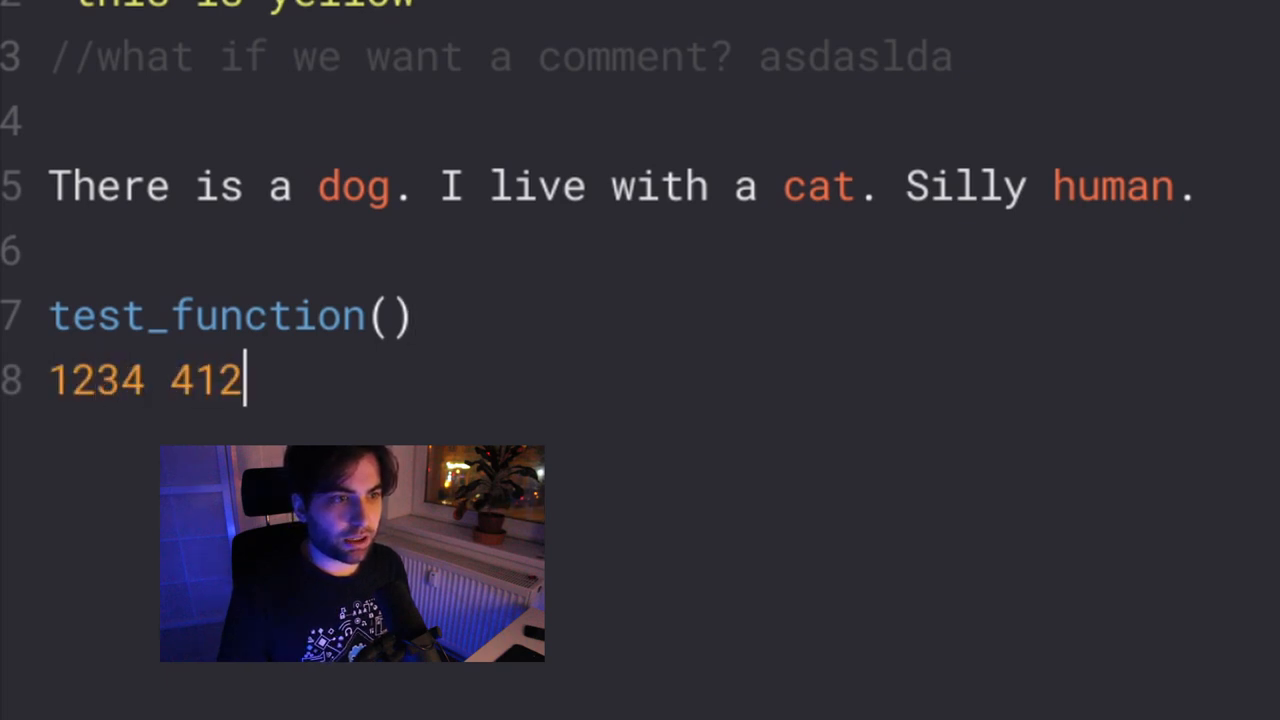
pyautogui.write('3 add')
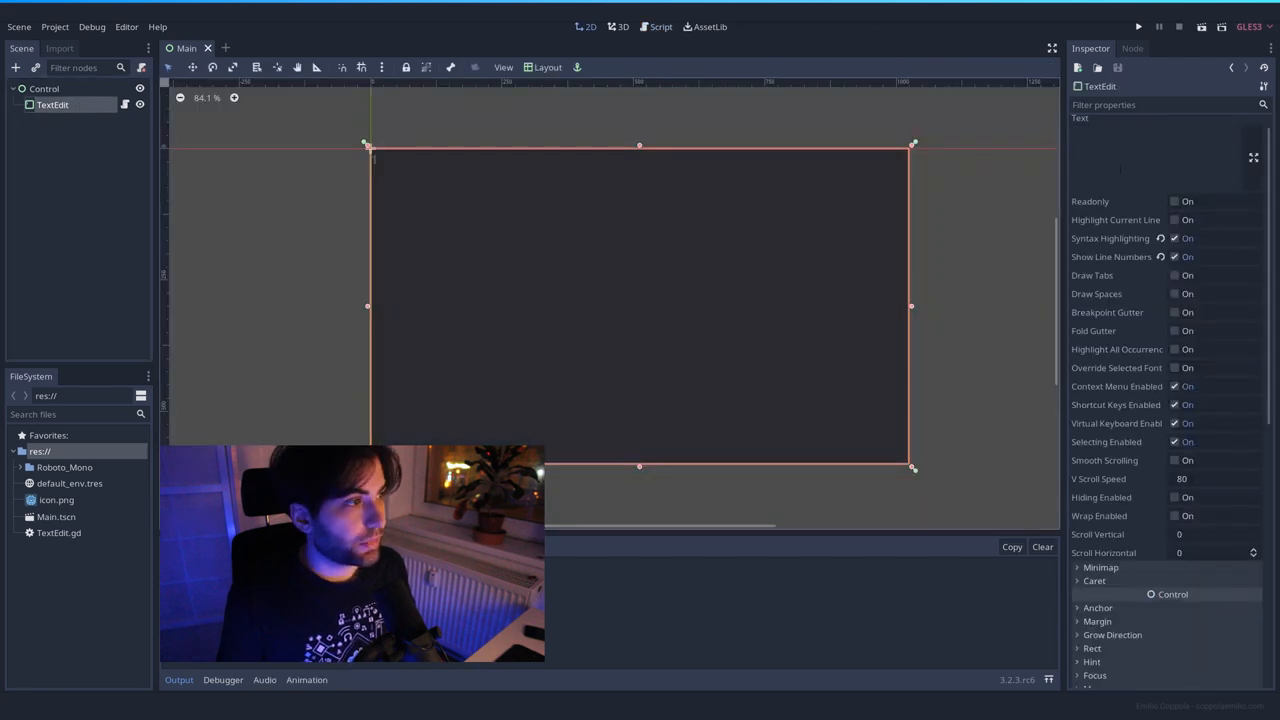
# Scroll the Inspector to the TextEdit's Custom Colors, including Function Color and Number Color
pyautogui.scroll(-3)
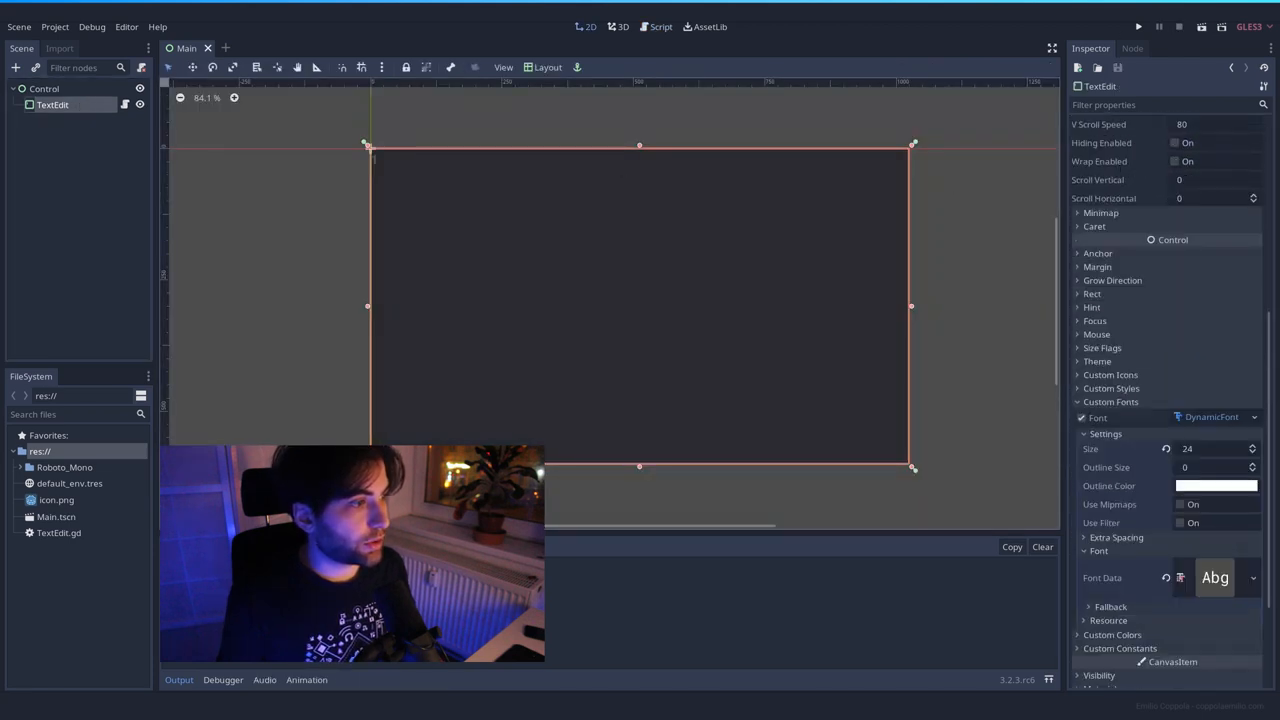
pyautogui.scroll(-3)
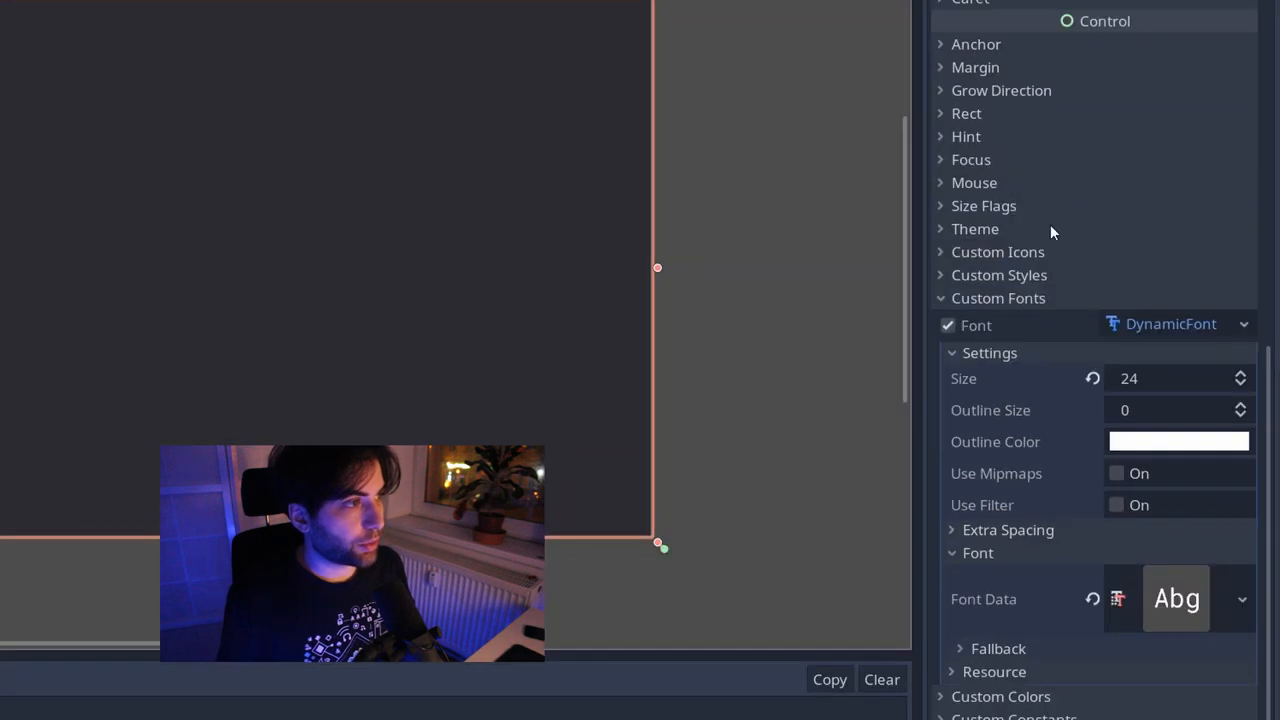
pyautogui.scroll(3)
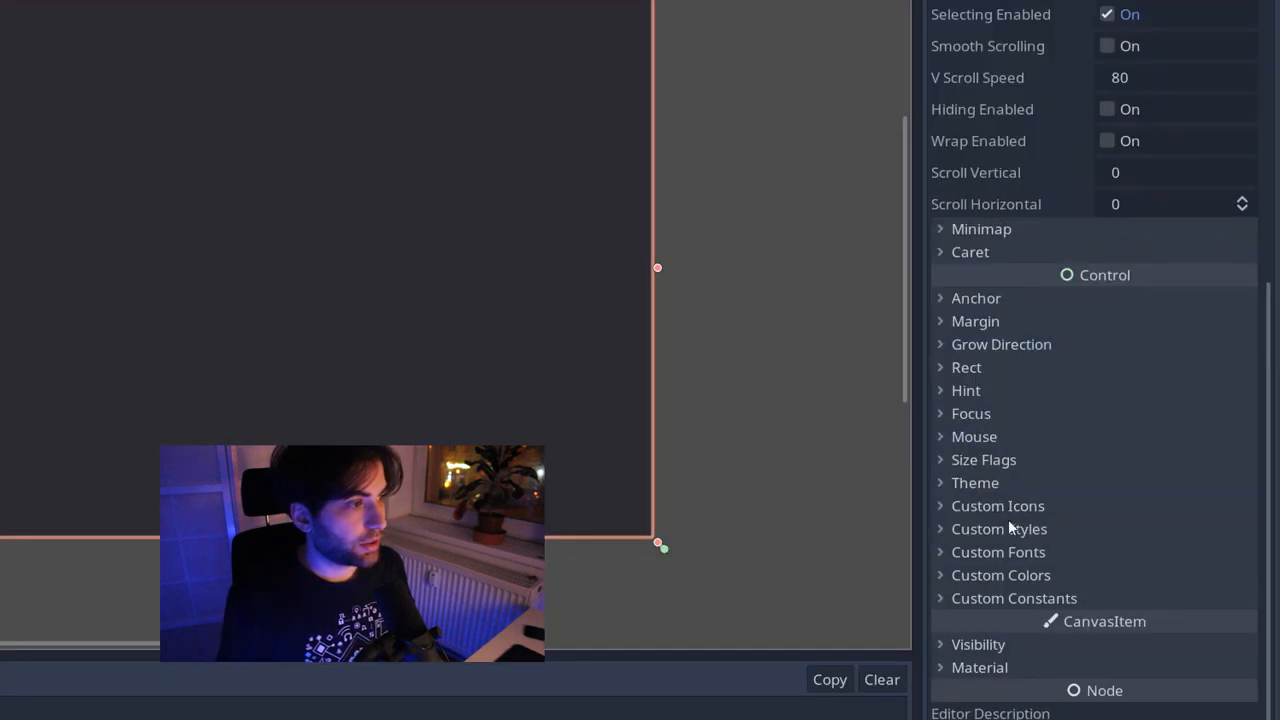
pyautogui.scroll(-3)
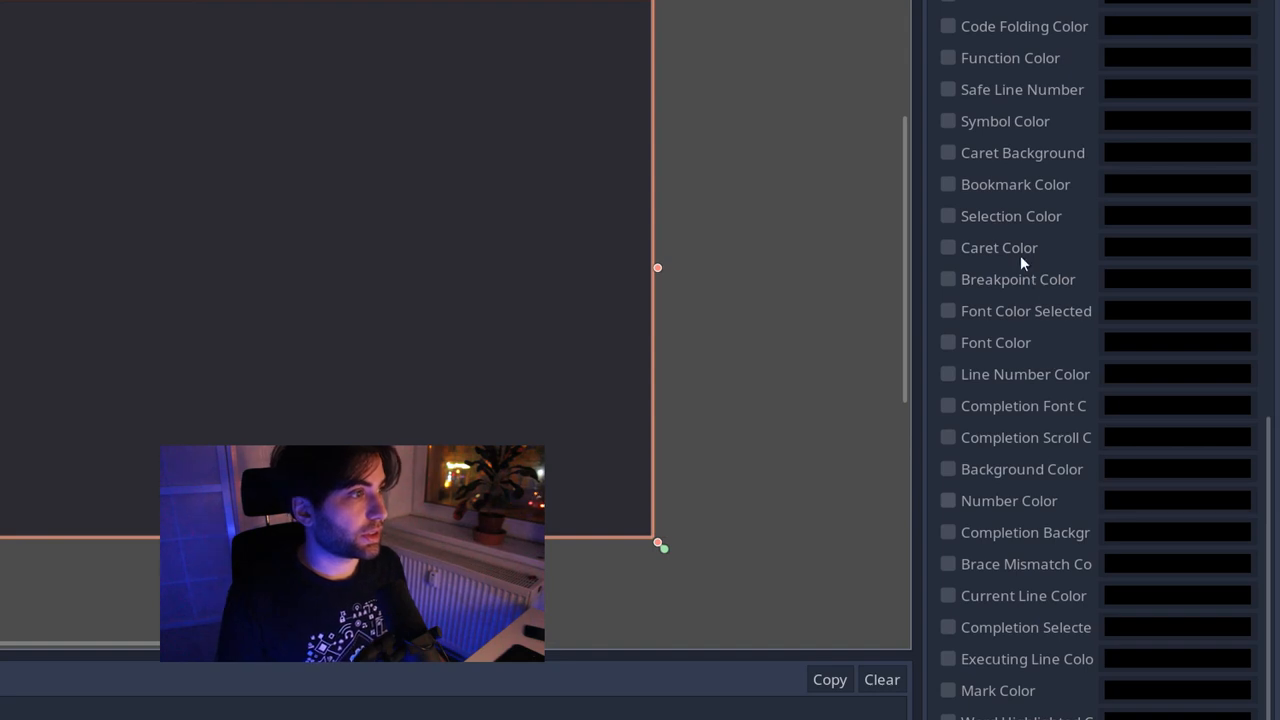
pyautogui.moveTo(1020, 255)
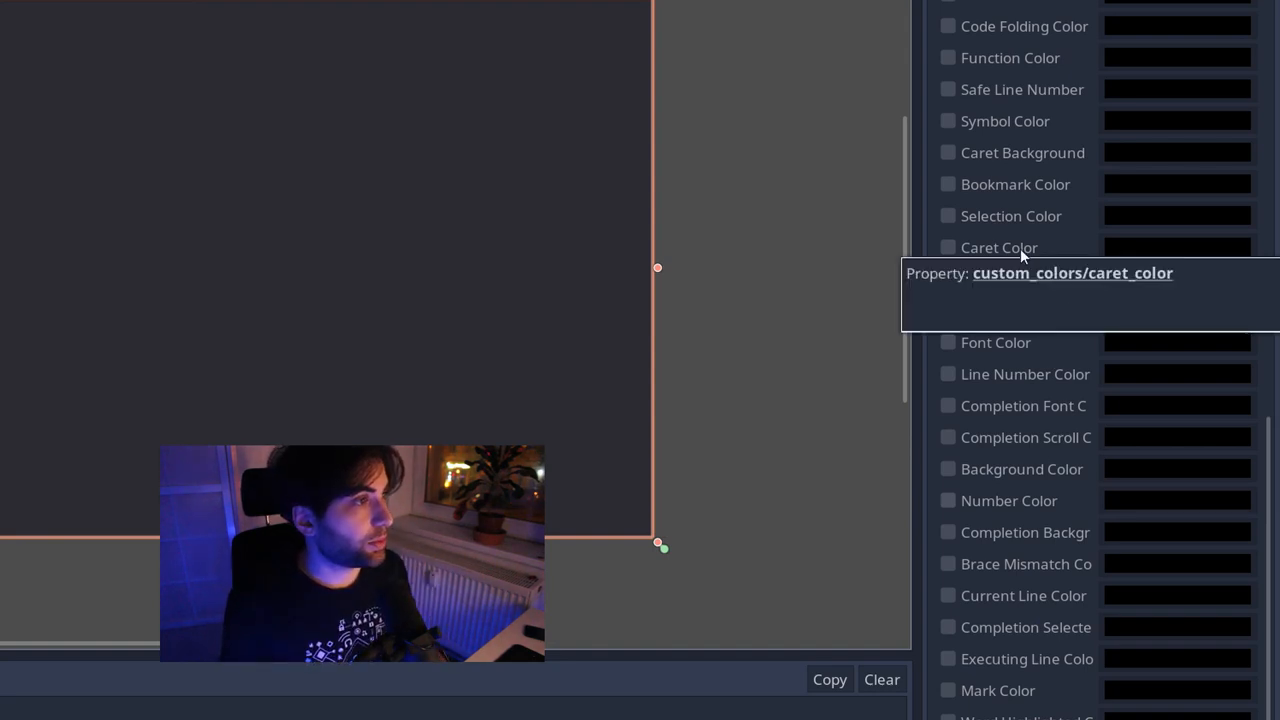
pyautogui.moveTo(1055, 160)
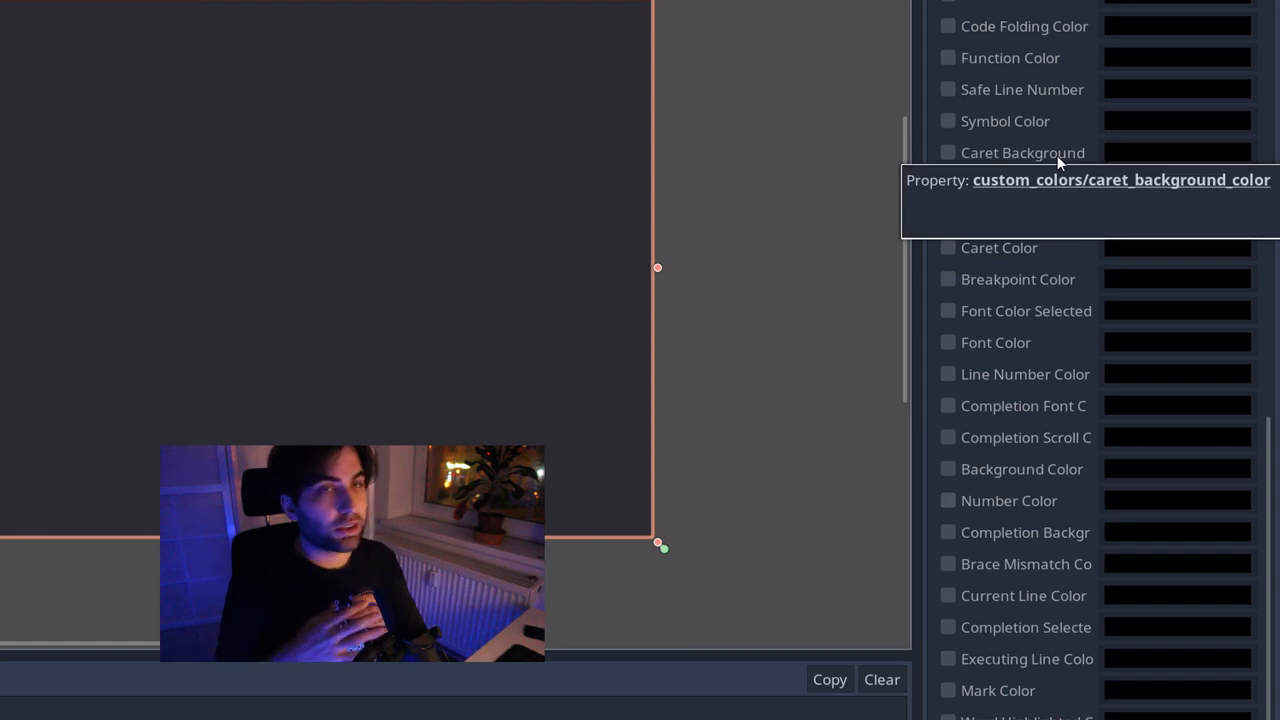
pyautogui.moveTo(1020, 473)
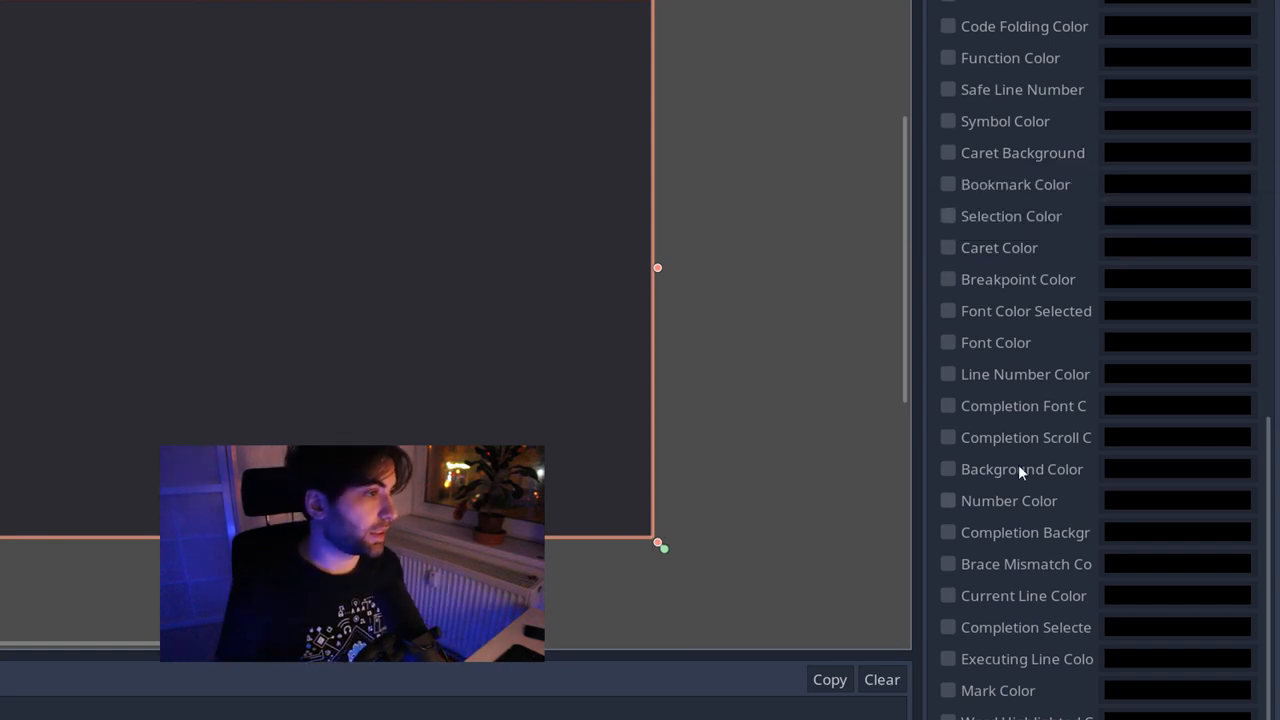
pyautogui.moveTo(988, 501)
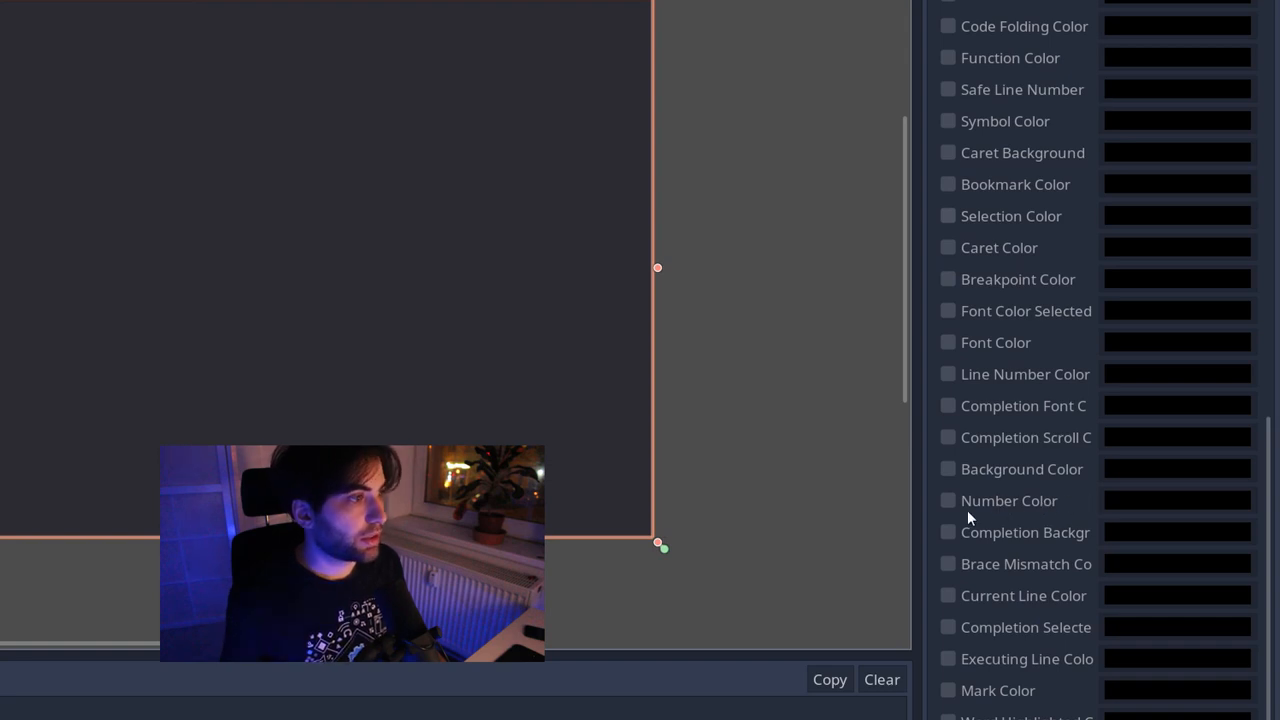
pyautogui.moveTo(1025, 311)
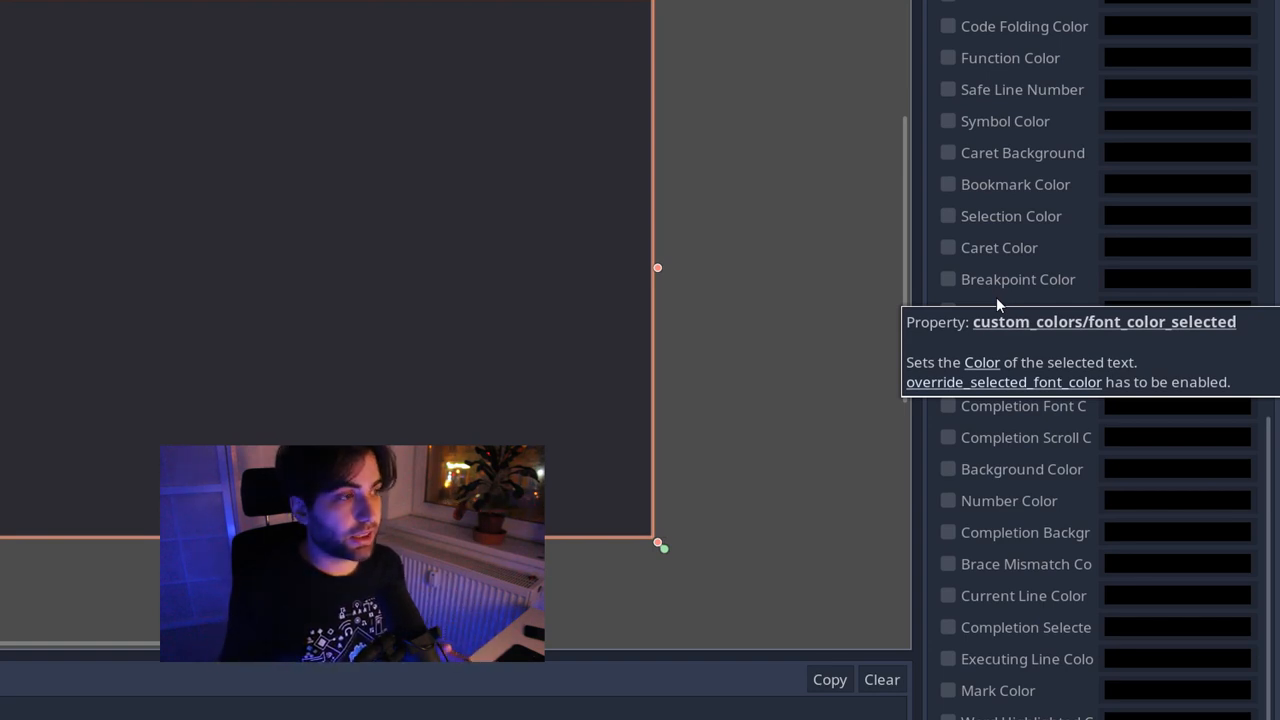
pyautogui.moveTo(1008, 501)
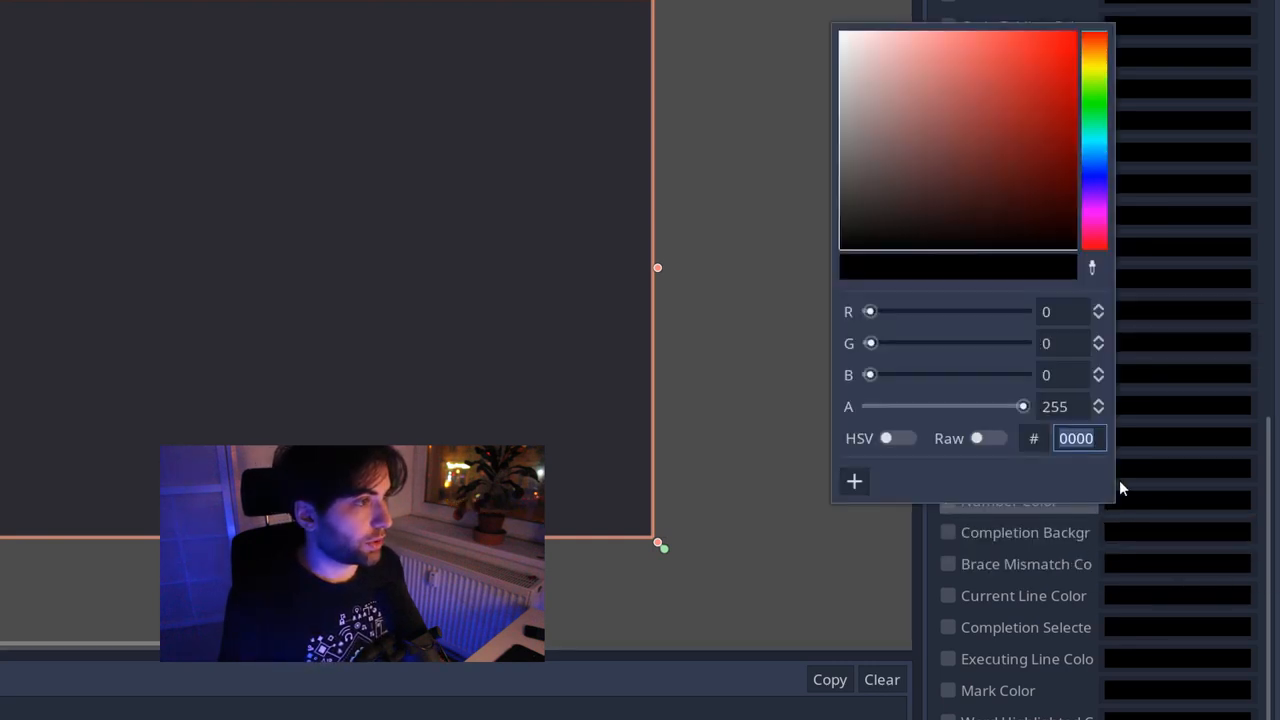
# Close the override colour picker and run the scene again for testing
pyautogui.click(1020, 45)
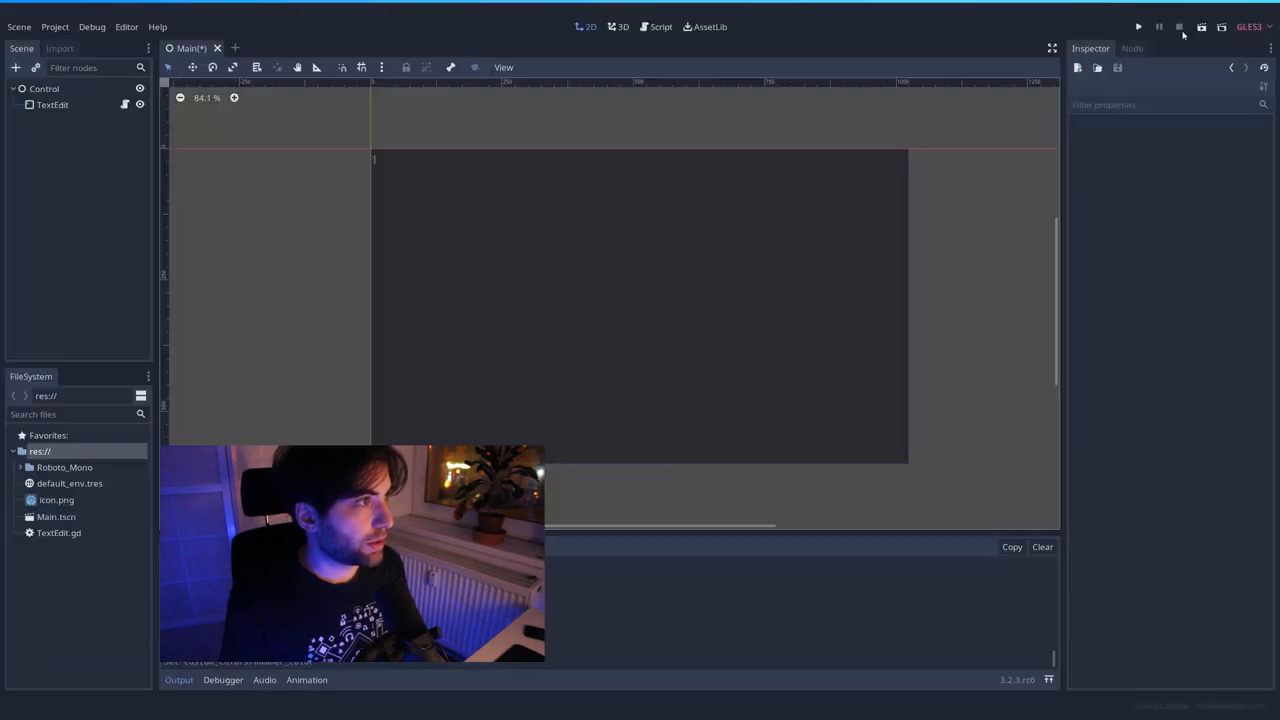
pyautogui.click(1138, 27)
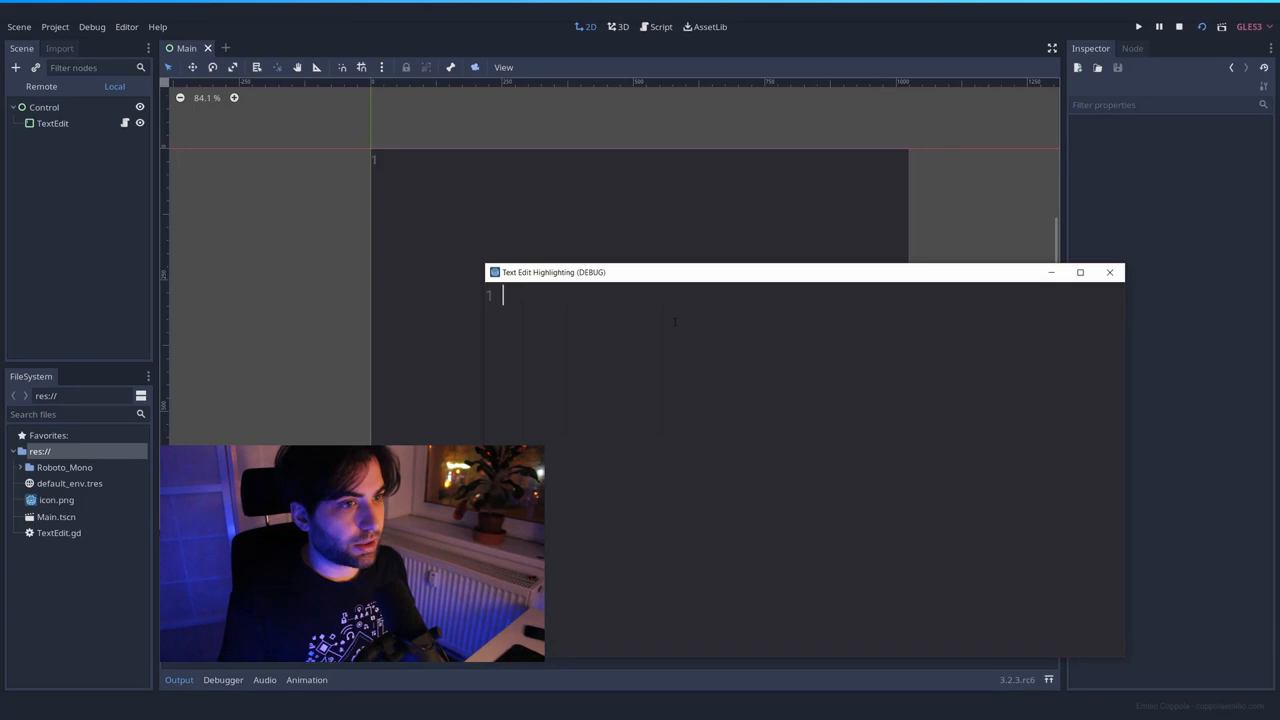